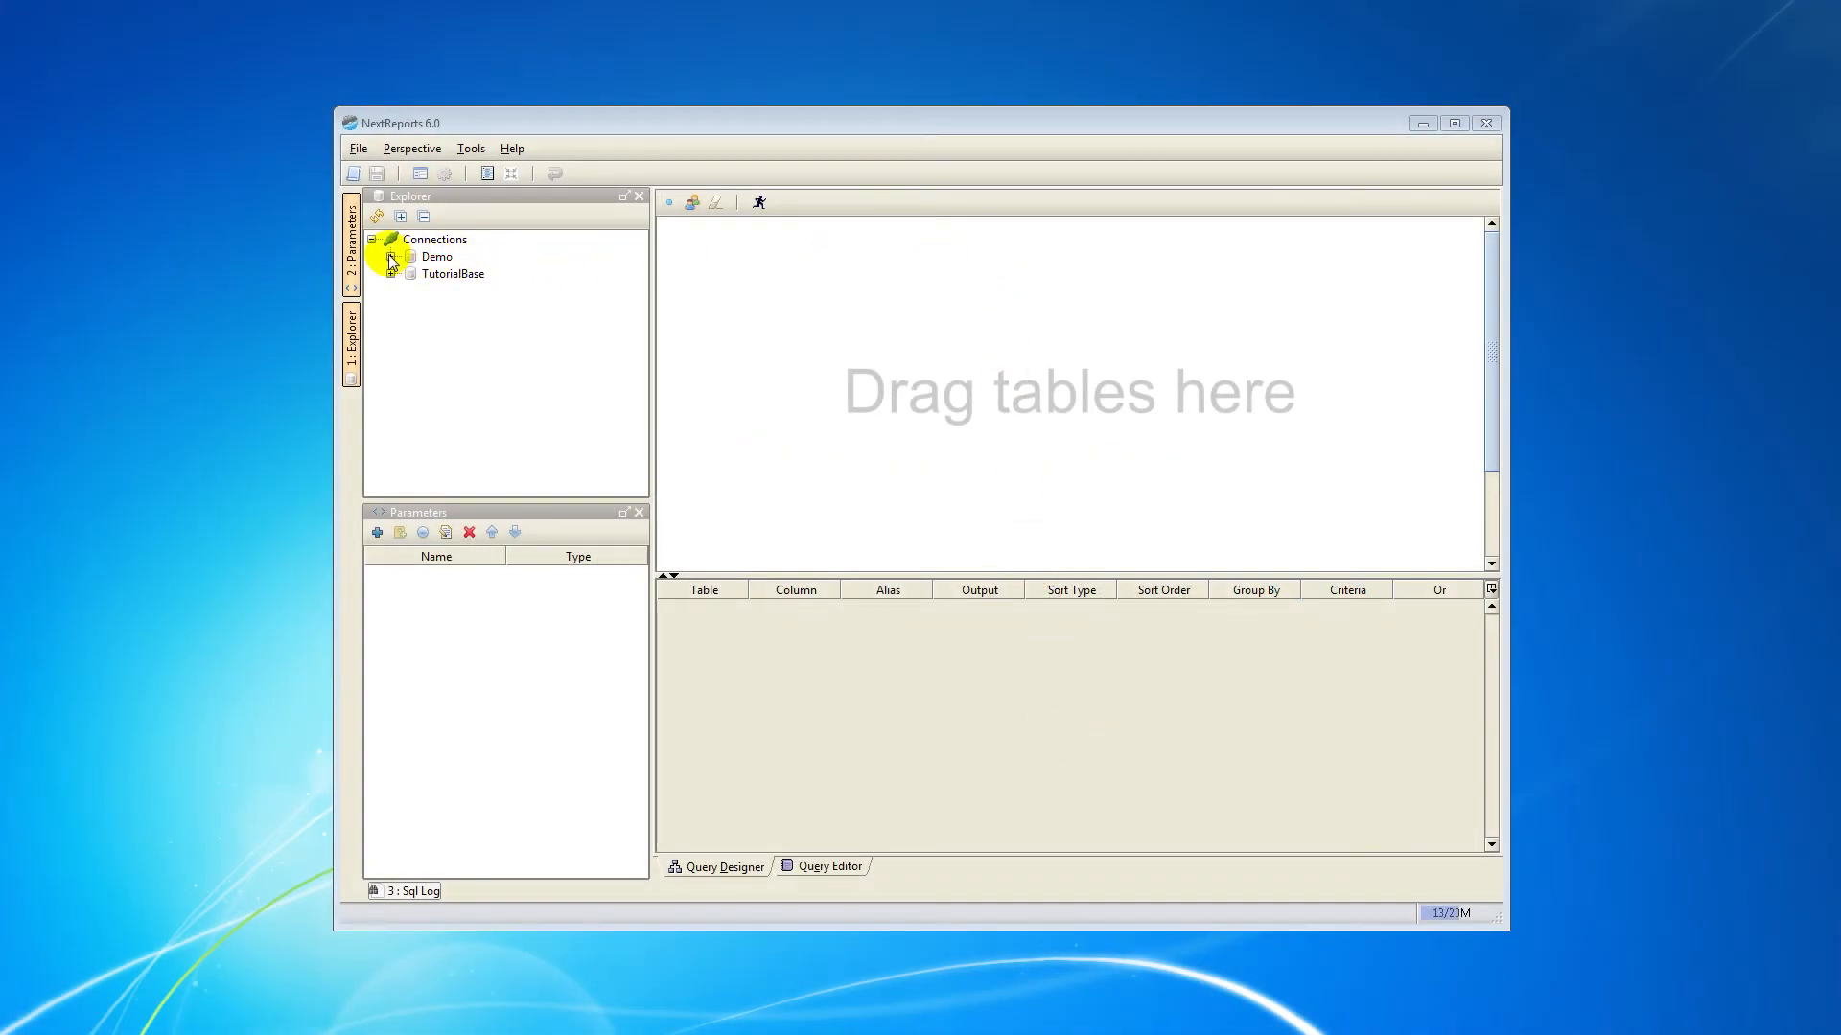
# - Connect to the Demo data source and bring up the ProjectHours query's actions
pyautogui.rightClick(435, 255)
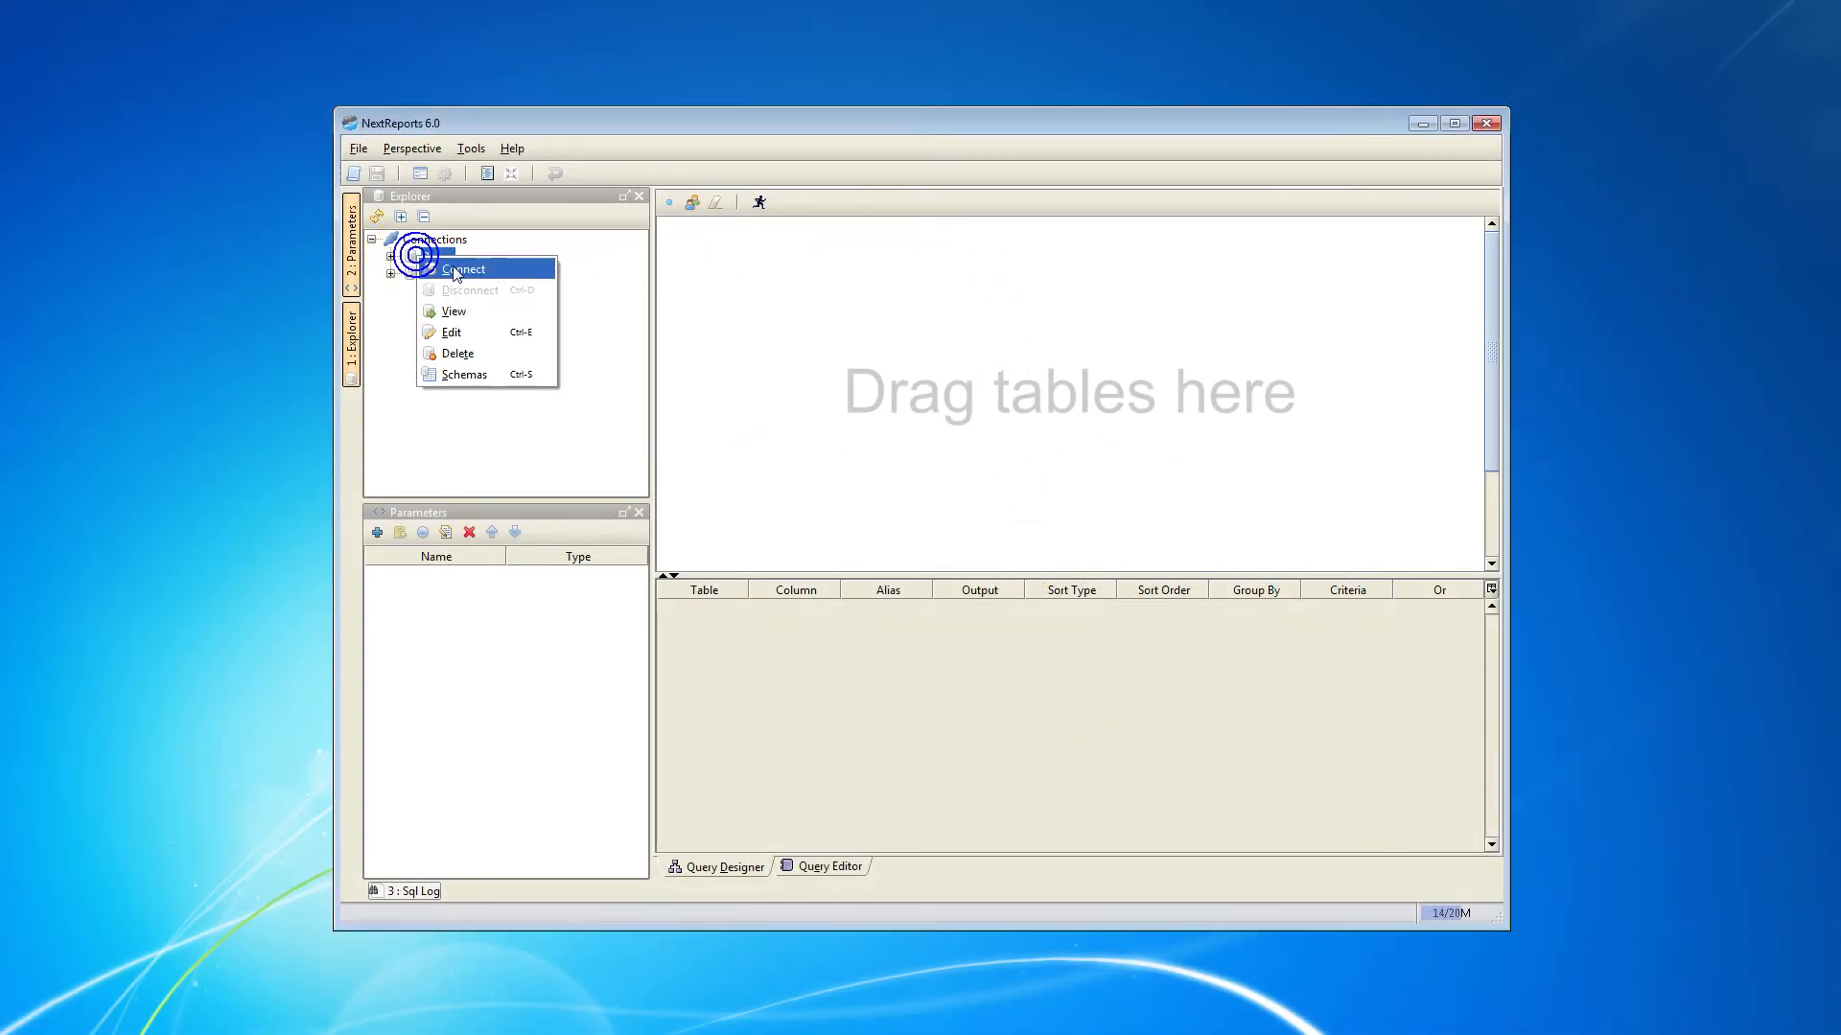
pyautogui.click(462, 268)
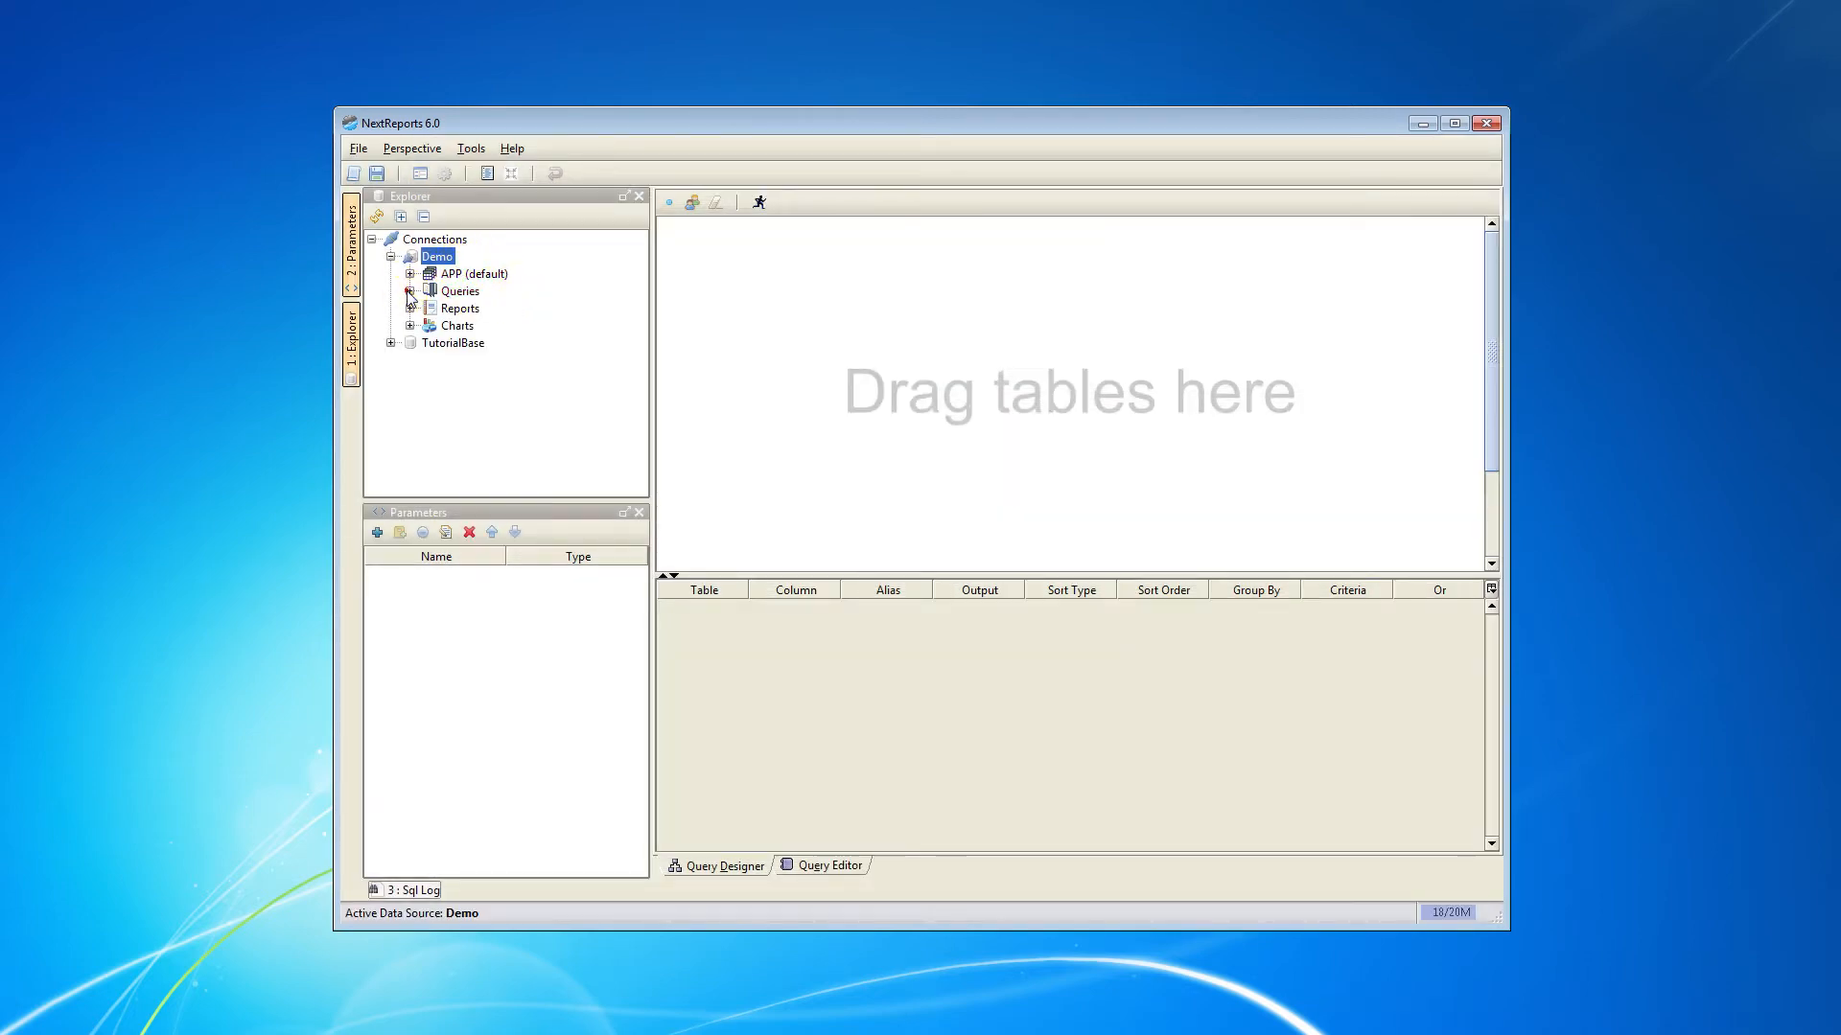
pyautogui.click(410, 292)
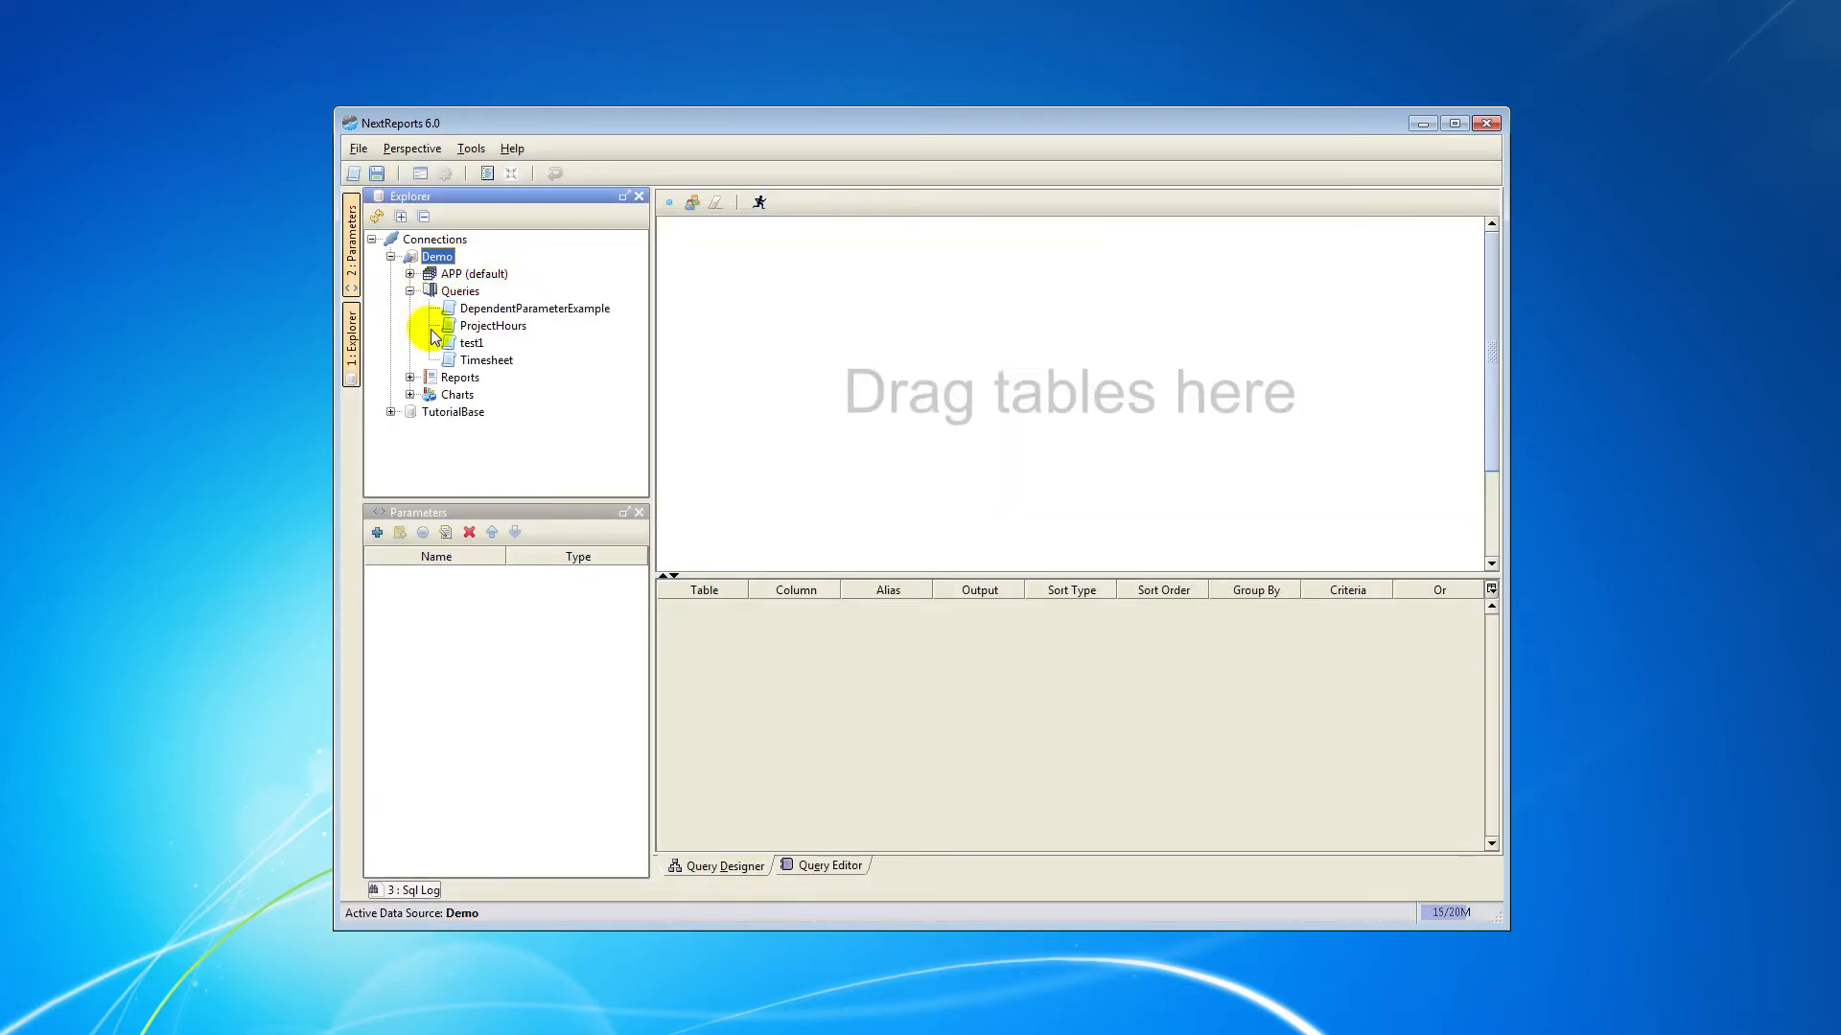
pyautogui.rightClick(493, 326)
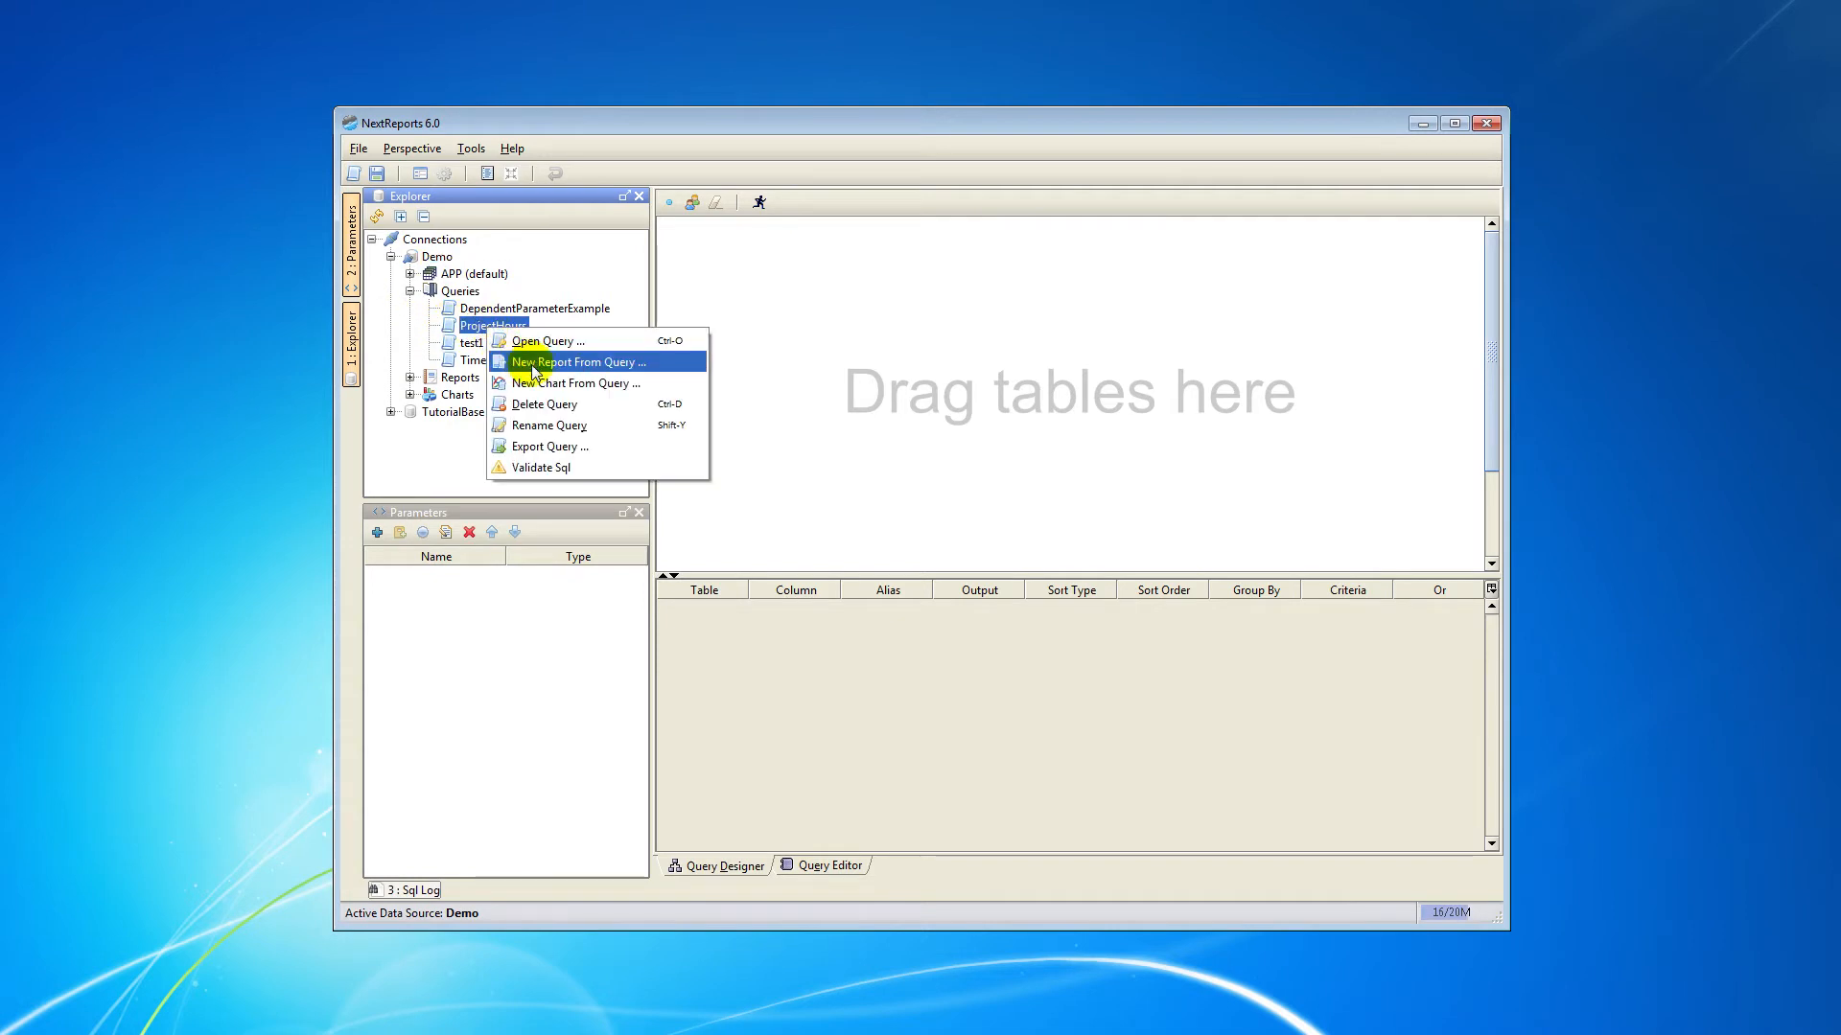
pyautogui.moveTo(543, 383)
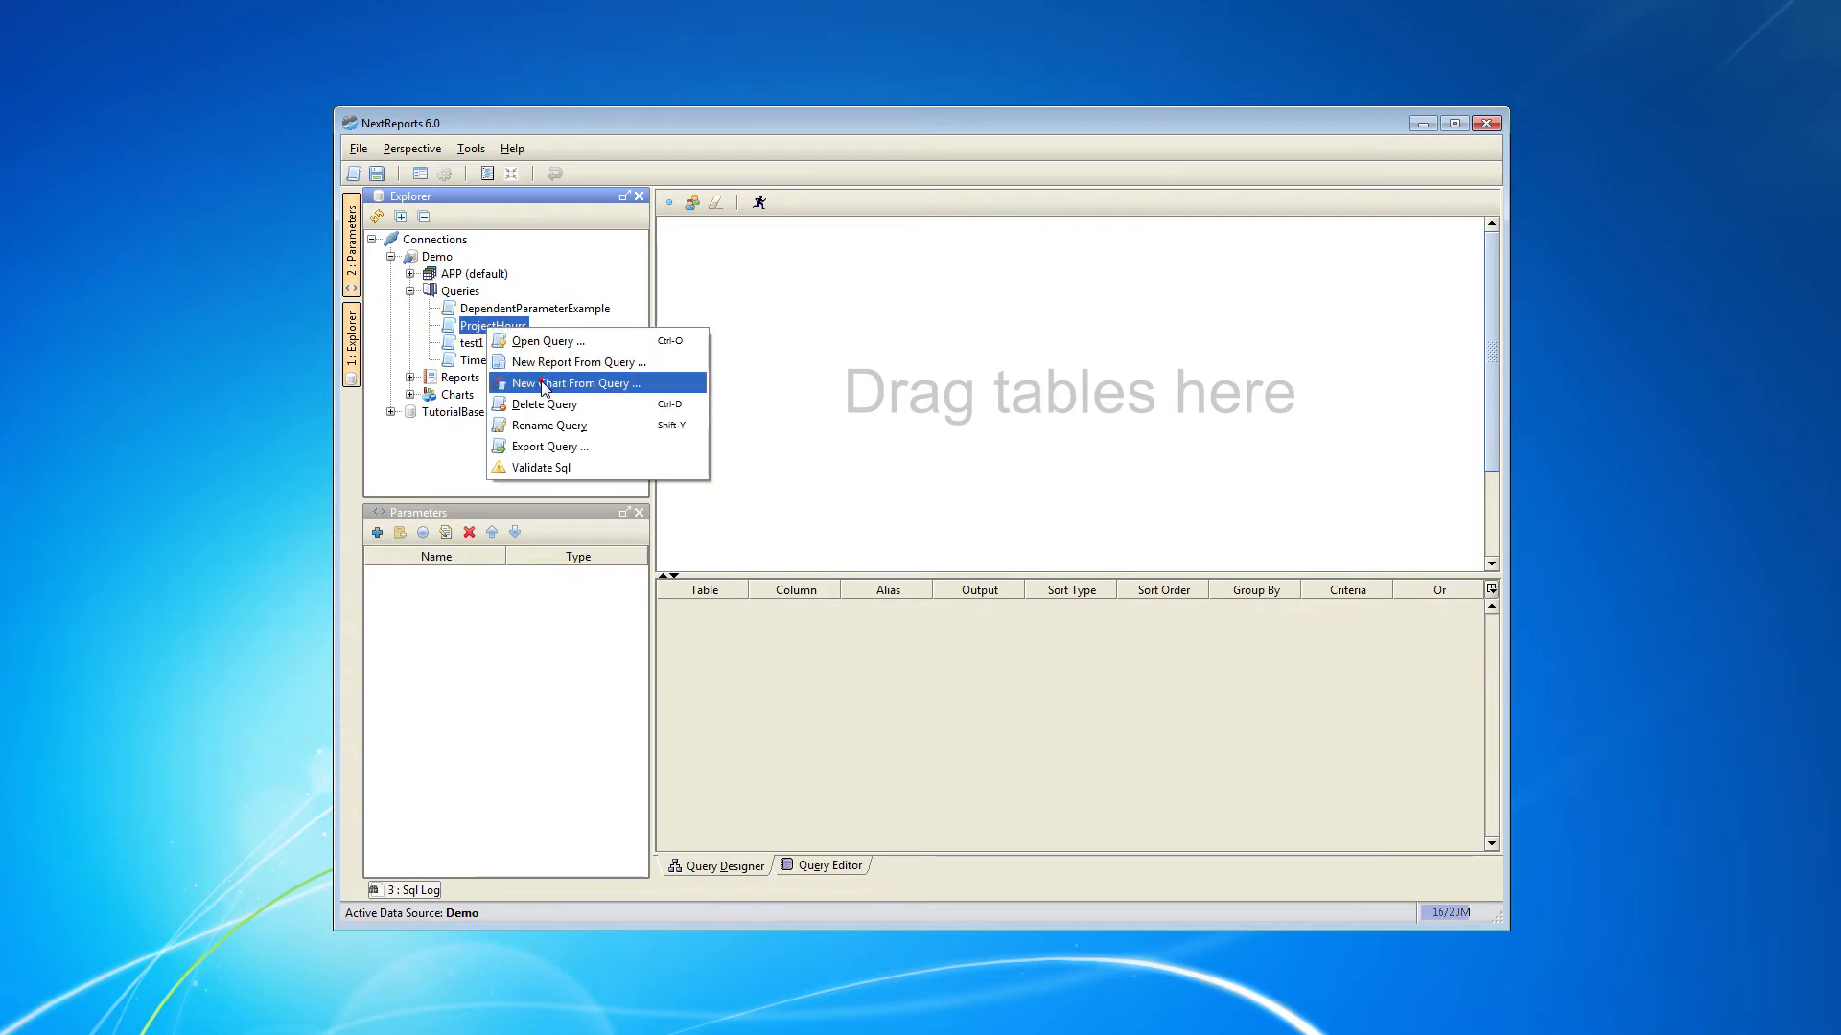
# - Create a new chart from the ProjectHours query, showing the default bar chart
pyautogui.click(575, 384)
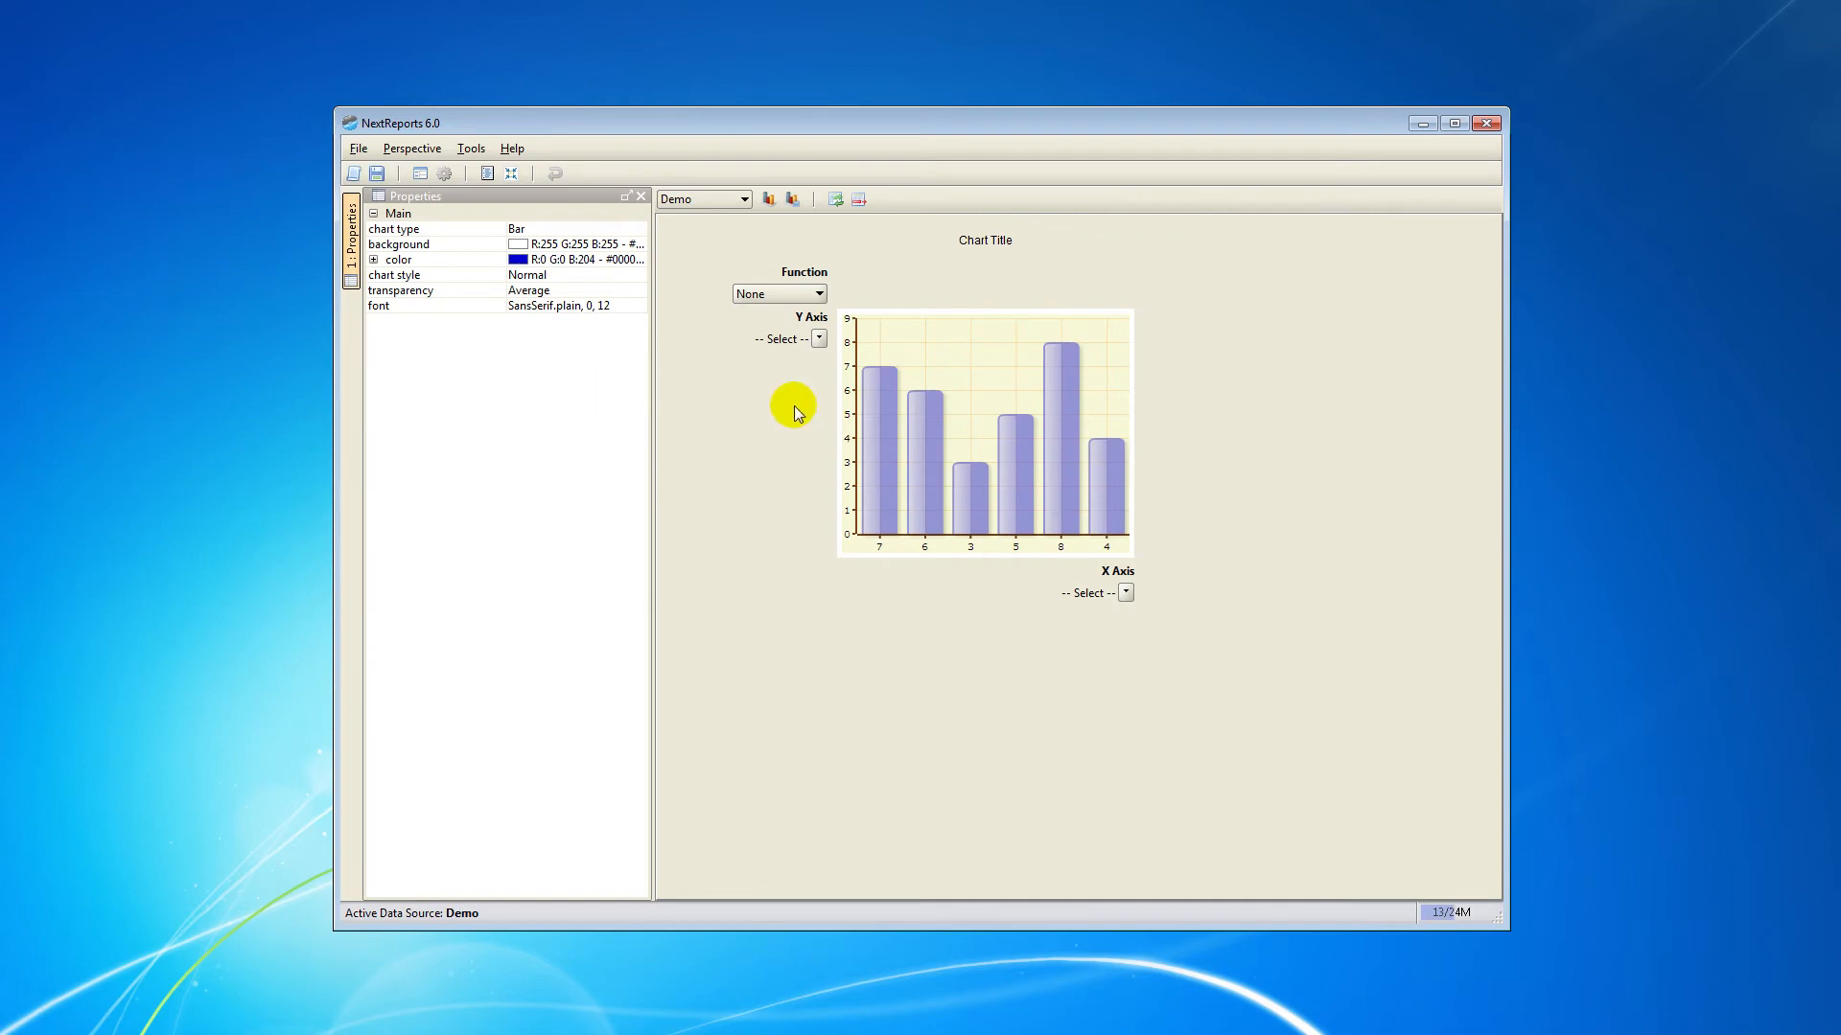
pyautogui.moveTo(796, 424)
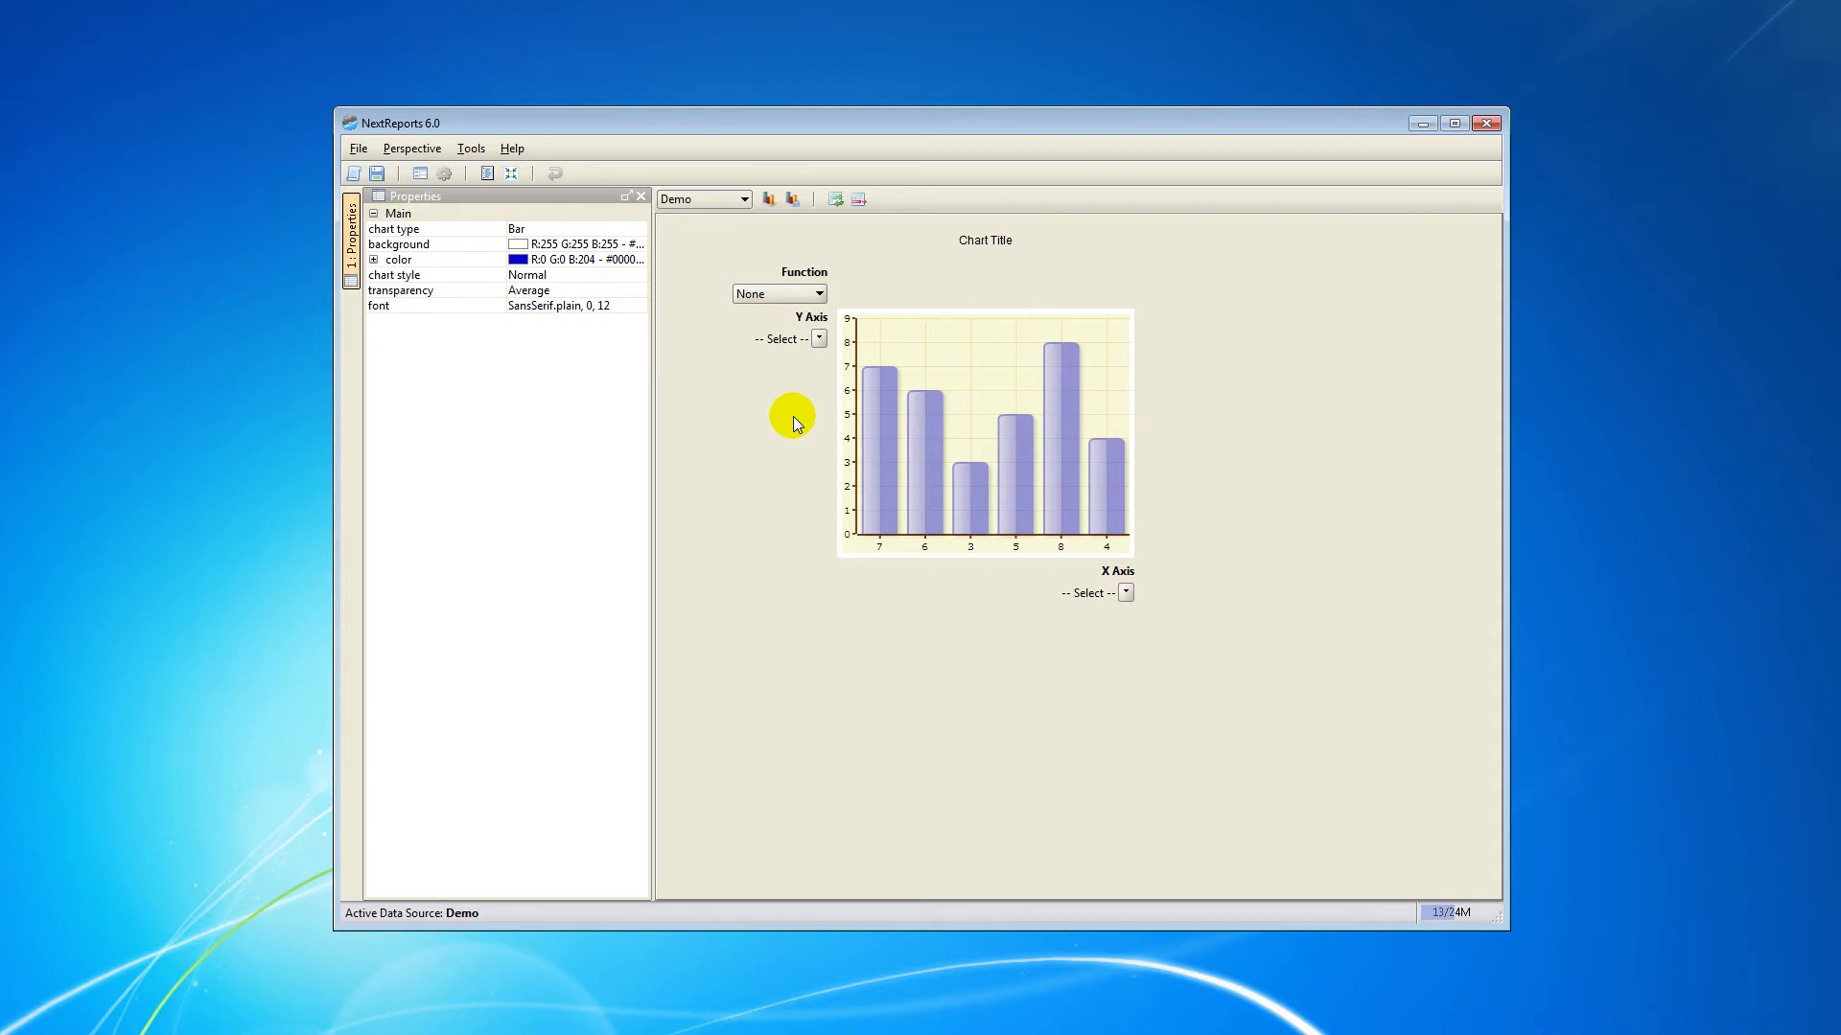
pyautogui.moveTo(571, 228)
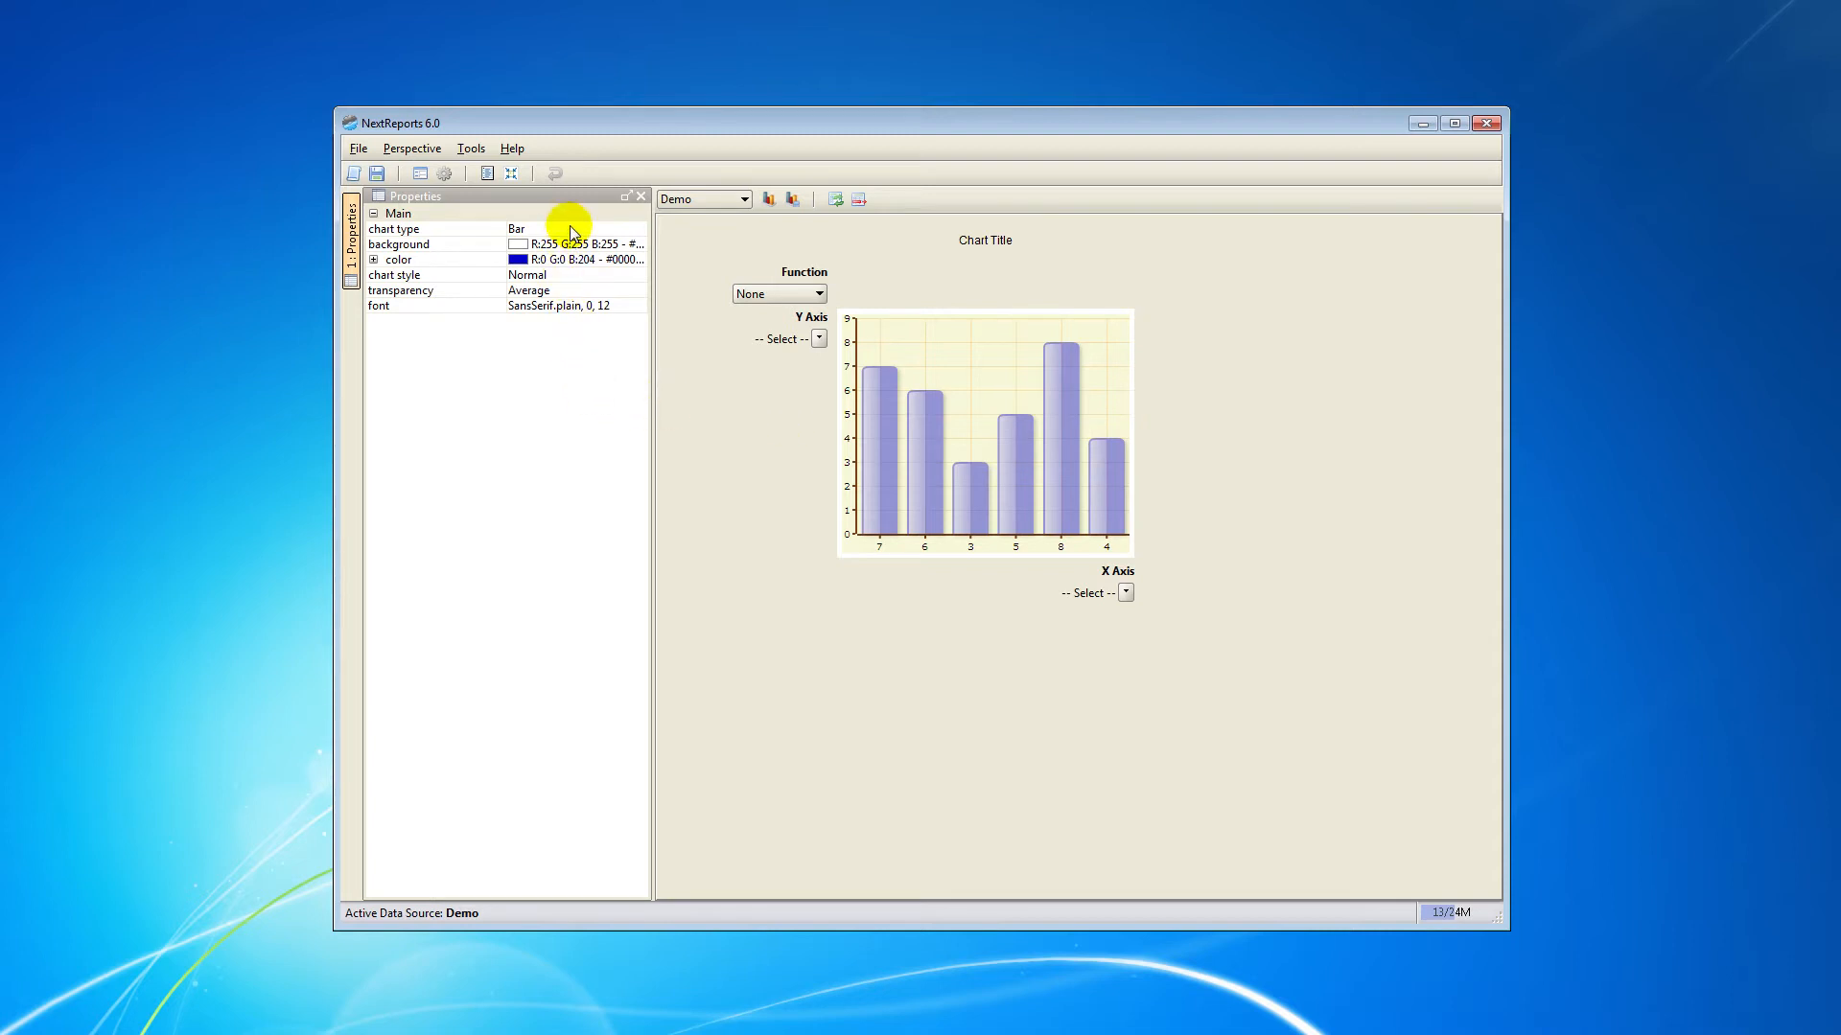
# - Change the chart type from Bar to Pie
pyautogui.click(641, 228)
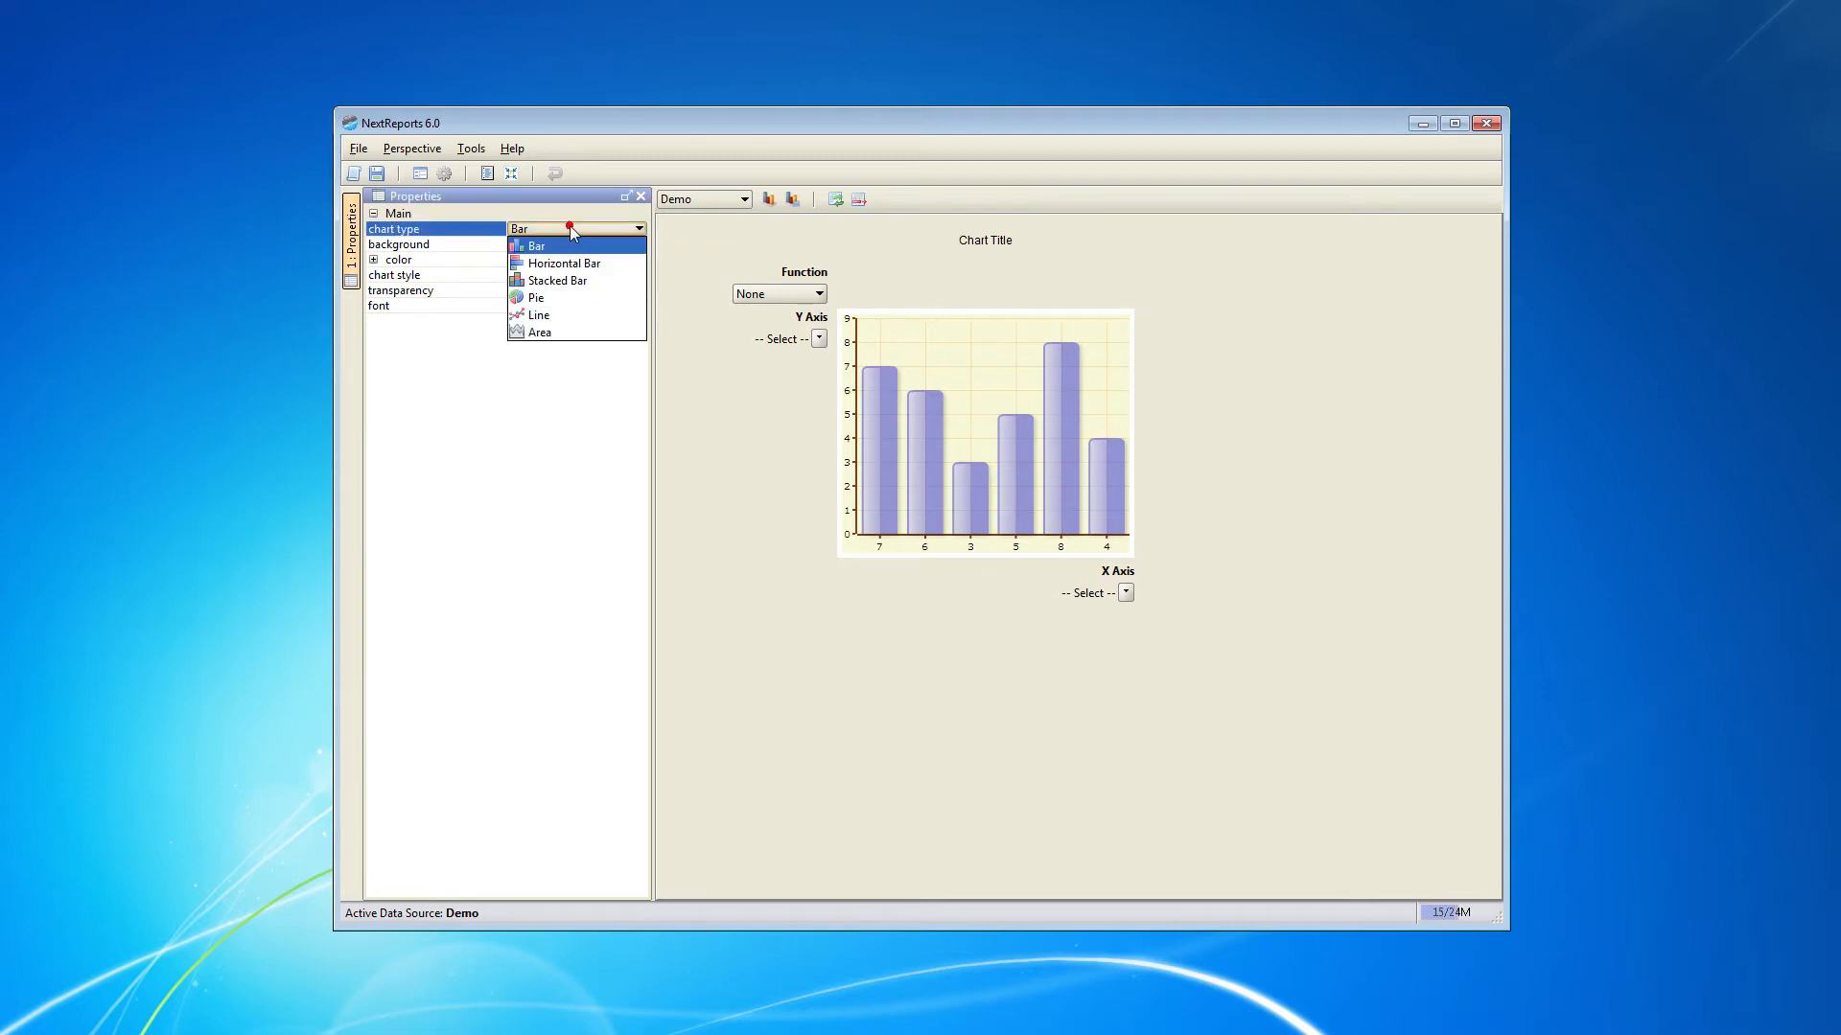
pyautogui.moveTo(571, 253)
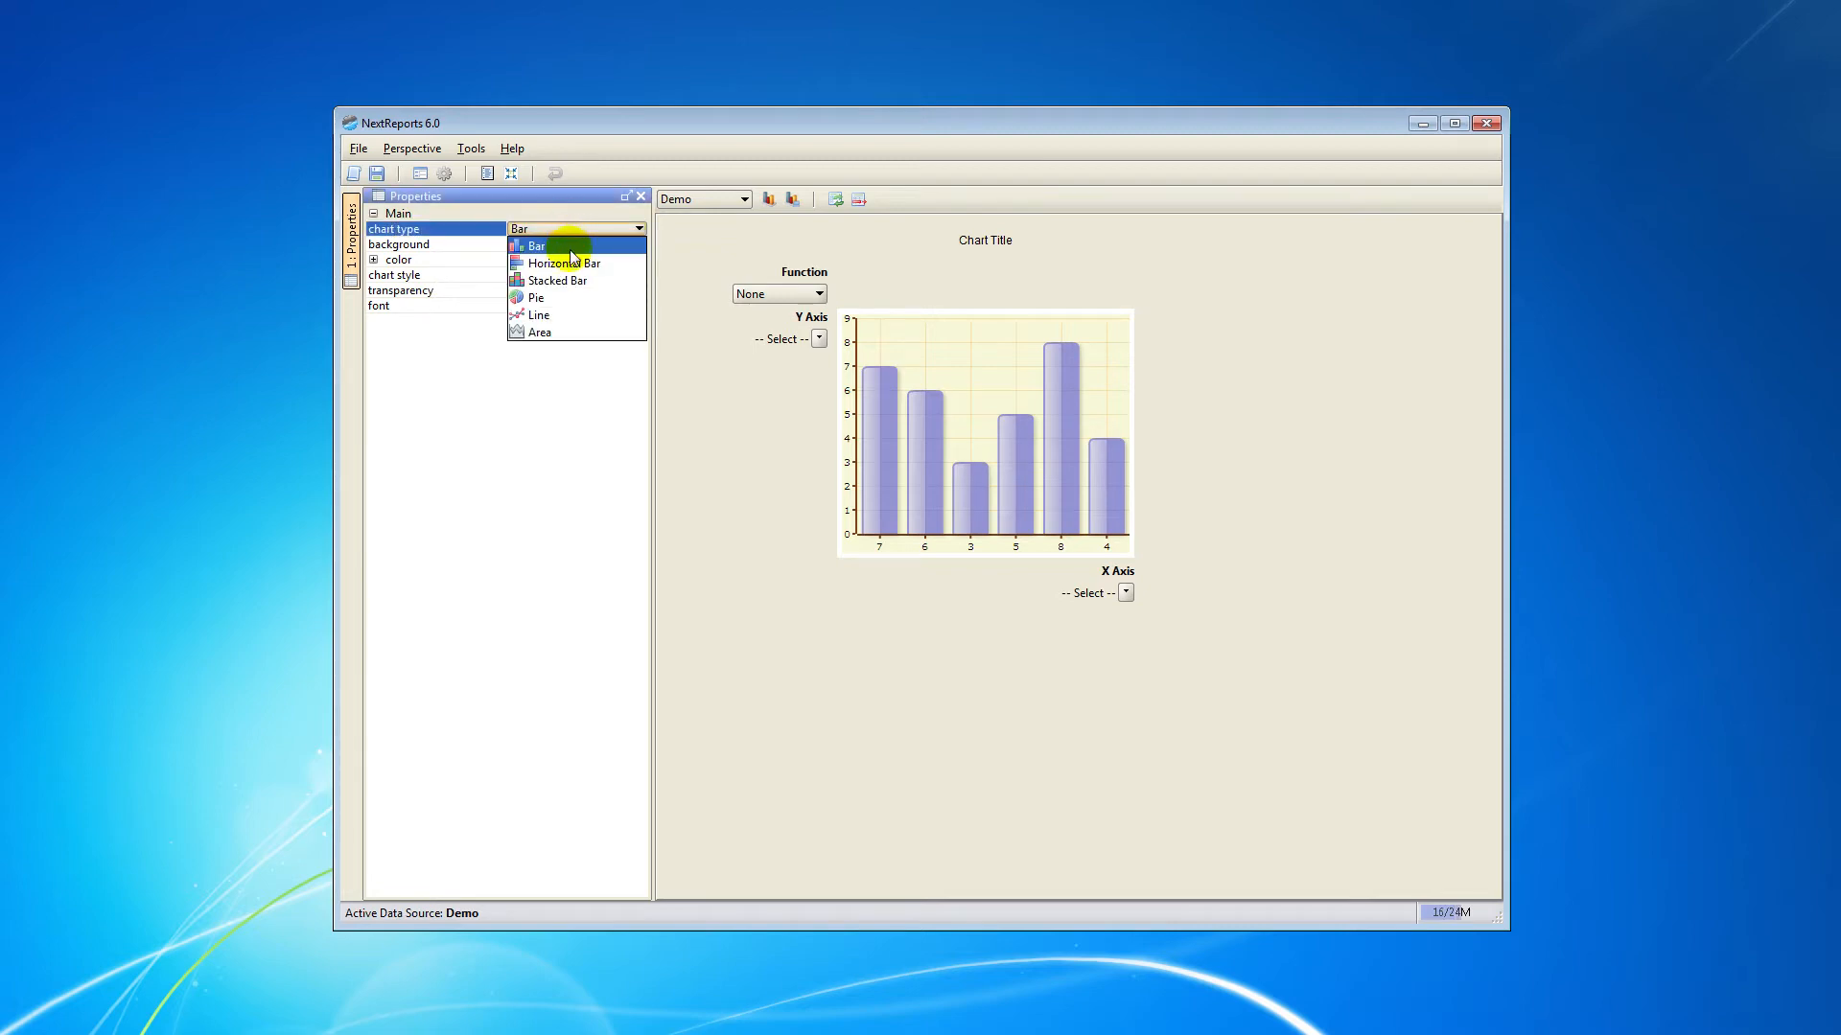
pyautogui.click(537, 297)
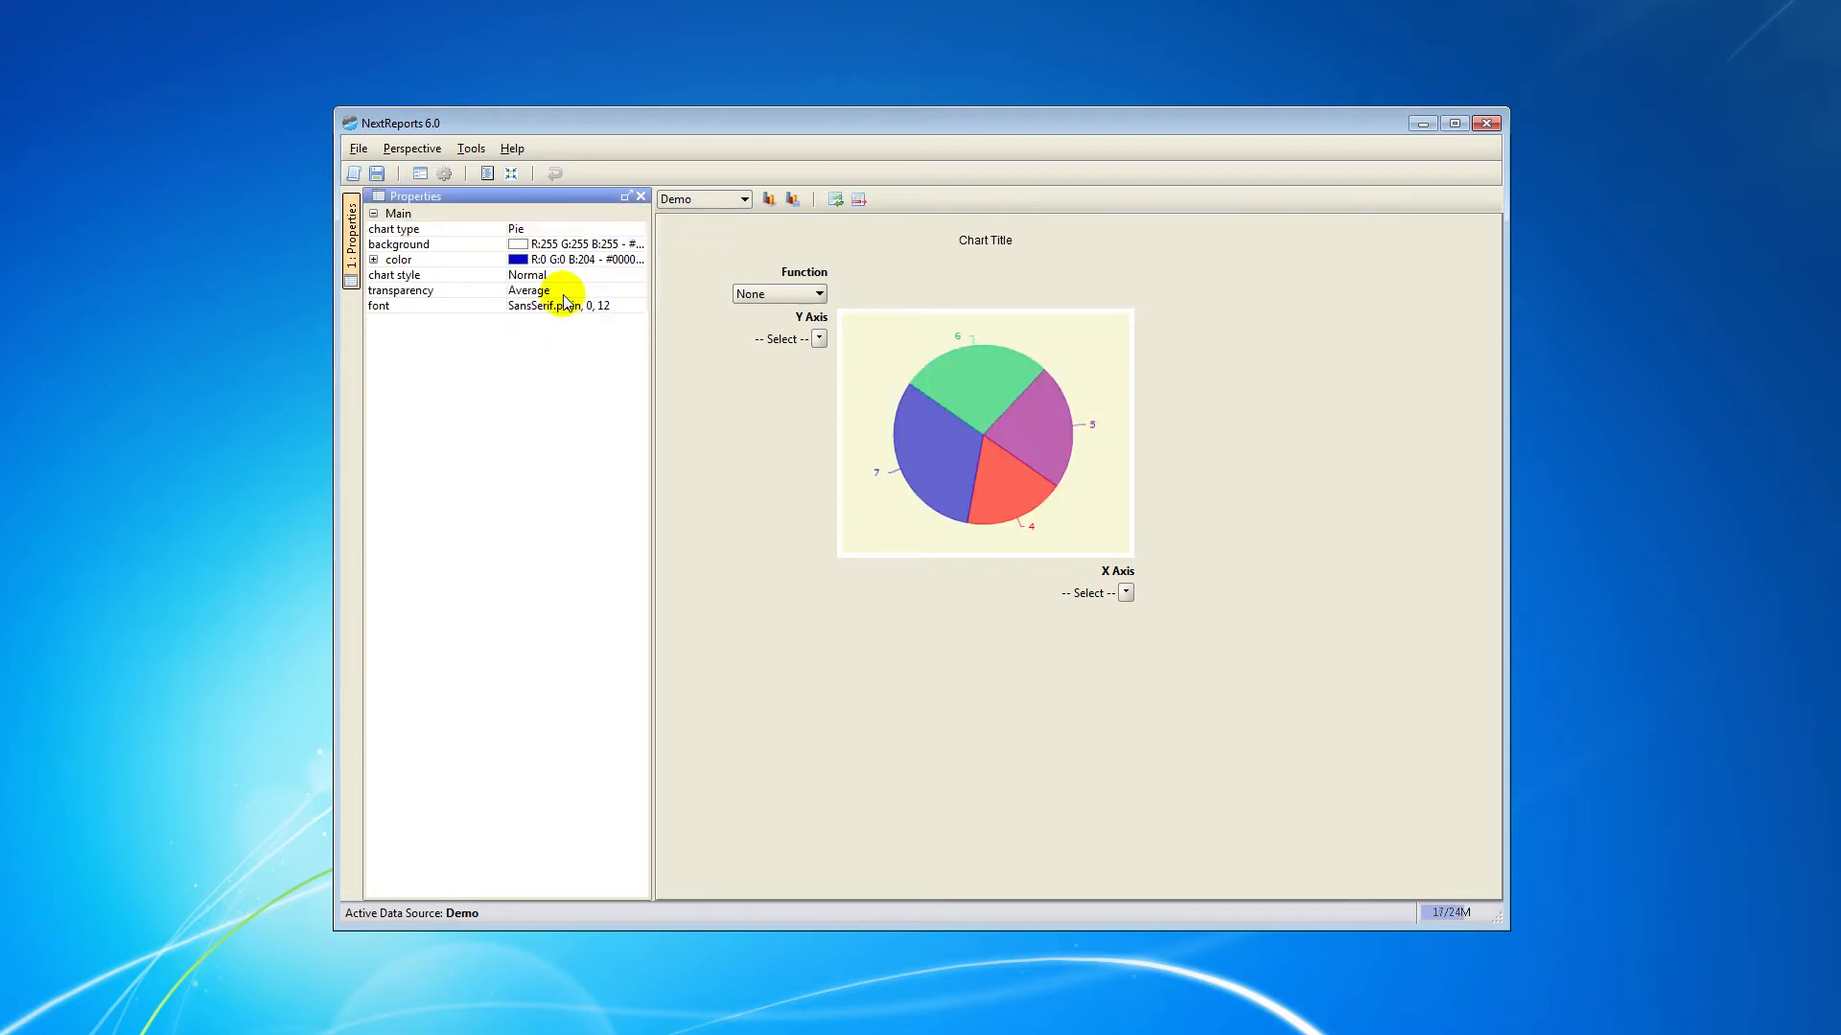
pyautogui.moveTo(562, 364)
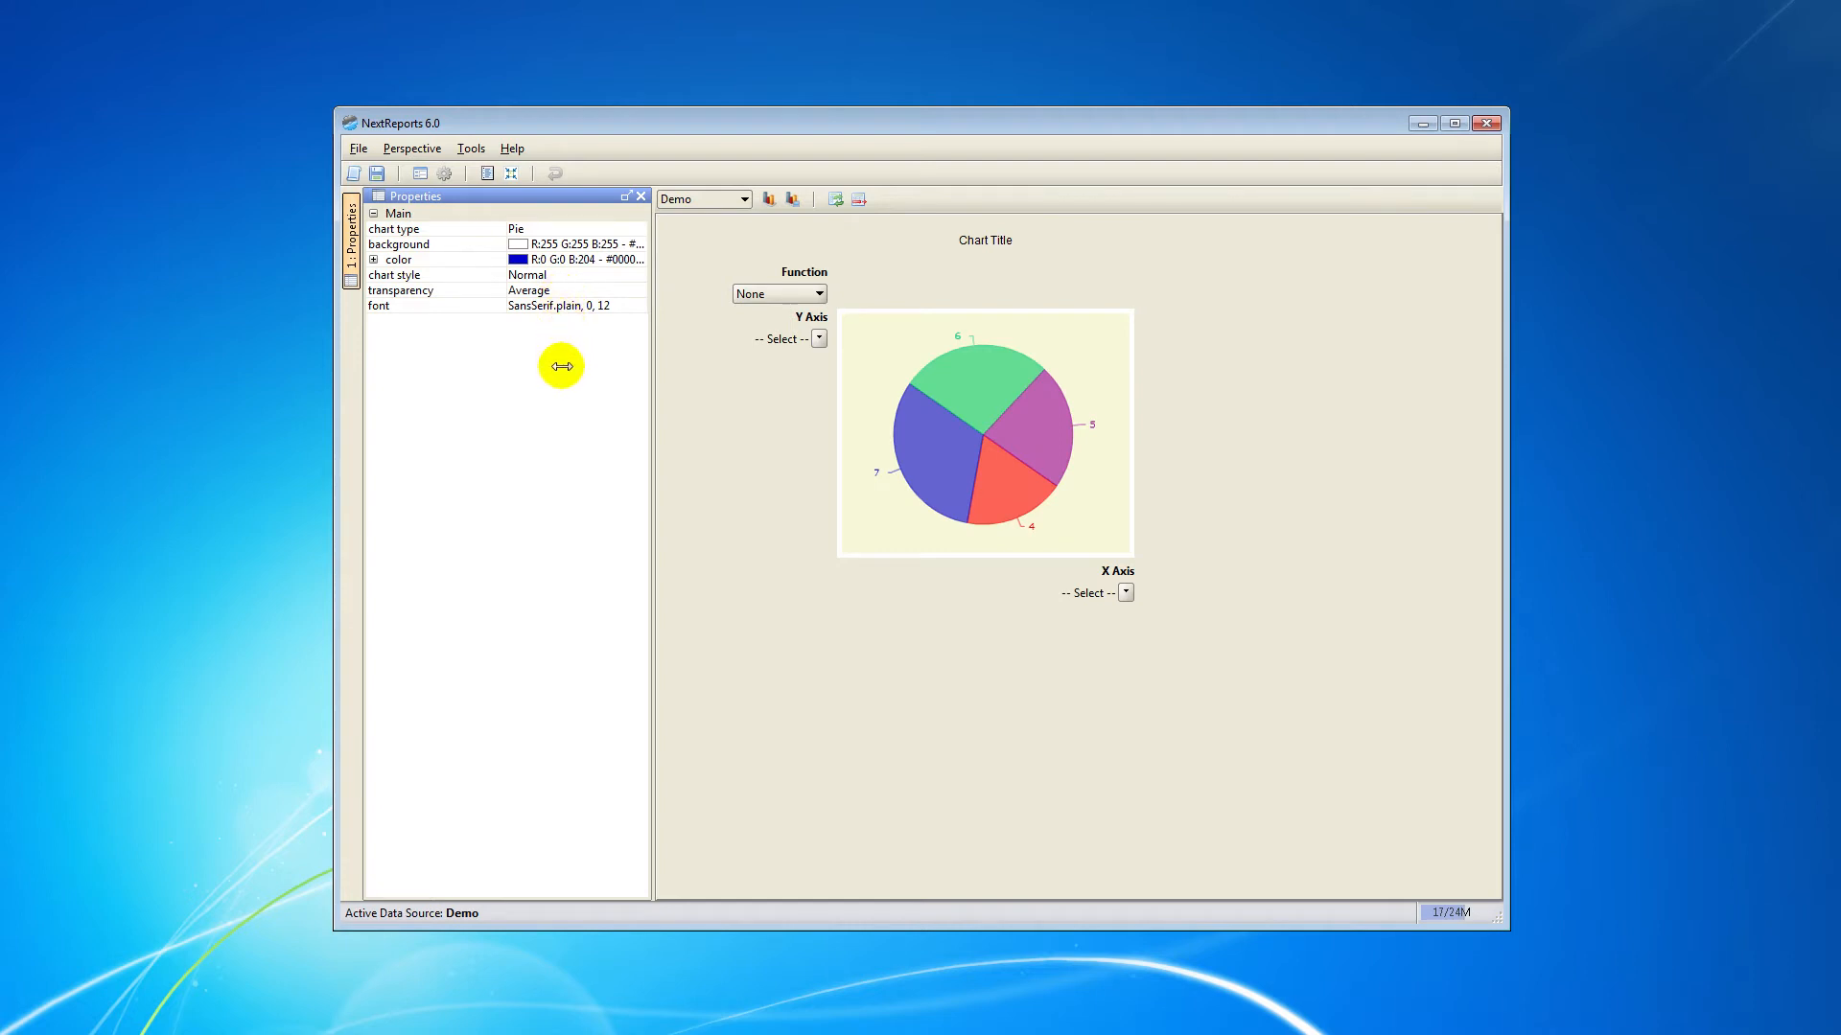
pyautogui.moveTo(673, 379)
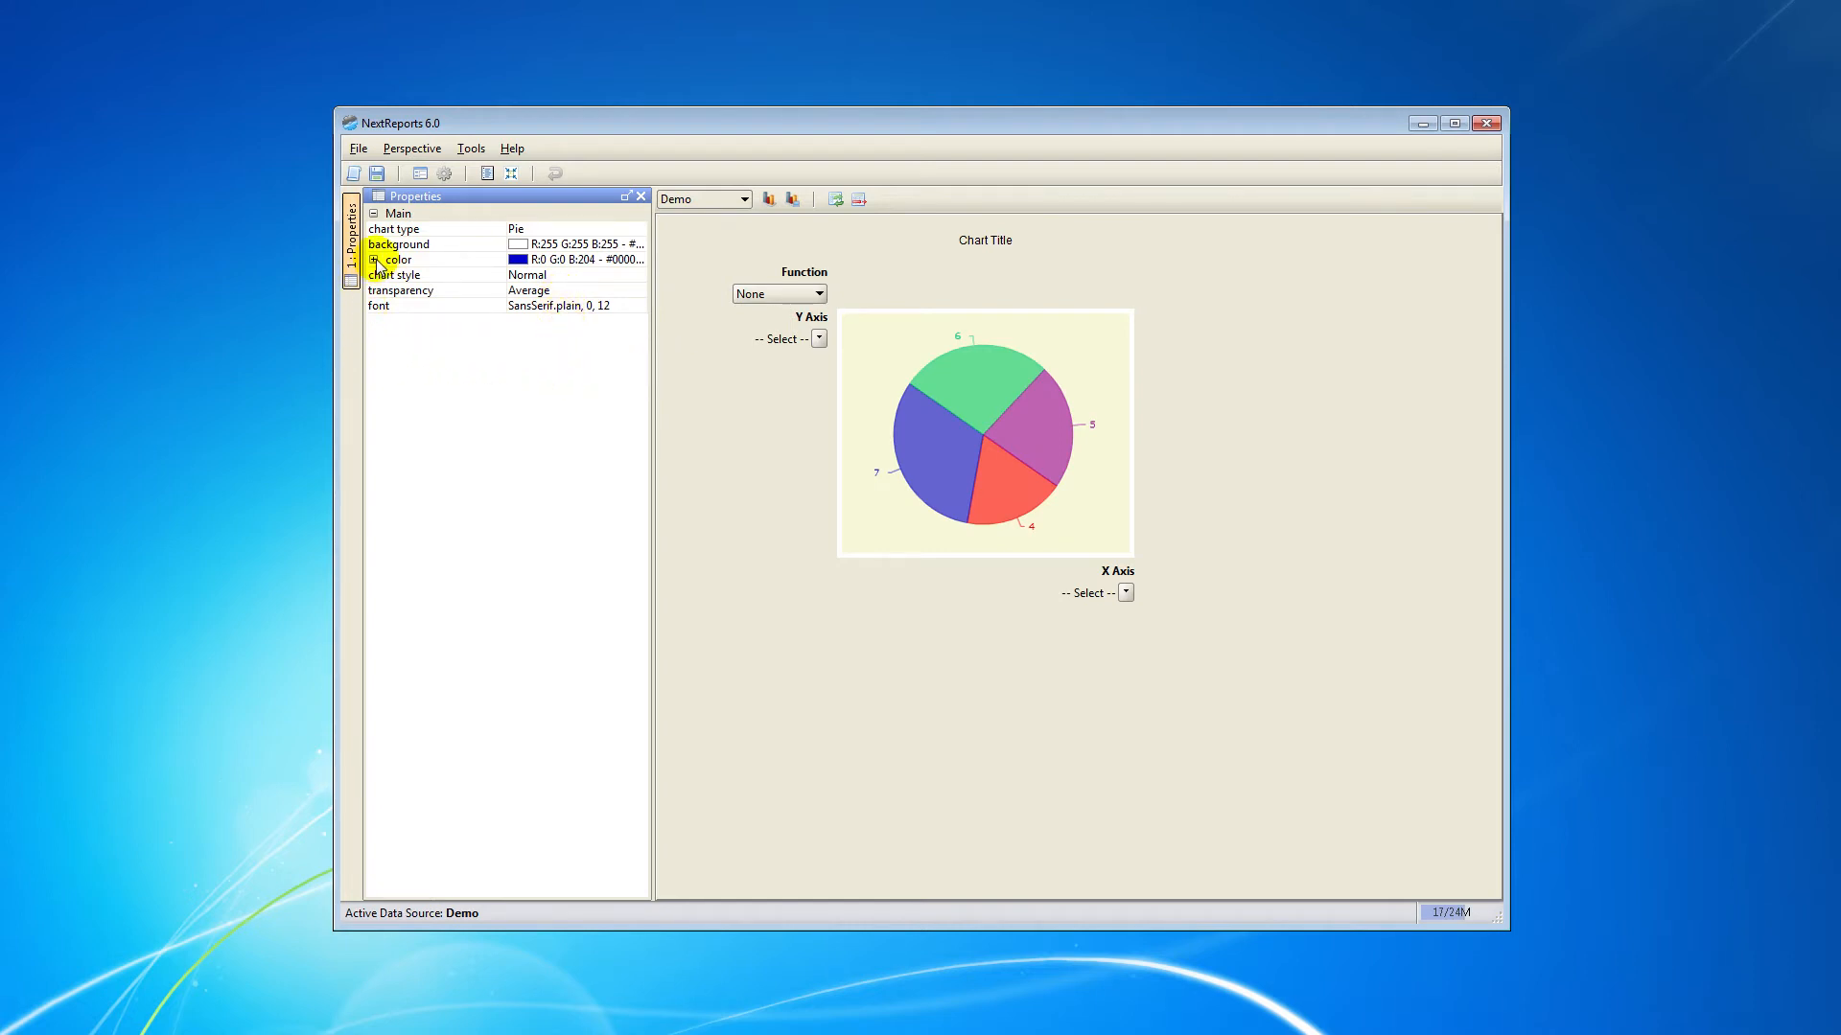
# - Set the chart's second colour to dark pink (R:153 G:51 B:102) instead of red
pyautogui.click(373, 258)
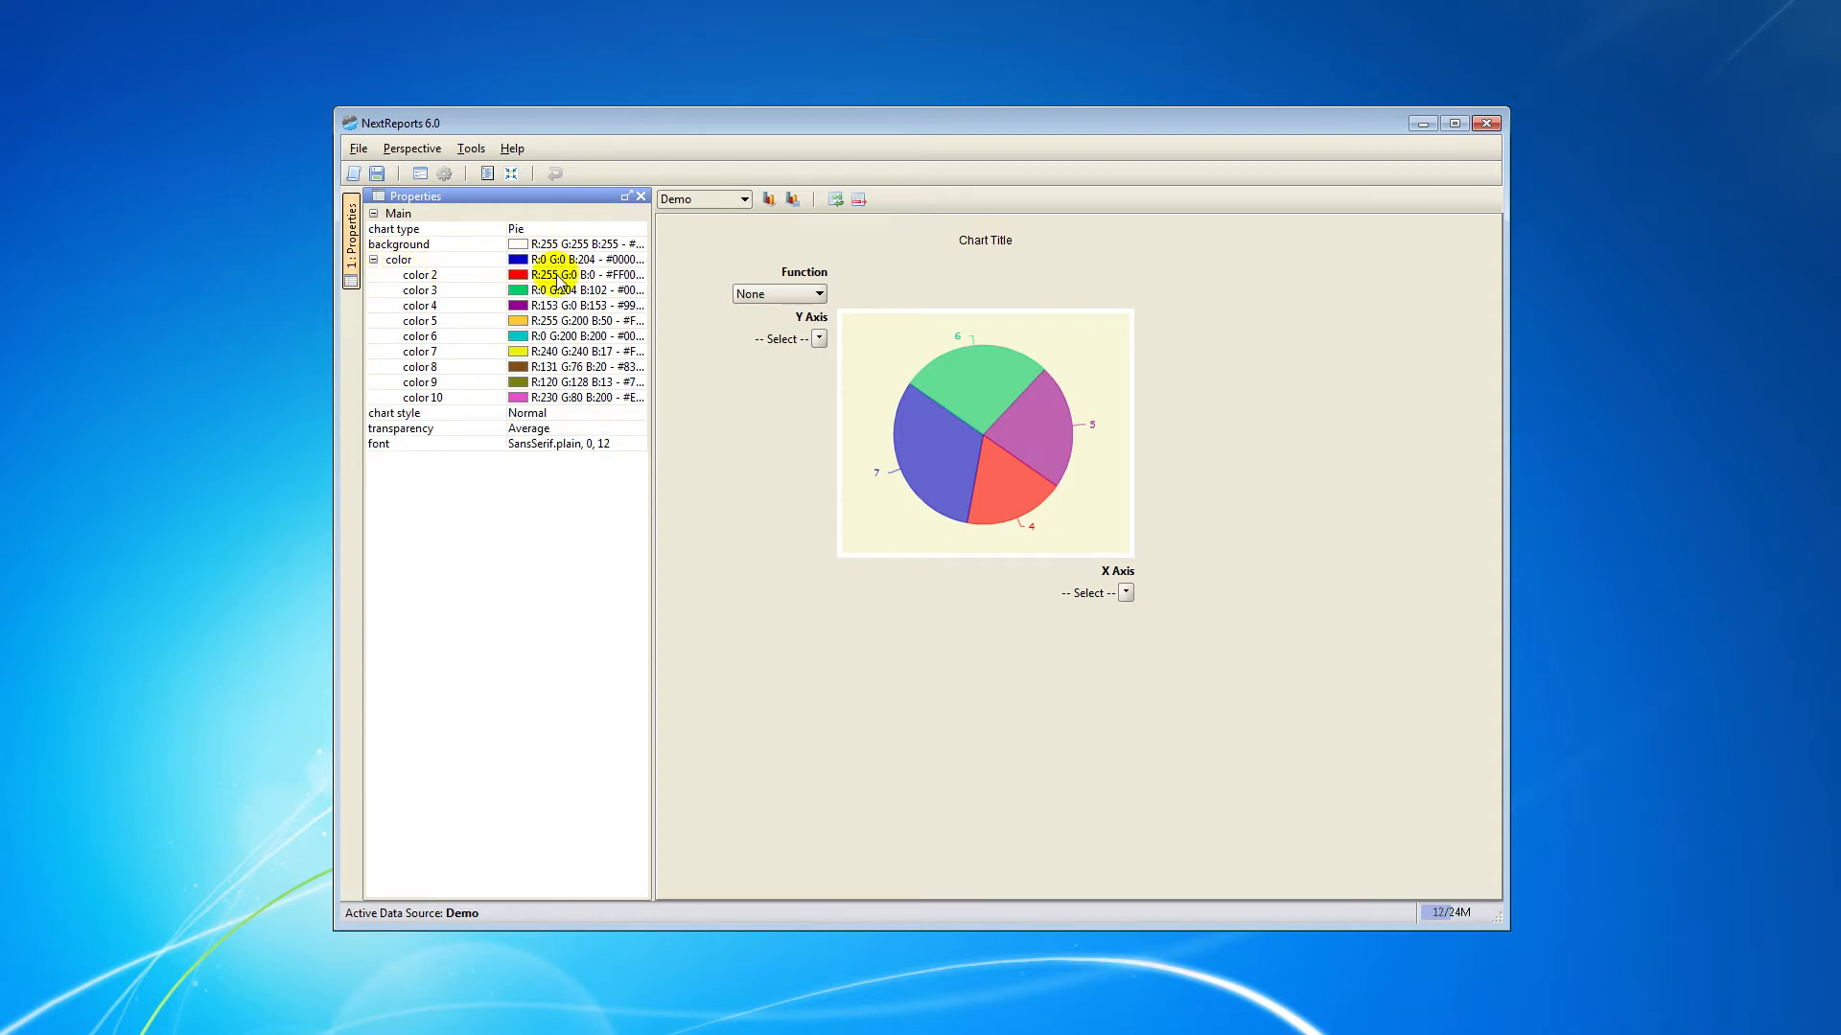
pyautogui.click(420, 274)
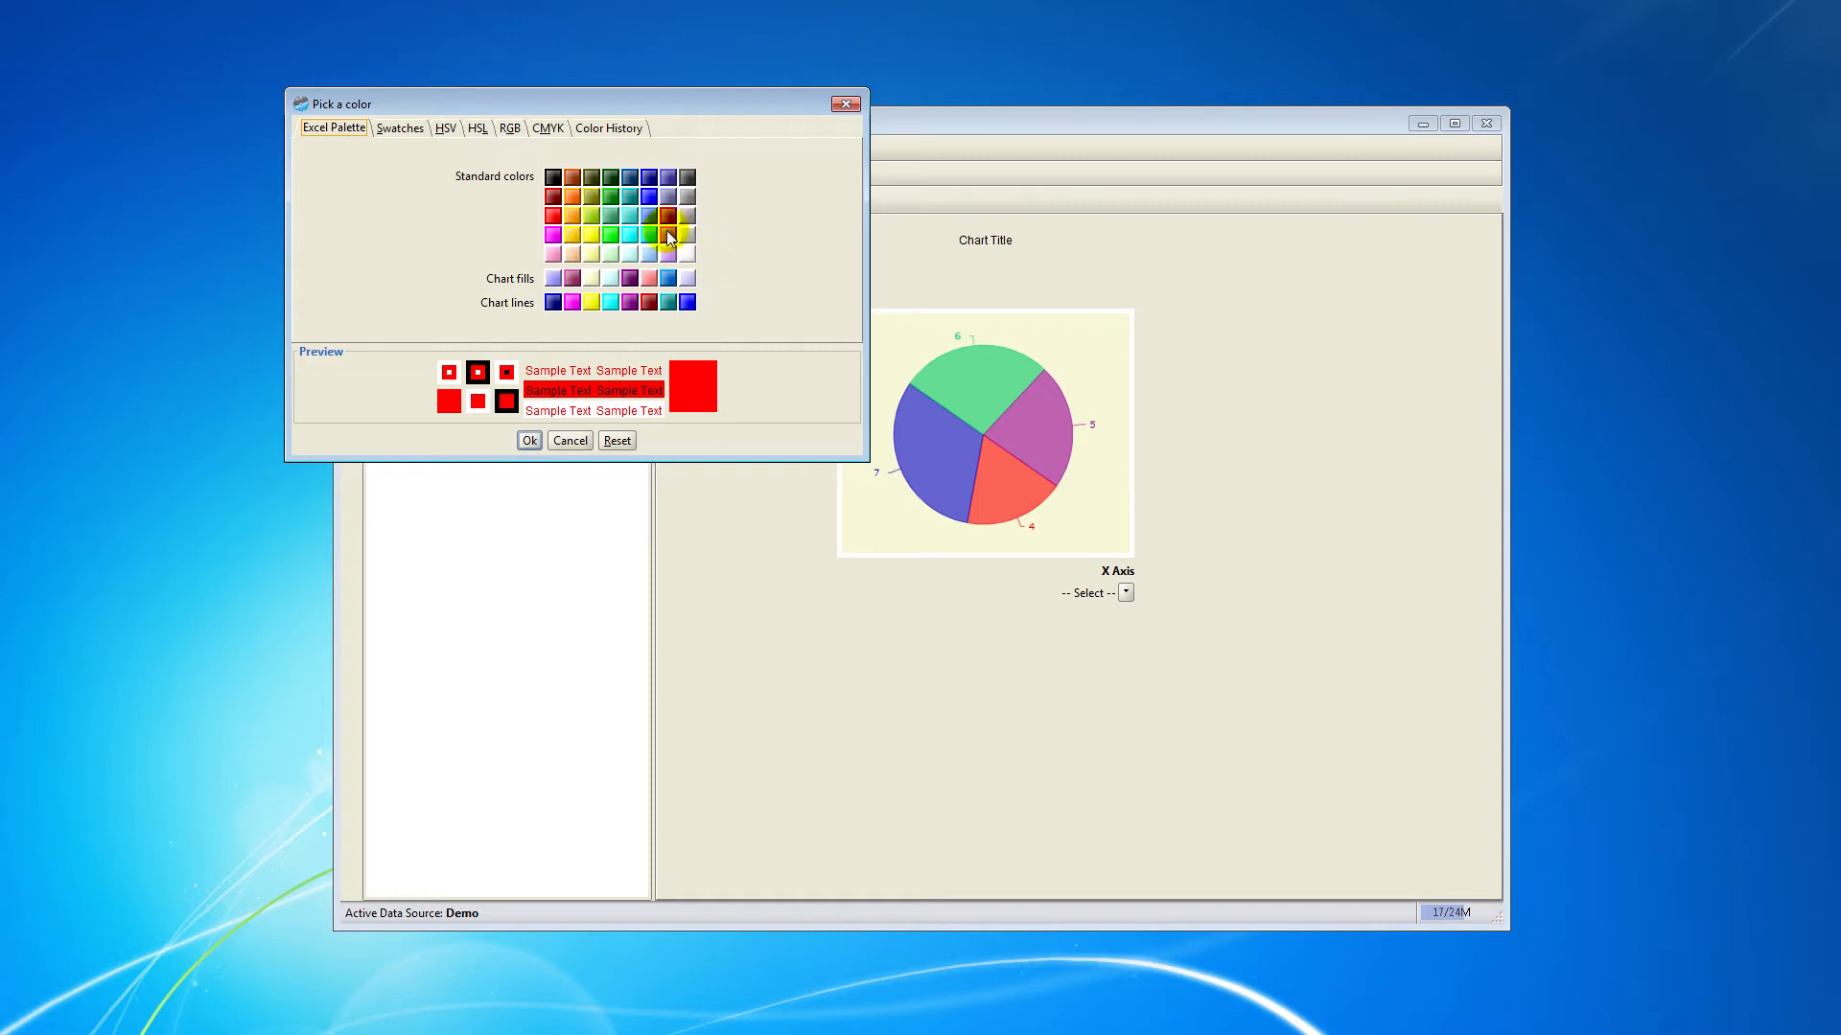
pyautogui.click(571, 177)
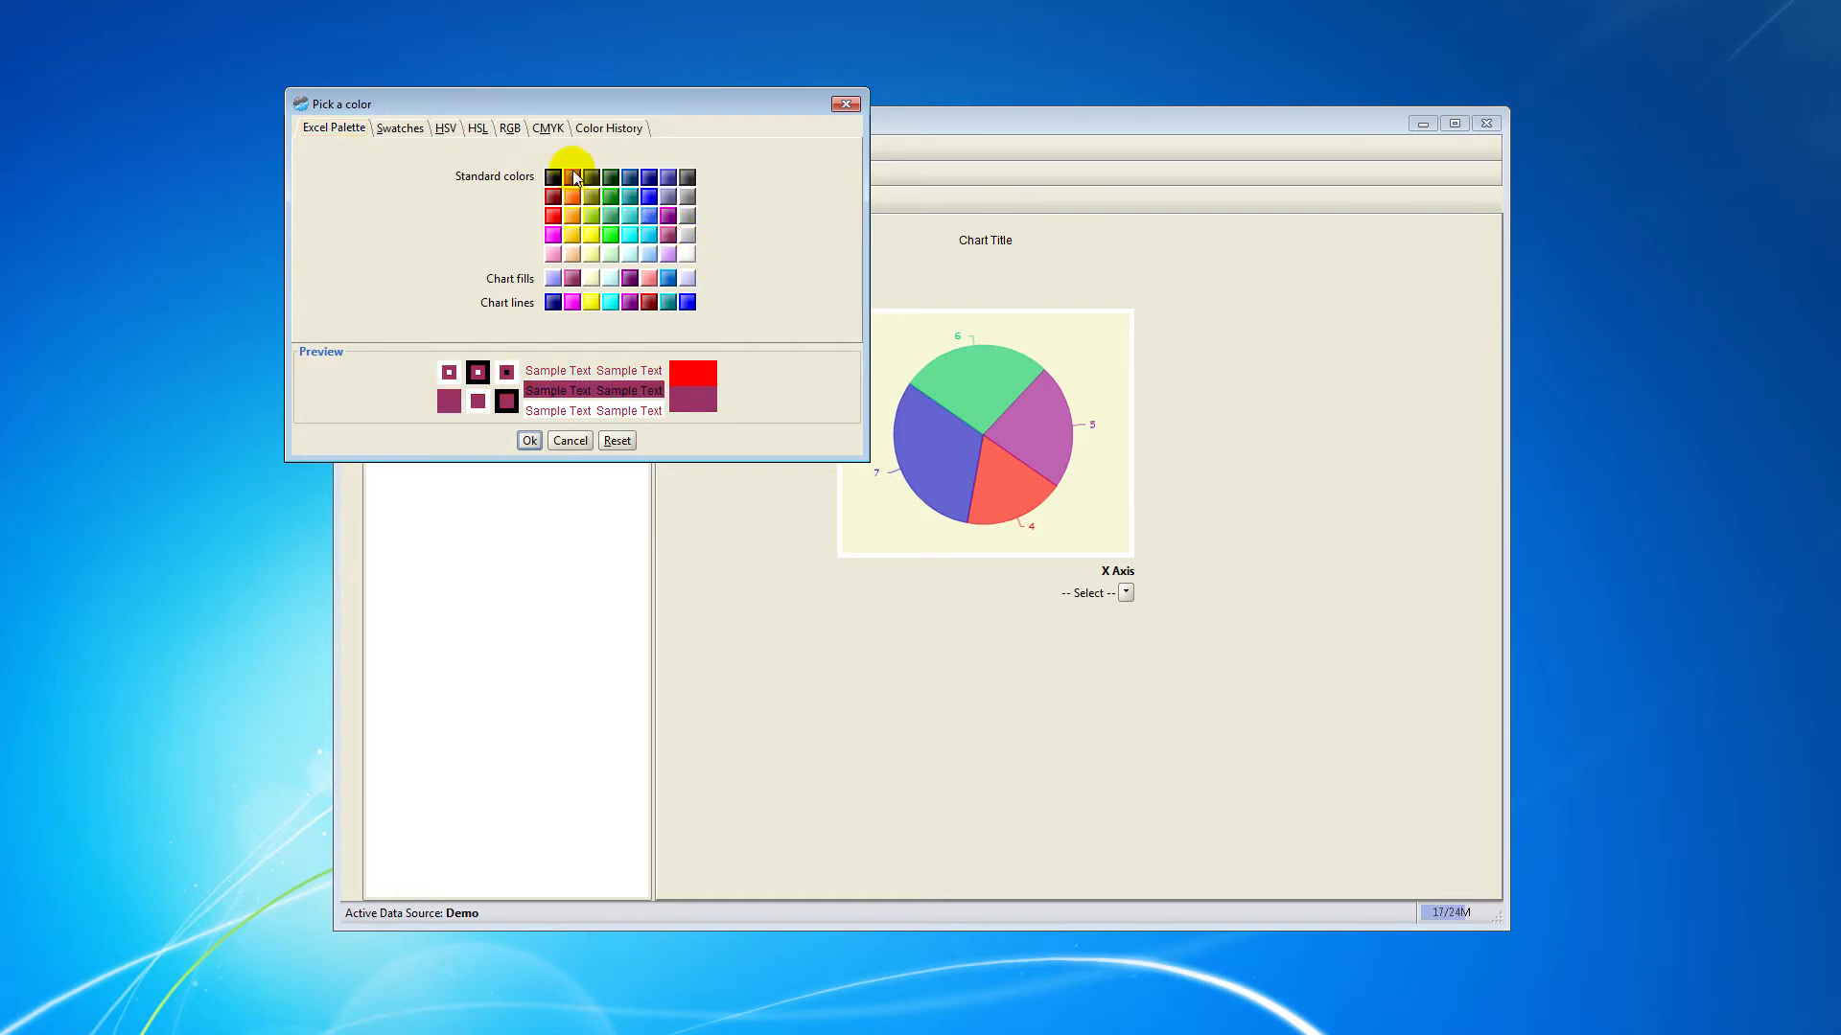
pyautogui.click(476, 128)
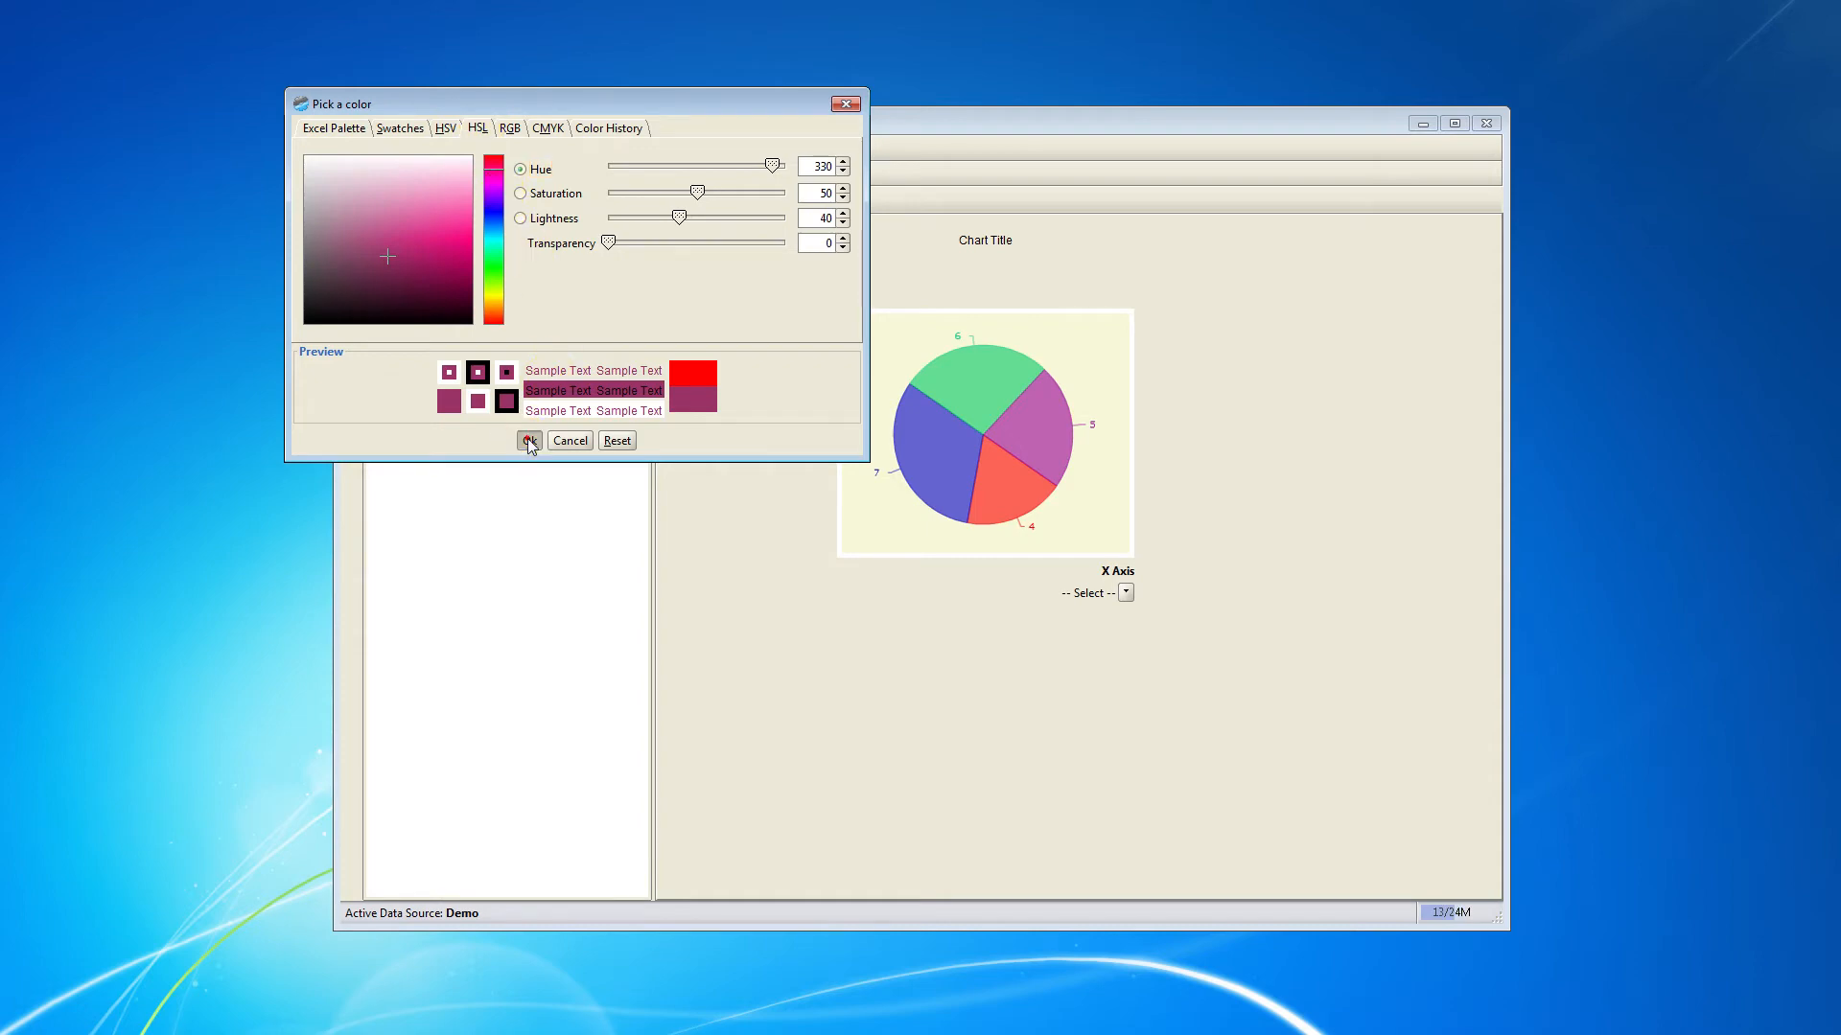
pyautogui.click(529, 440)
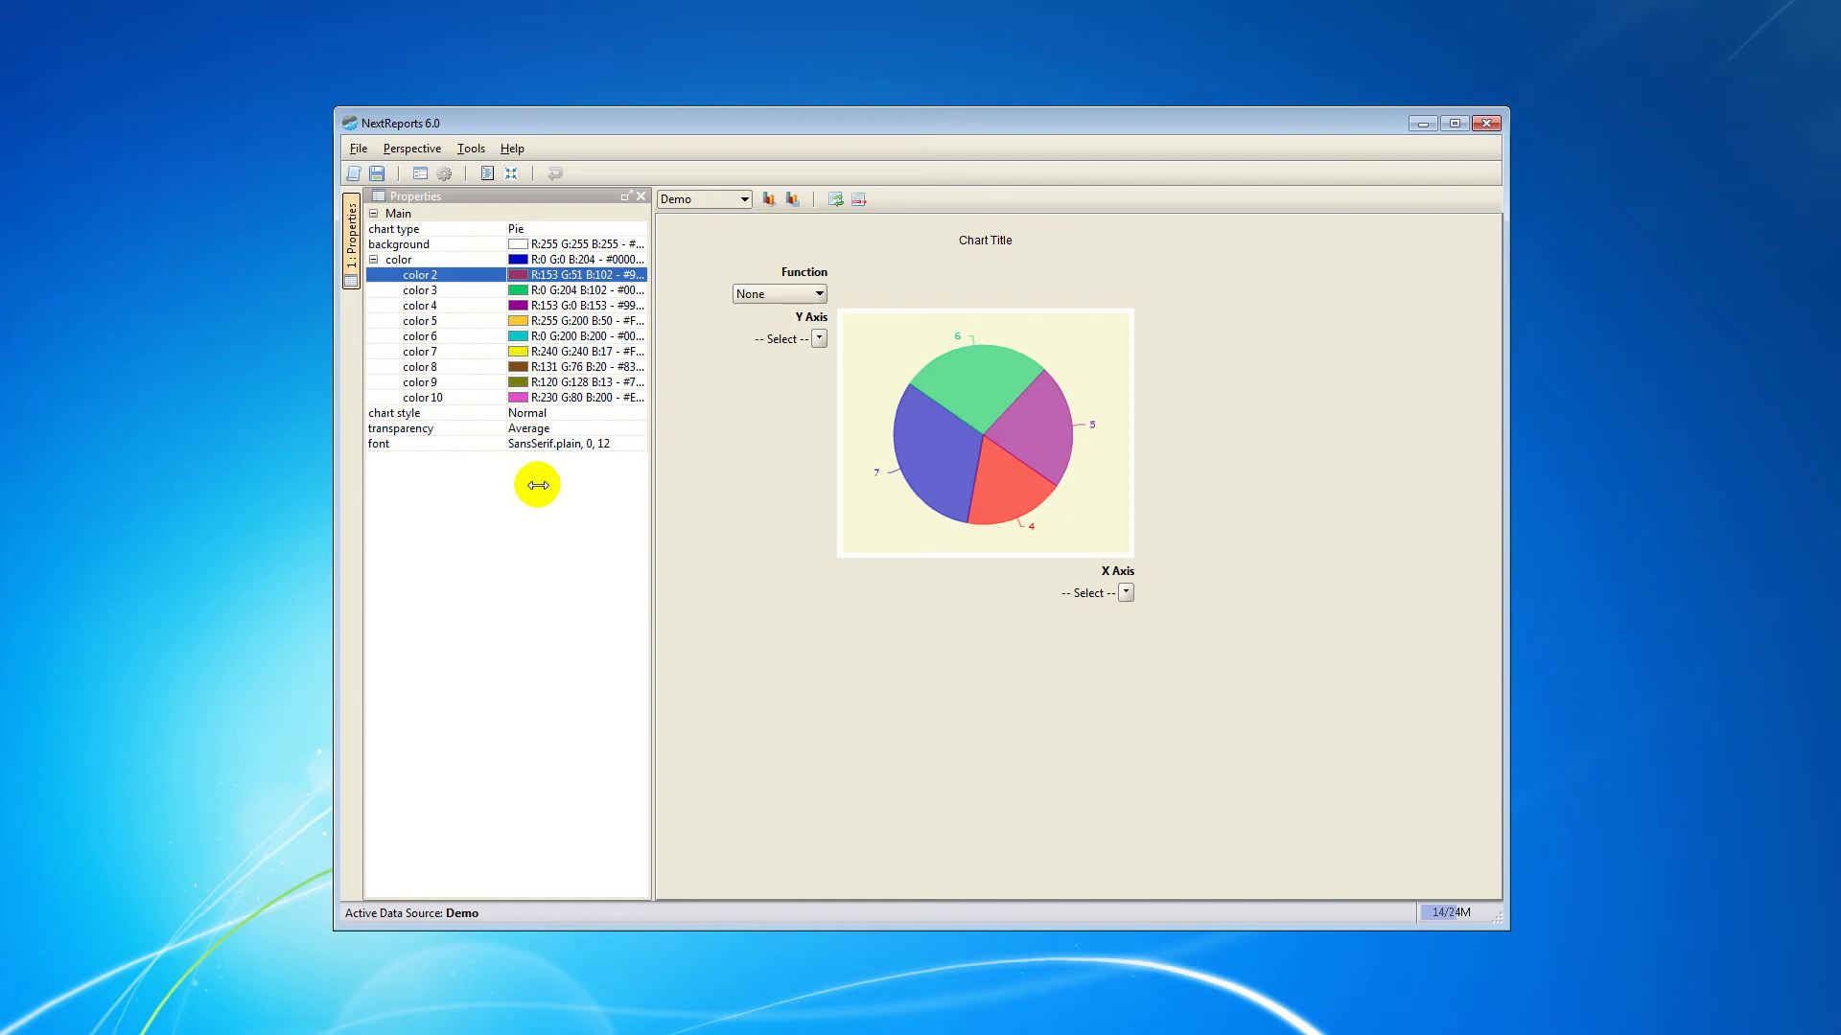
pyautogui.moveTo(598, 481)
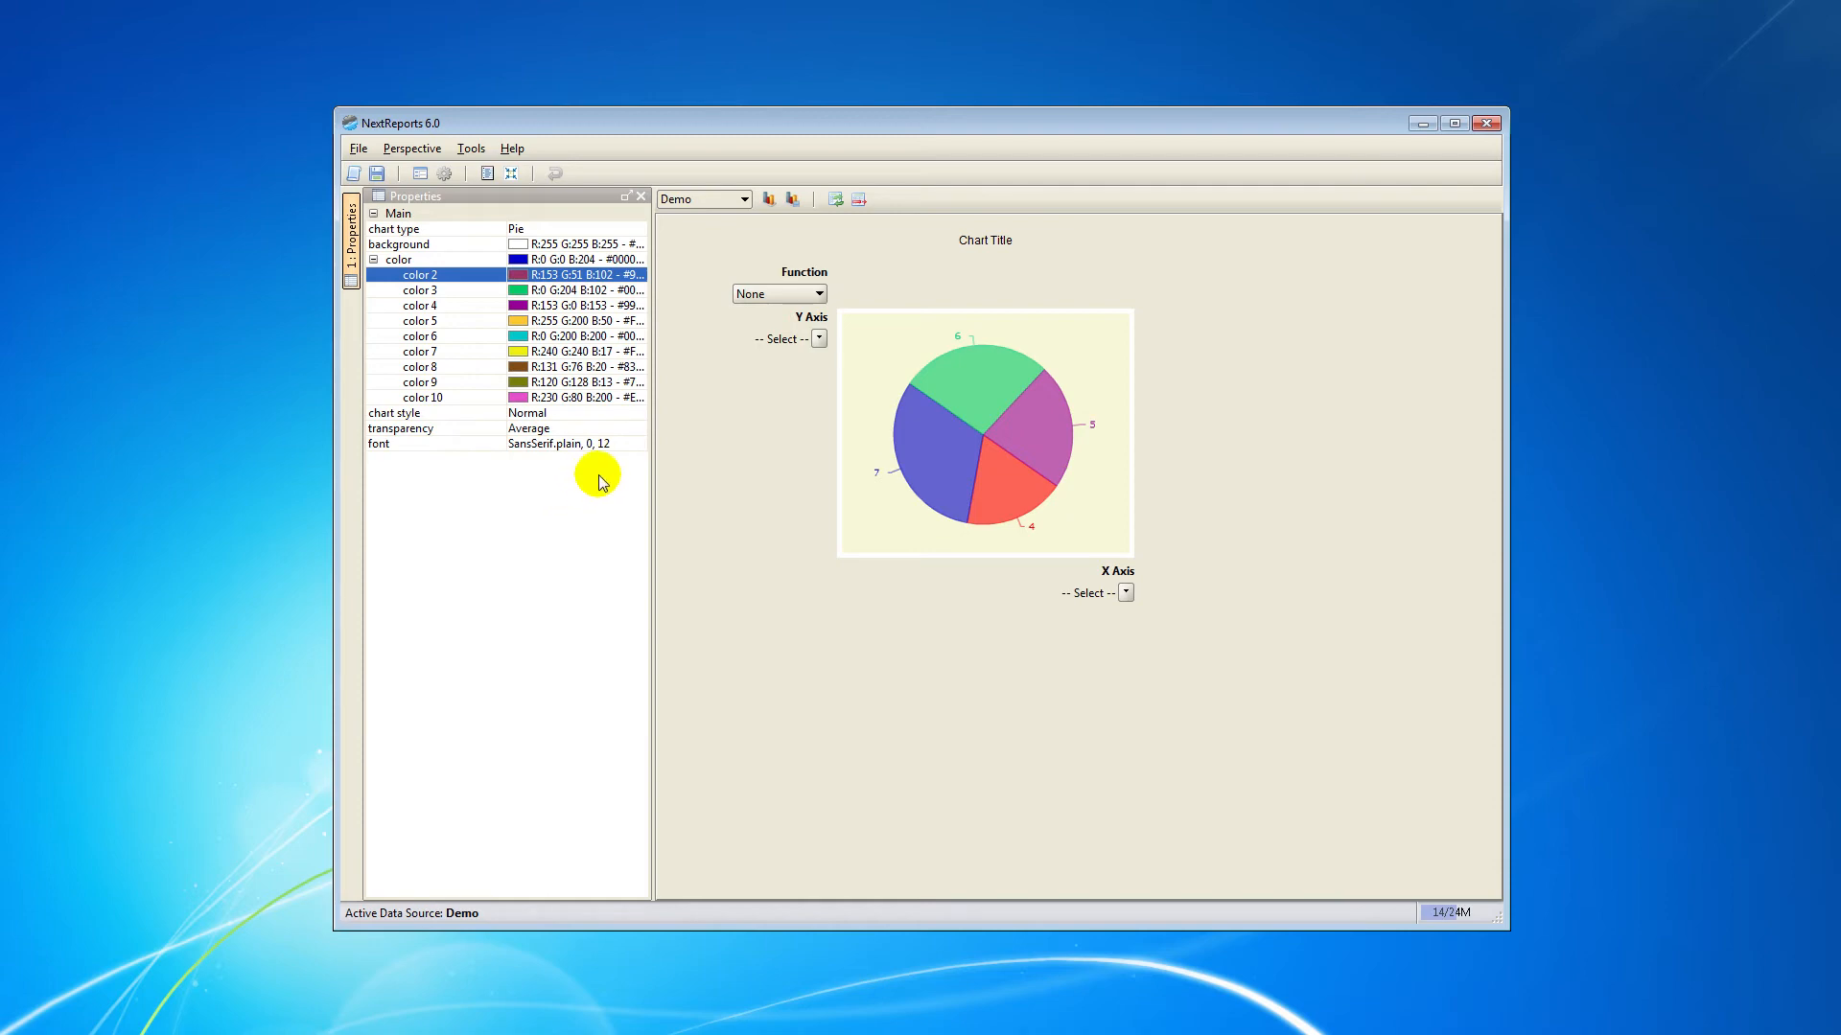
pyautogui.moveTo(684, 489)
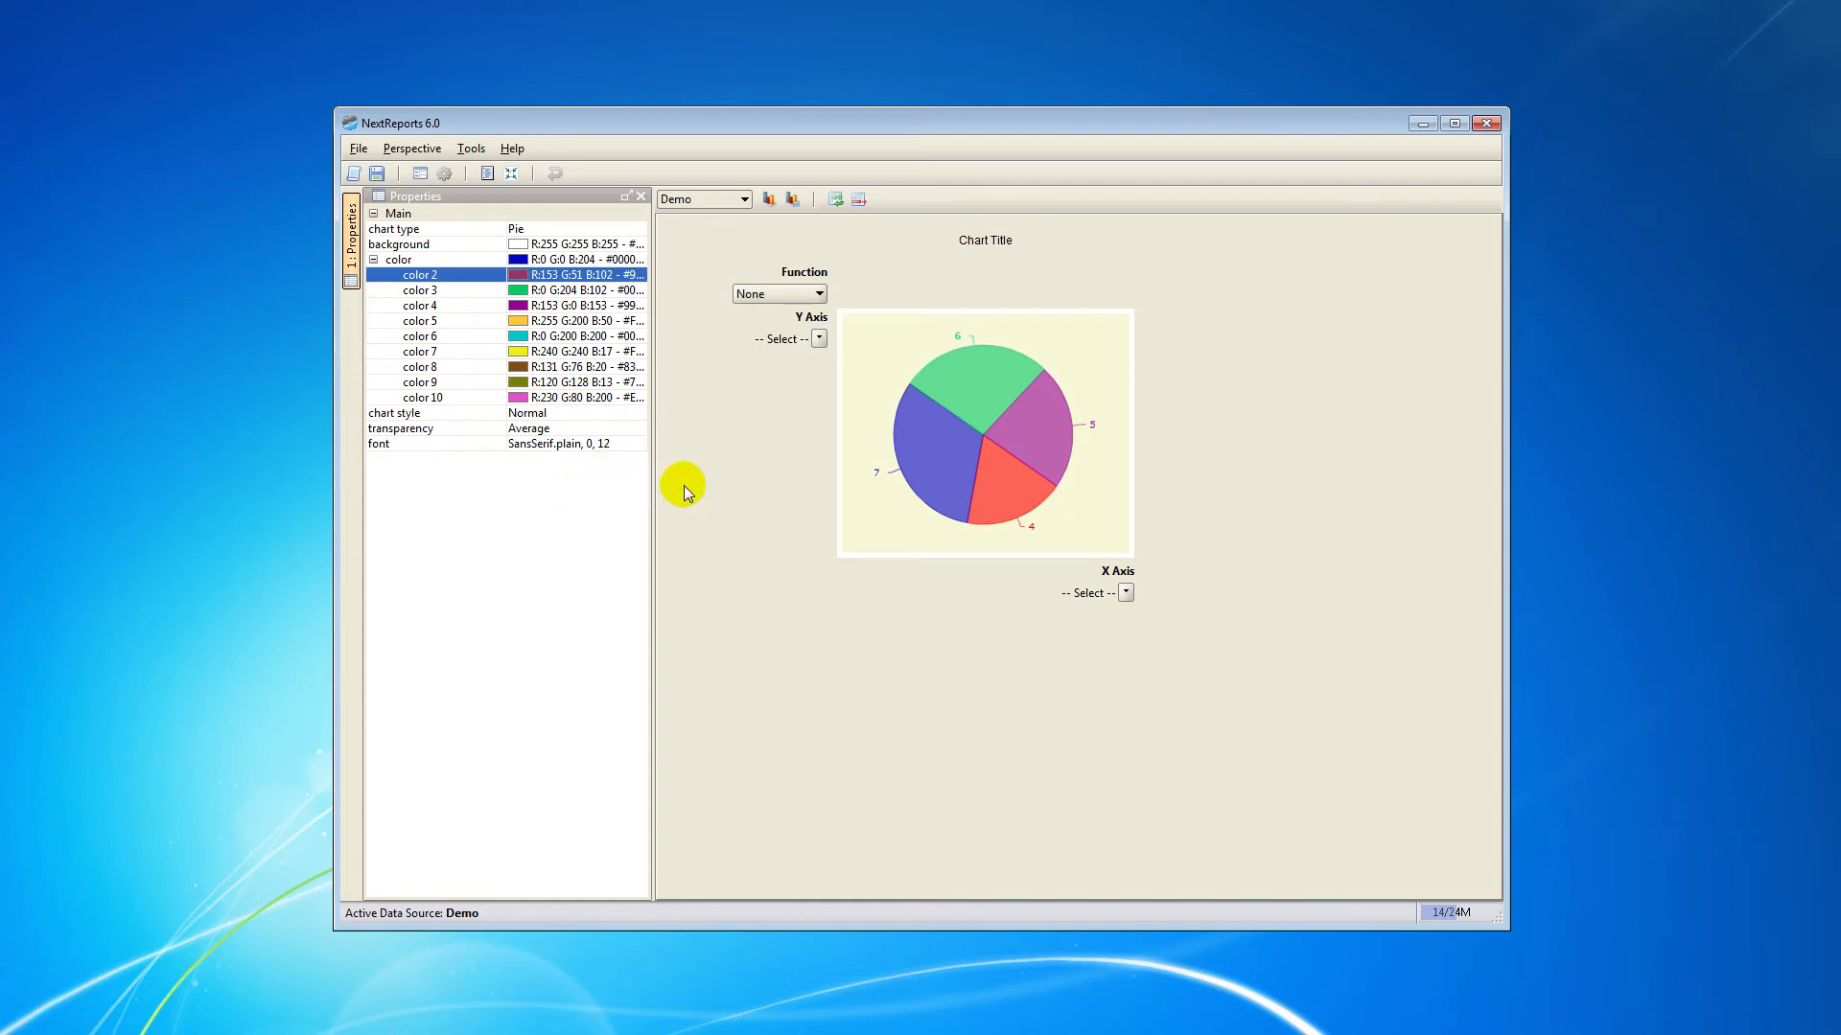
# - Name the chart title 'Title' and enlarge its font to size 14
pyautogui.click(983, 239)
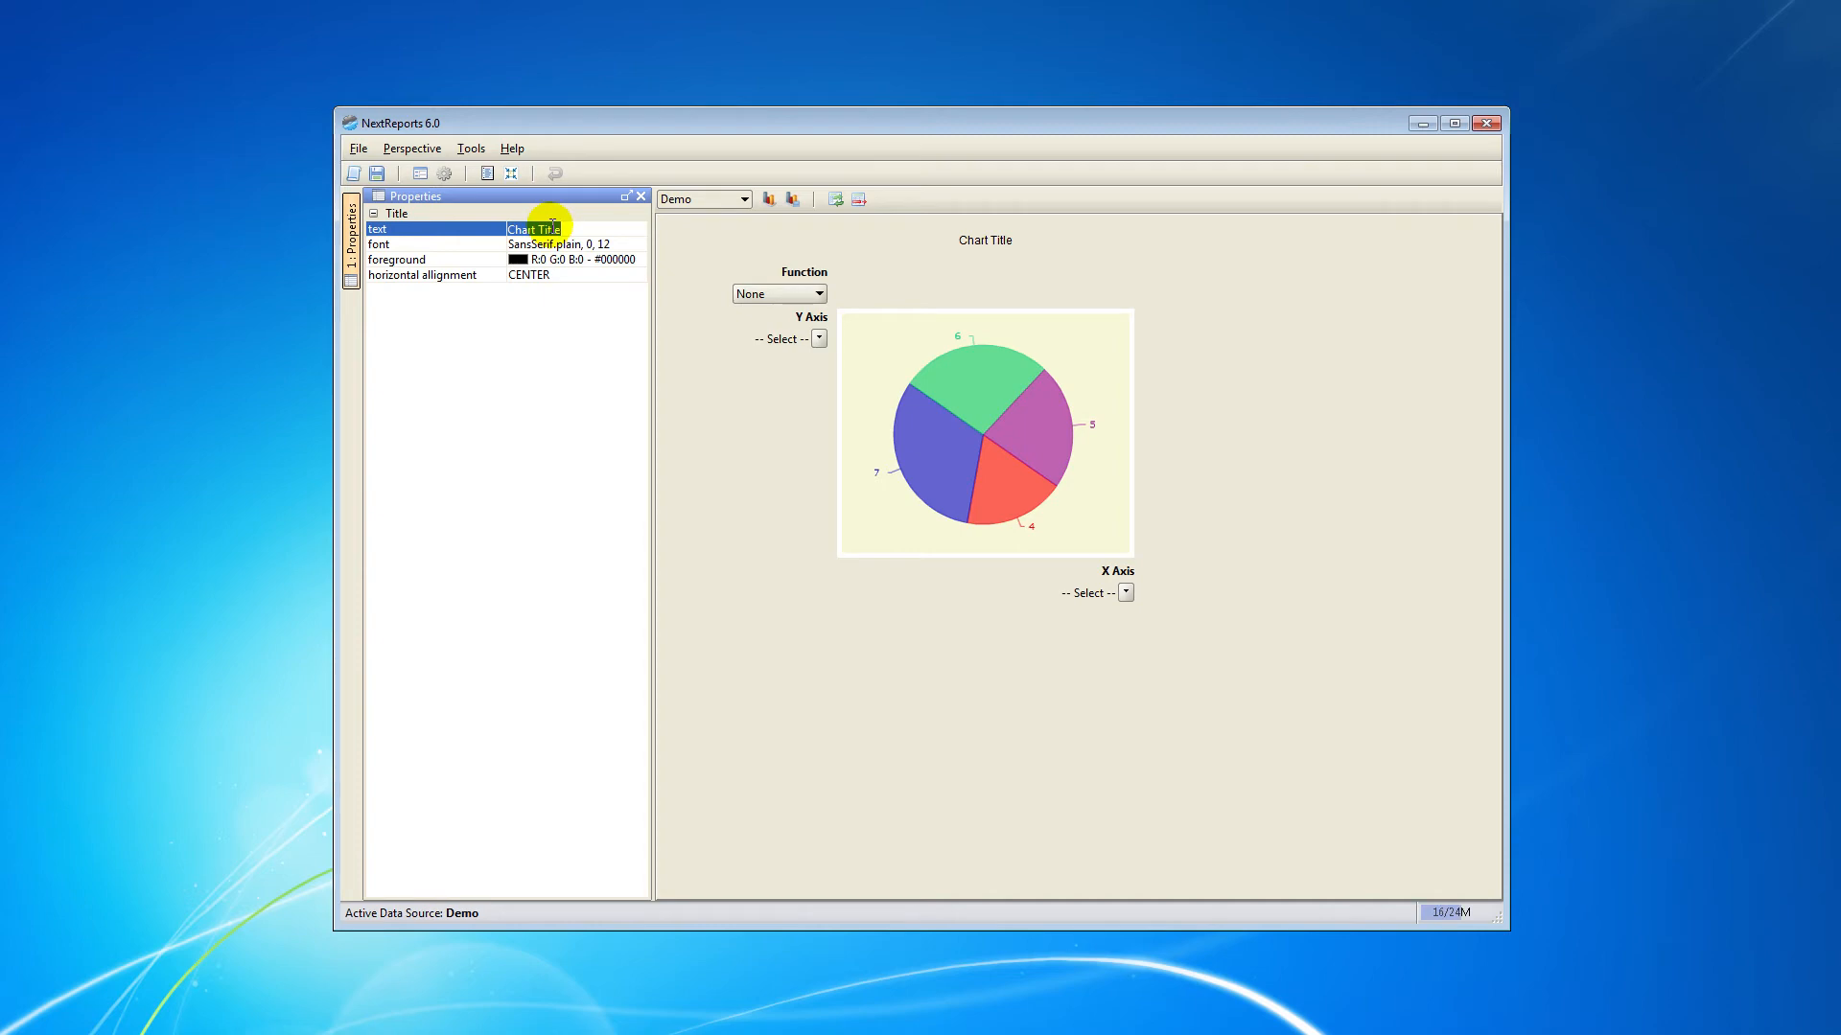
pyautogui.write('Title')
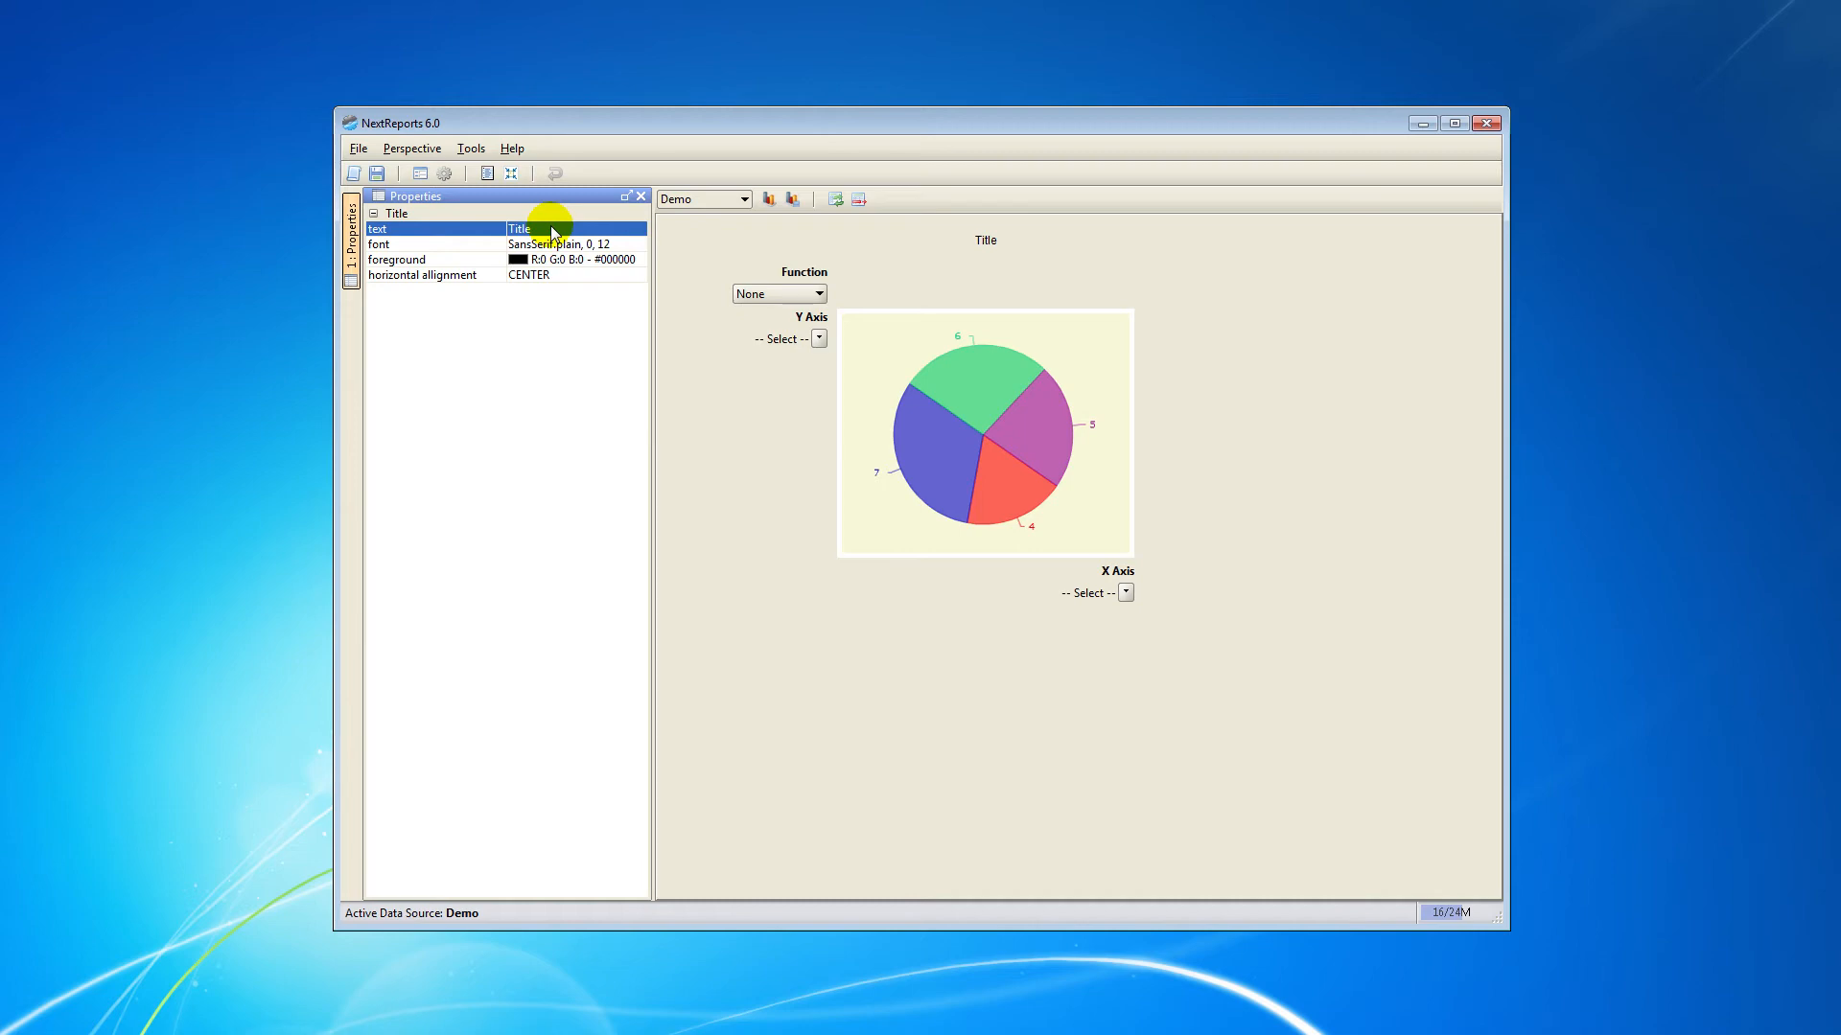
pyautogui.moveTo(647, 253)
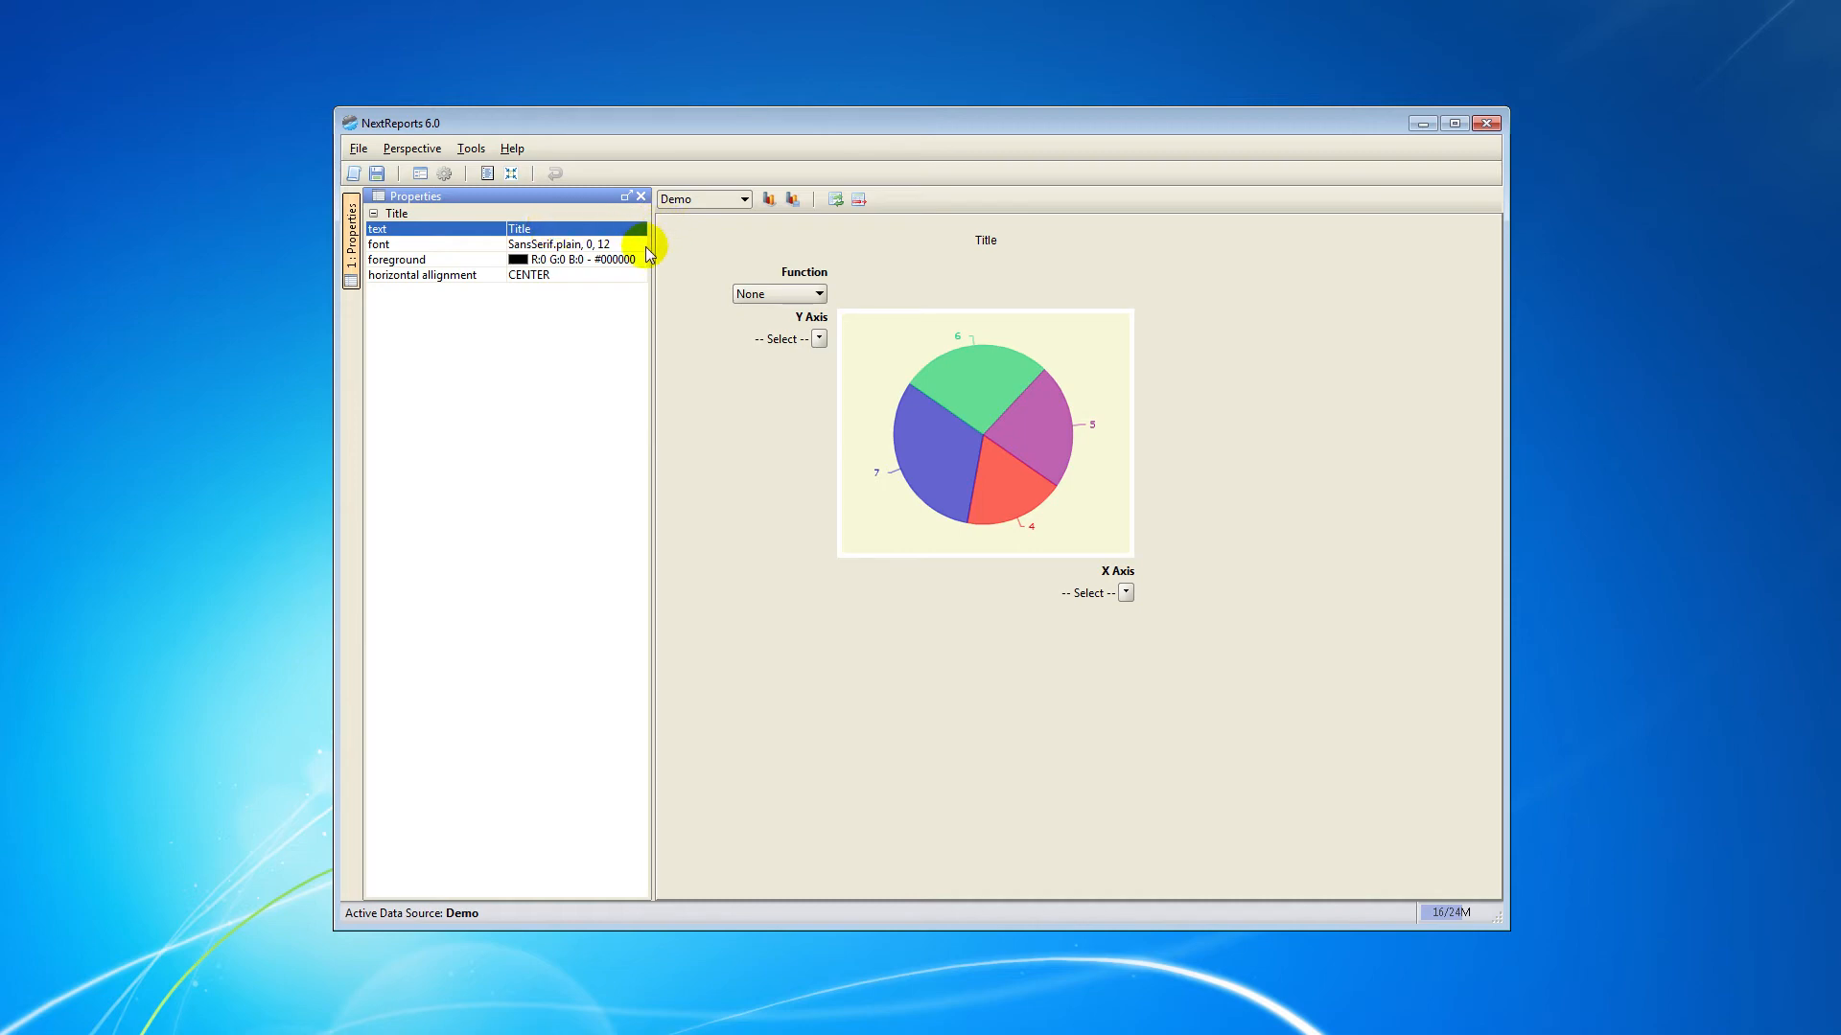
pyautogui.click(435, 244)
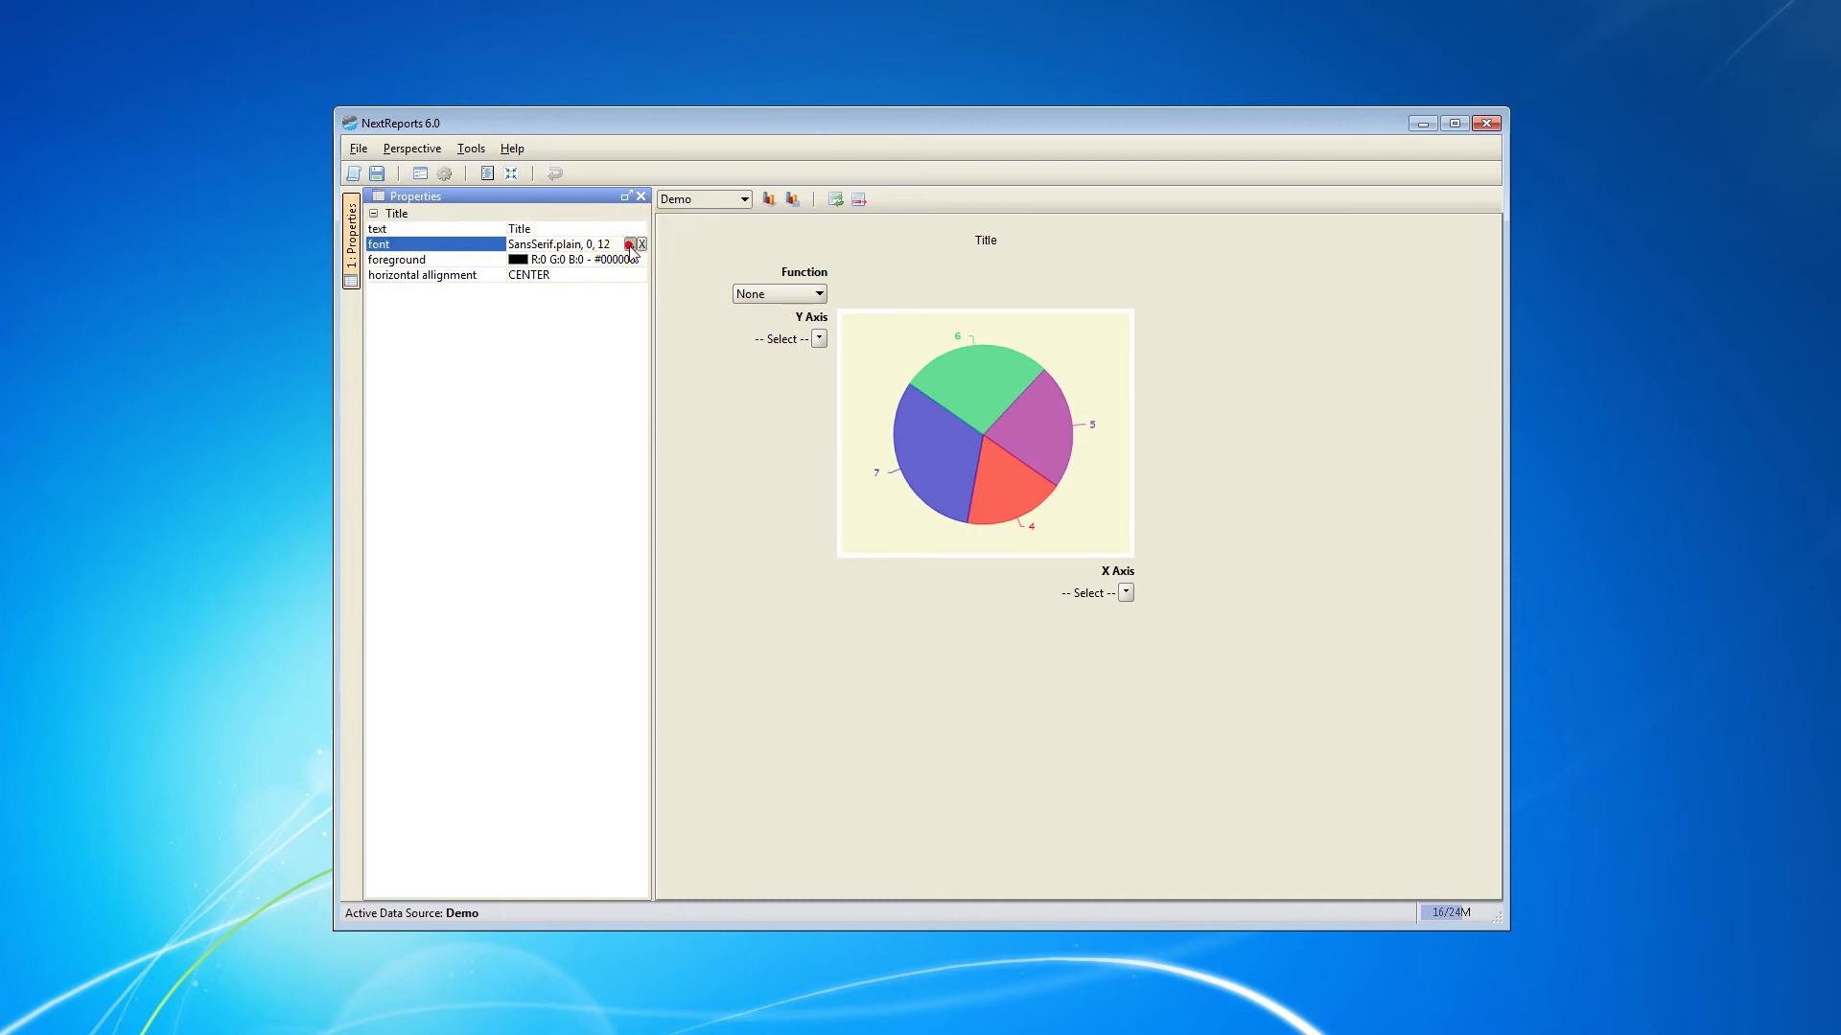
pyautogui.click(629, 244)
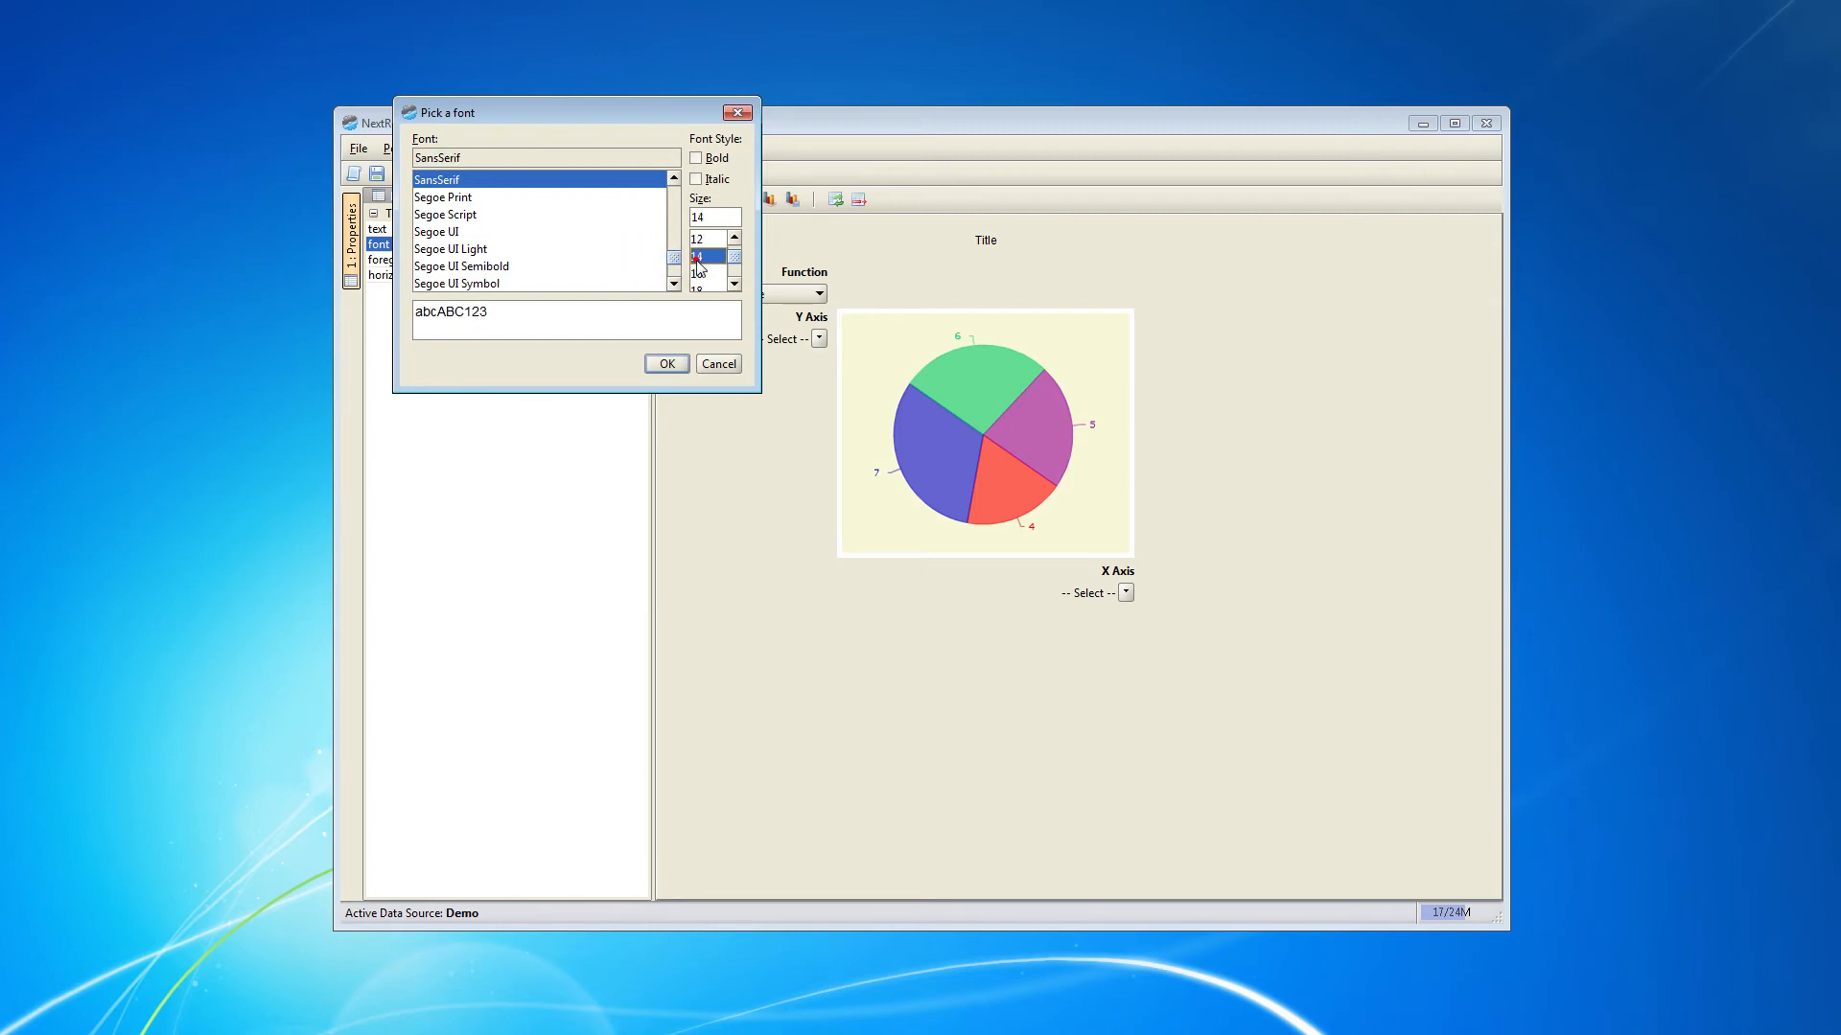
pyautogui.click(666, 365)
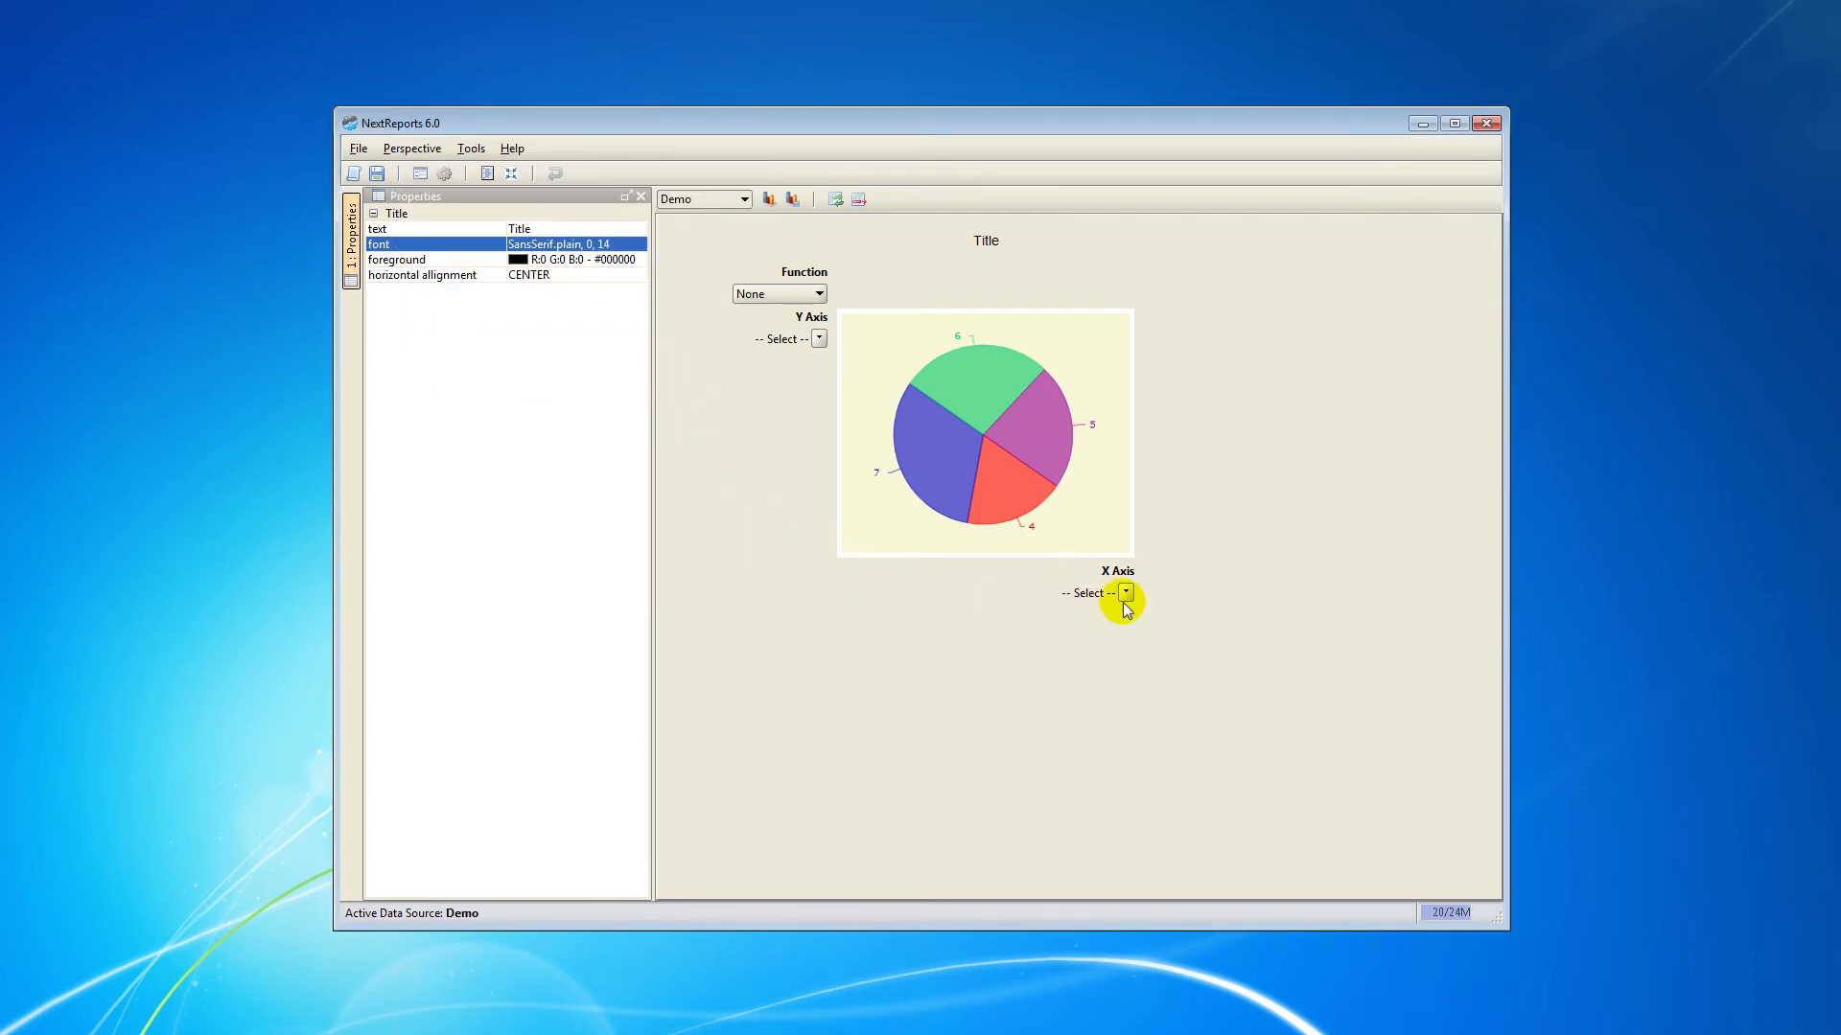
pyautogui.click(1125, 593)
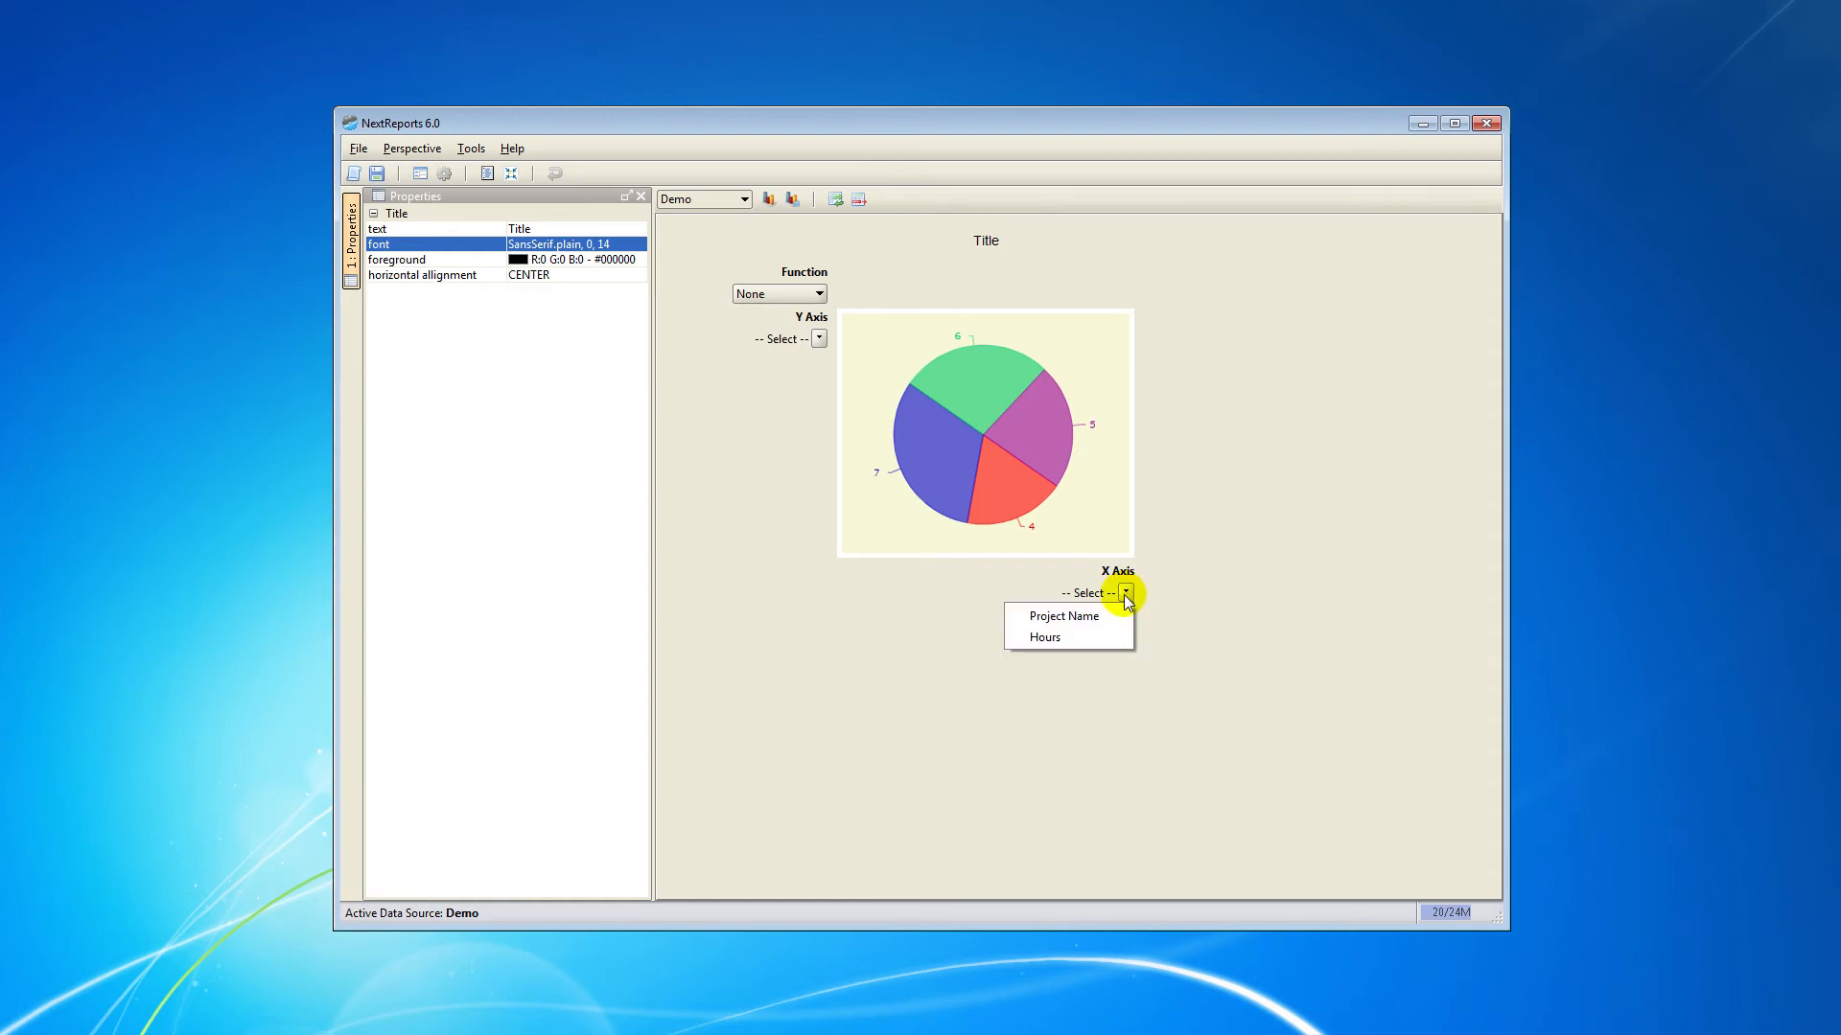
# - Put Project Name on the X axis and Hours on the Y axis
pyautogui.click(1064, 615)
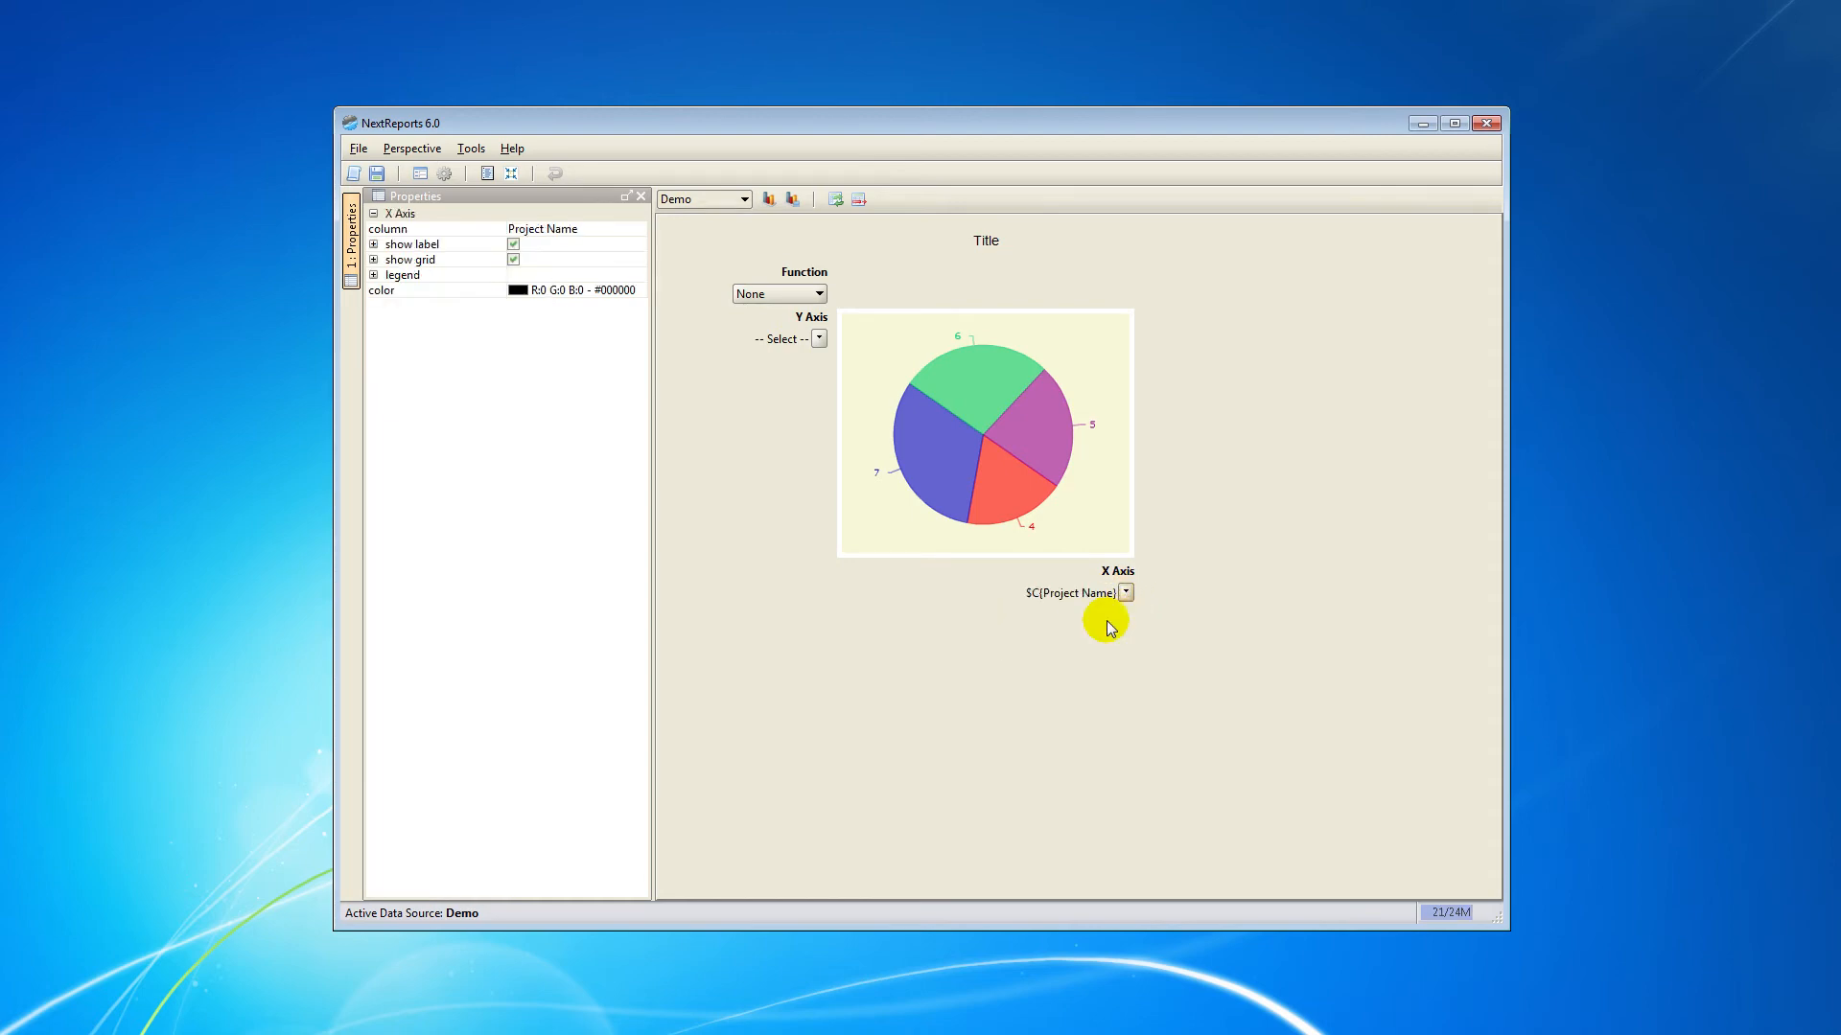
pyautogui.moveTo(1051, 621)
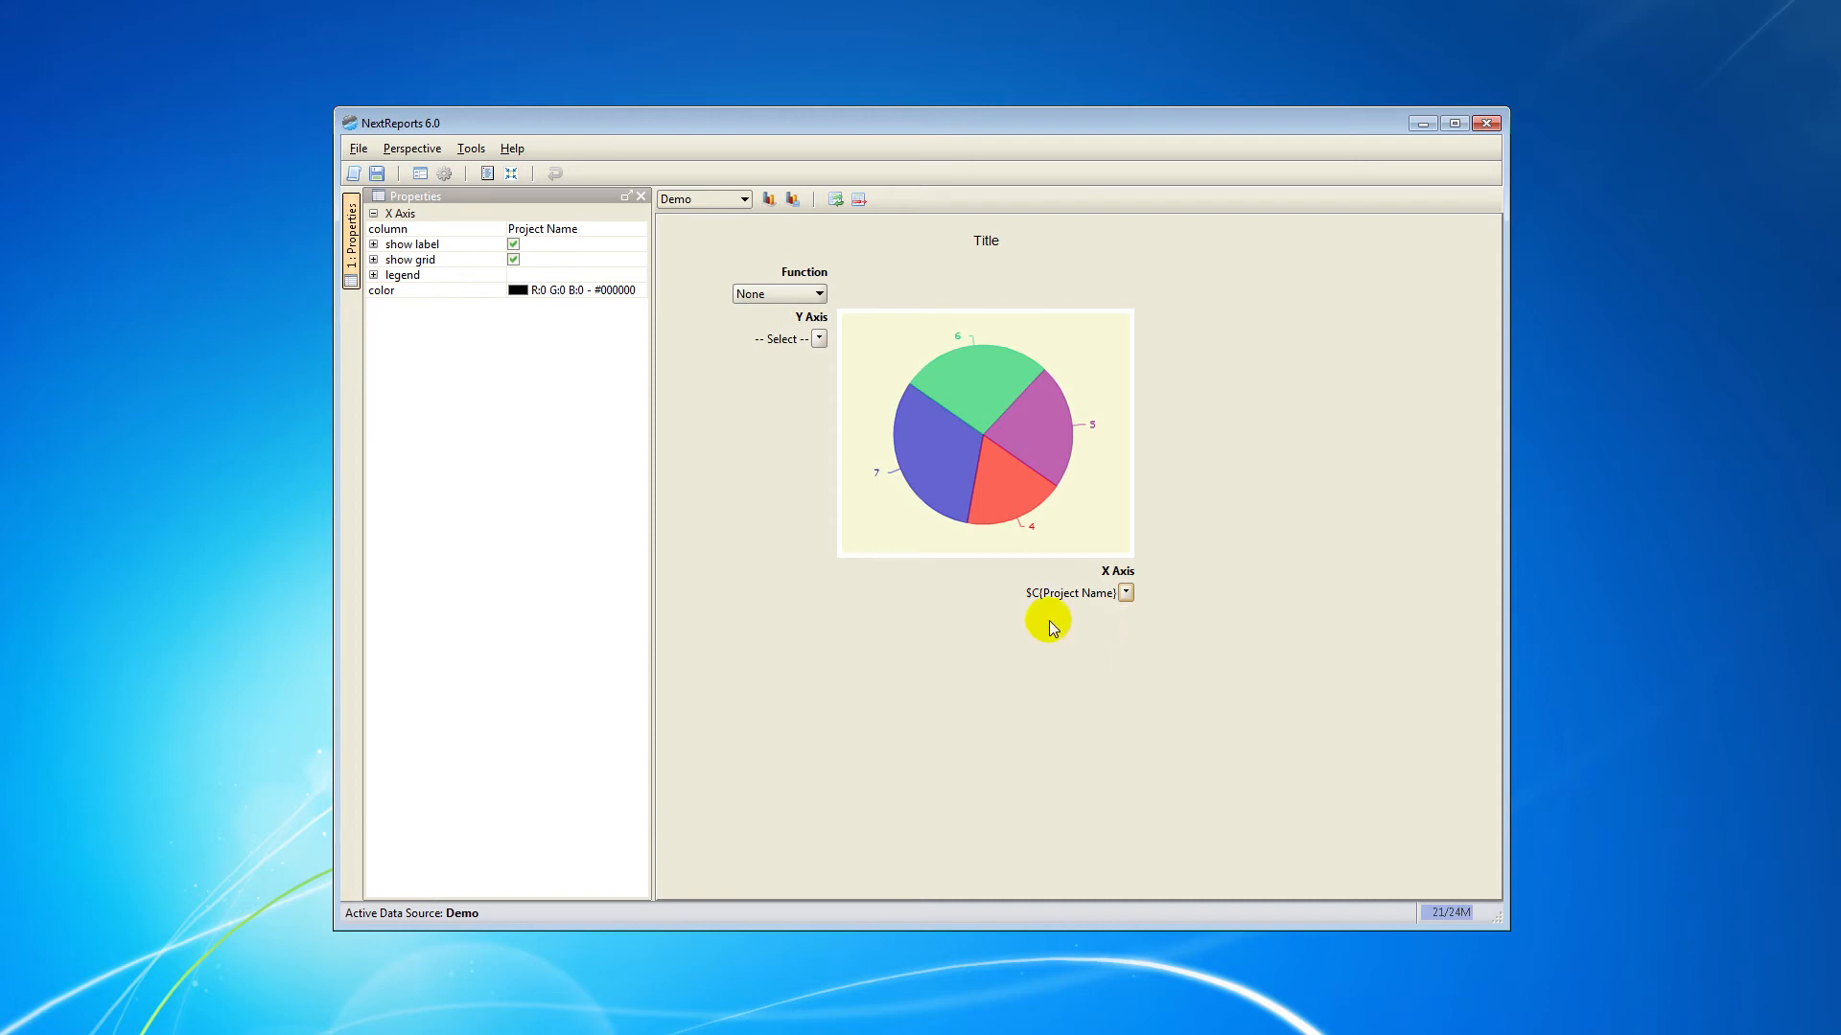
pyautogui.moveTo(581, 255)
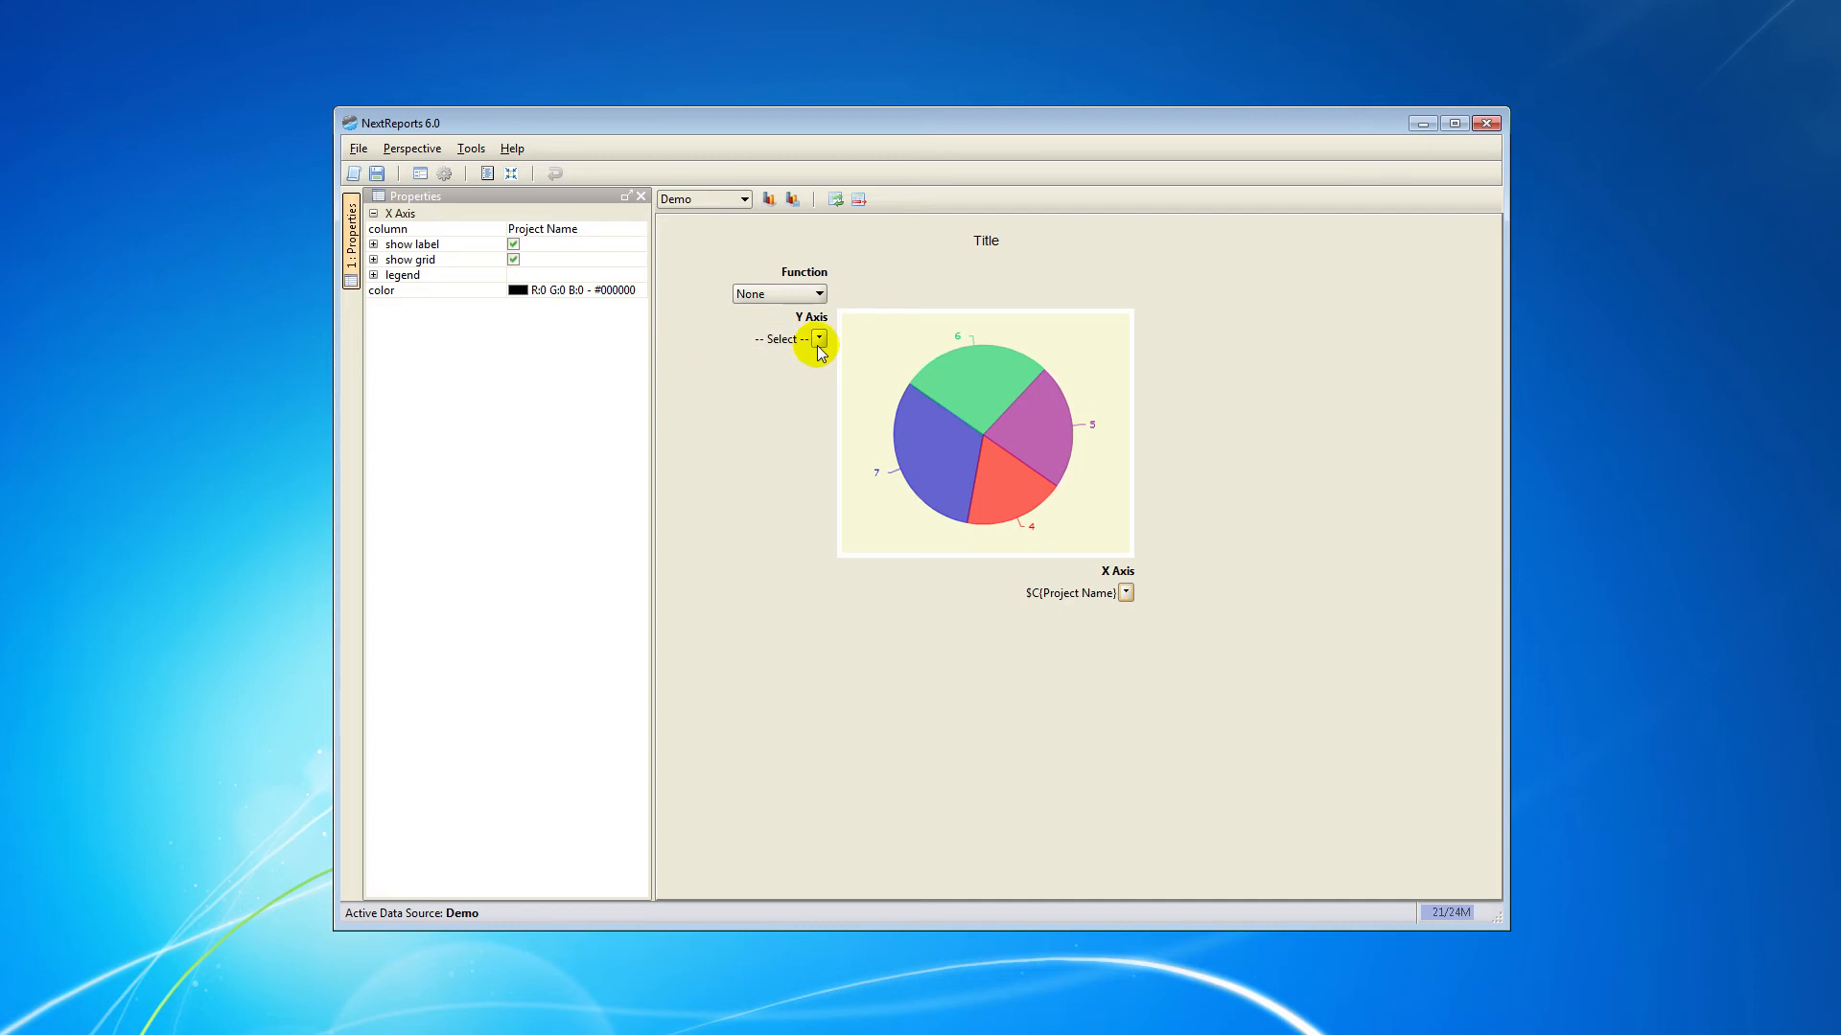
pyautogui.click(818, 340)
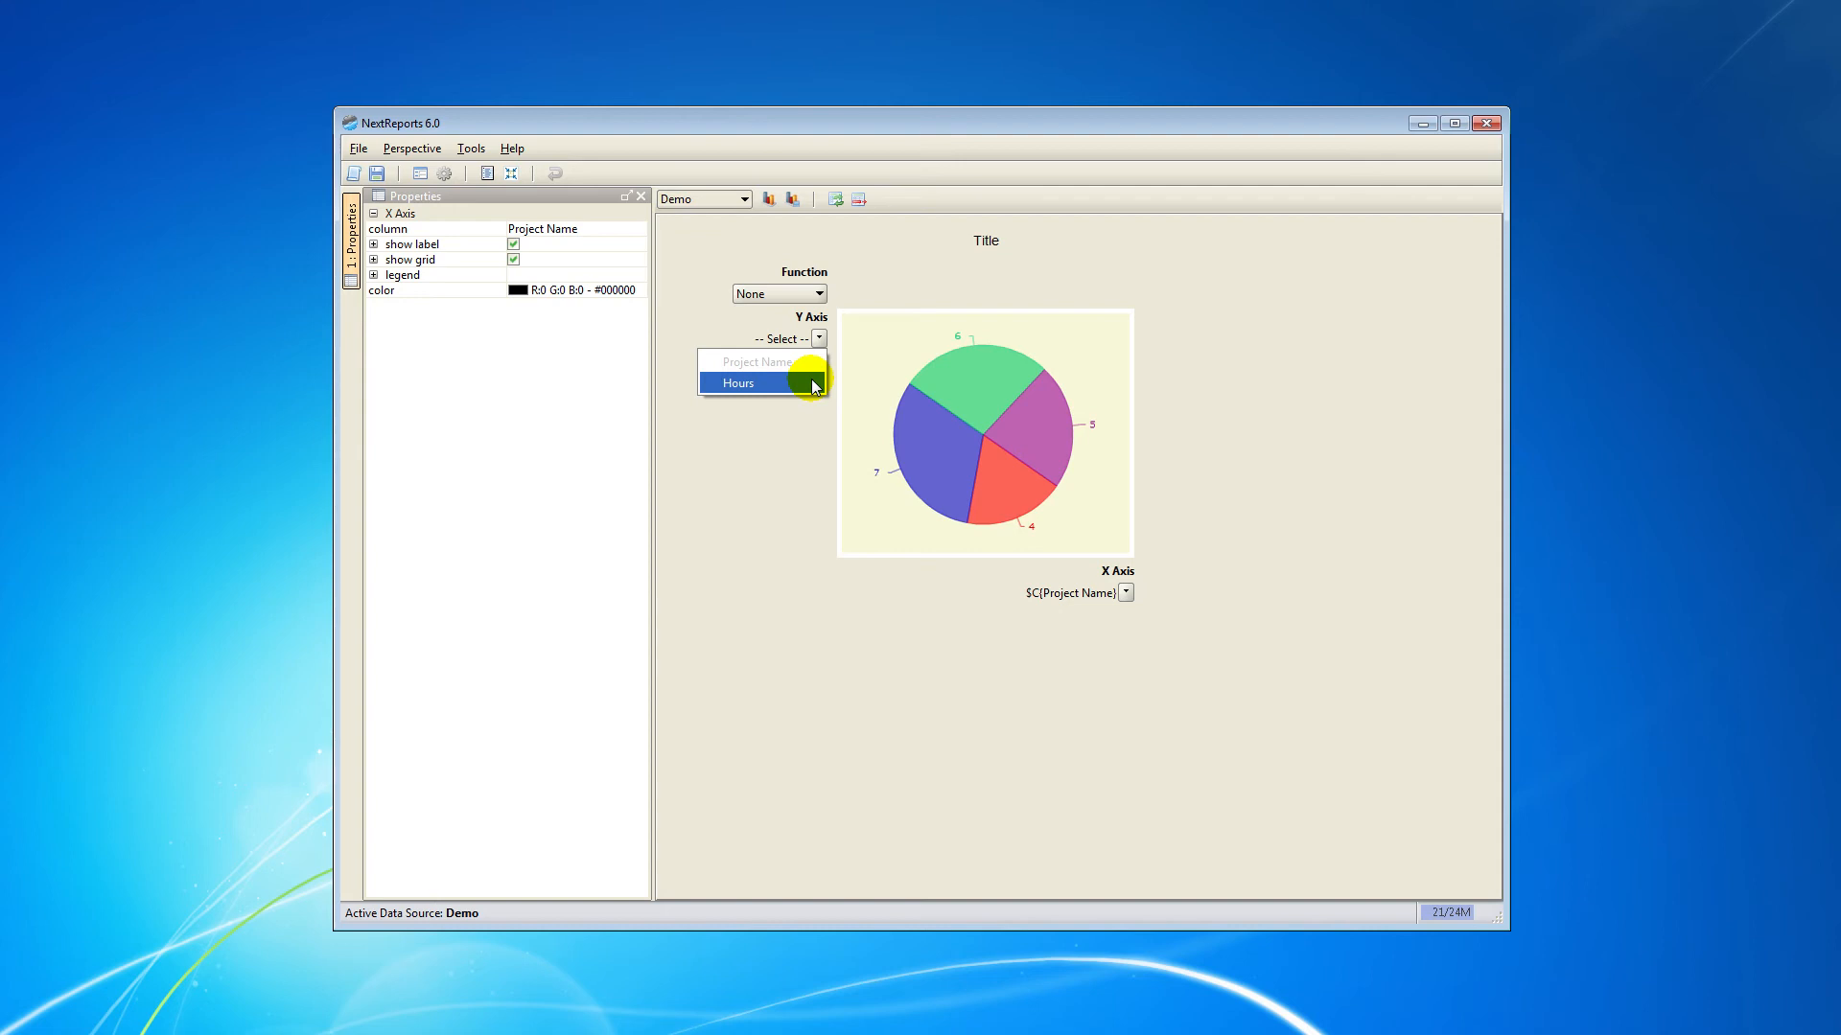
pyautogui.click(736, 384)
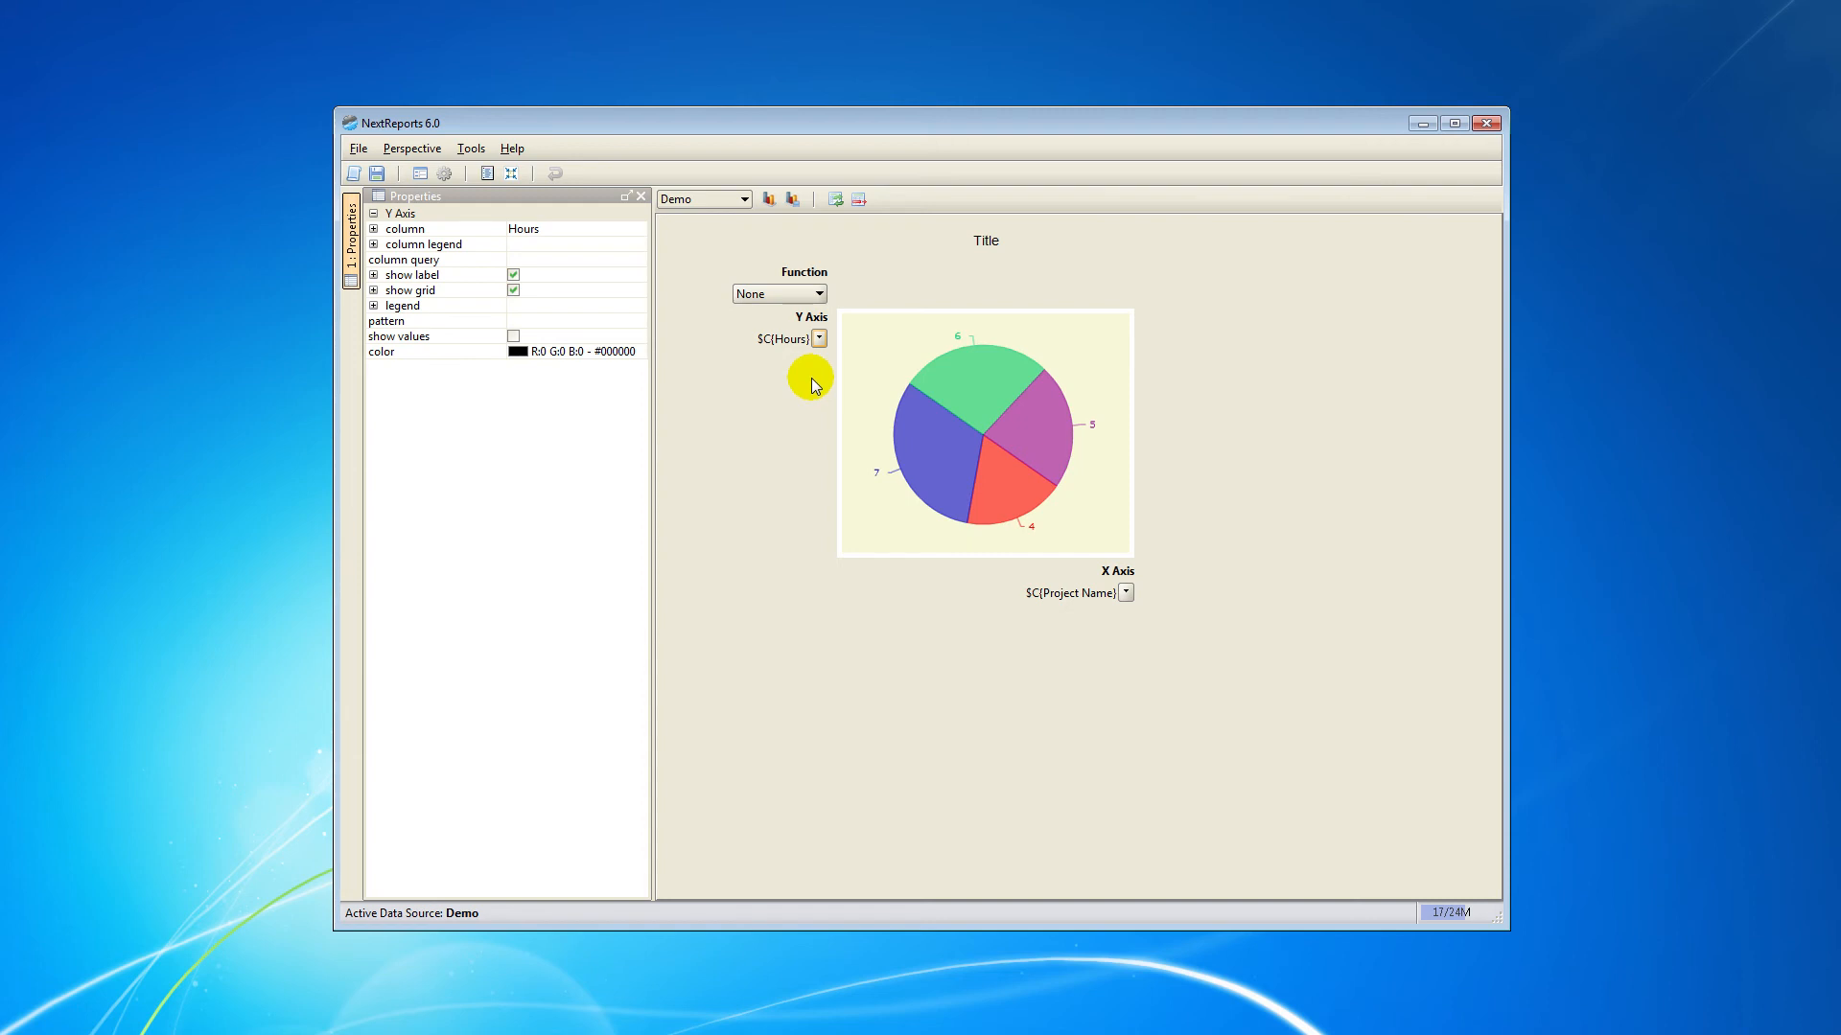
pyautogui.moveTo(725, 314)
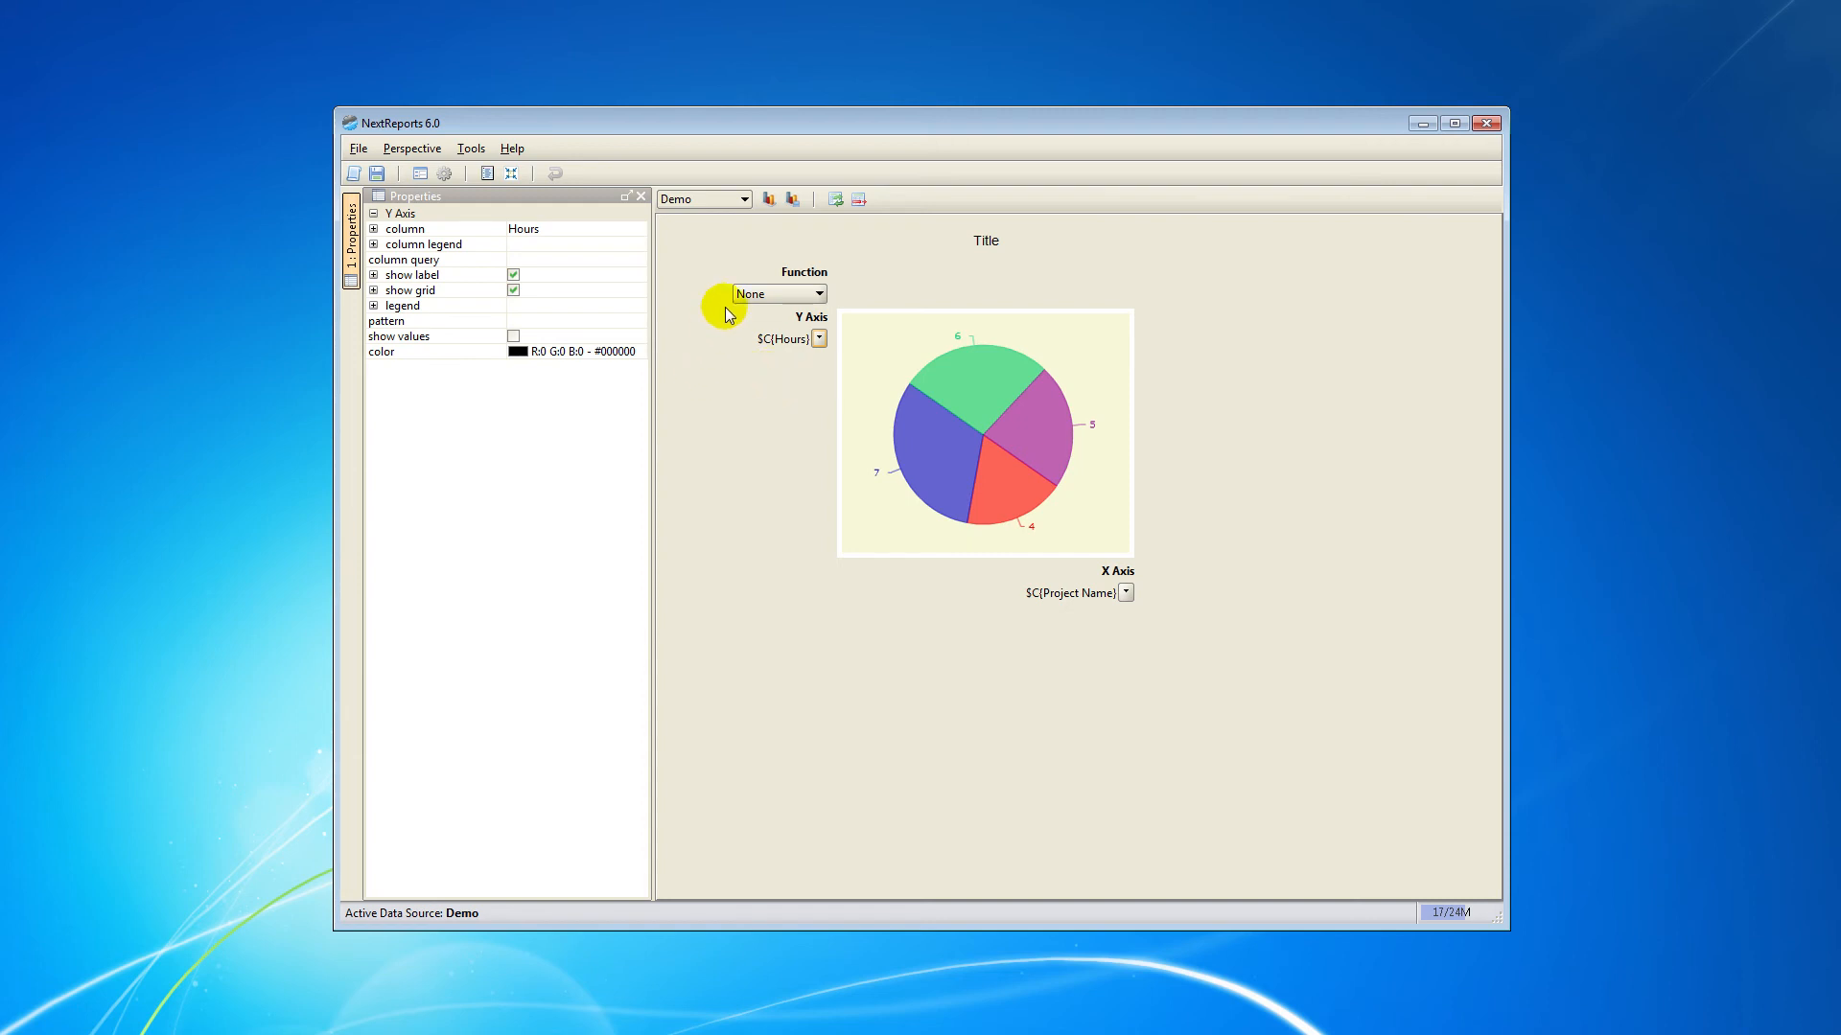
# - Set the chart function to Sum so Hours are totalled per project
pyautogui.click(778, 293)
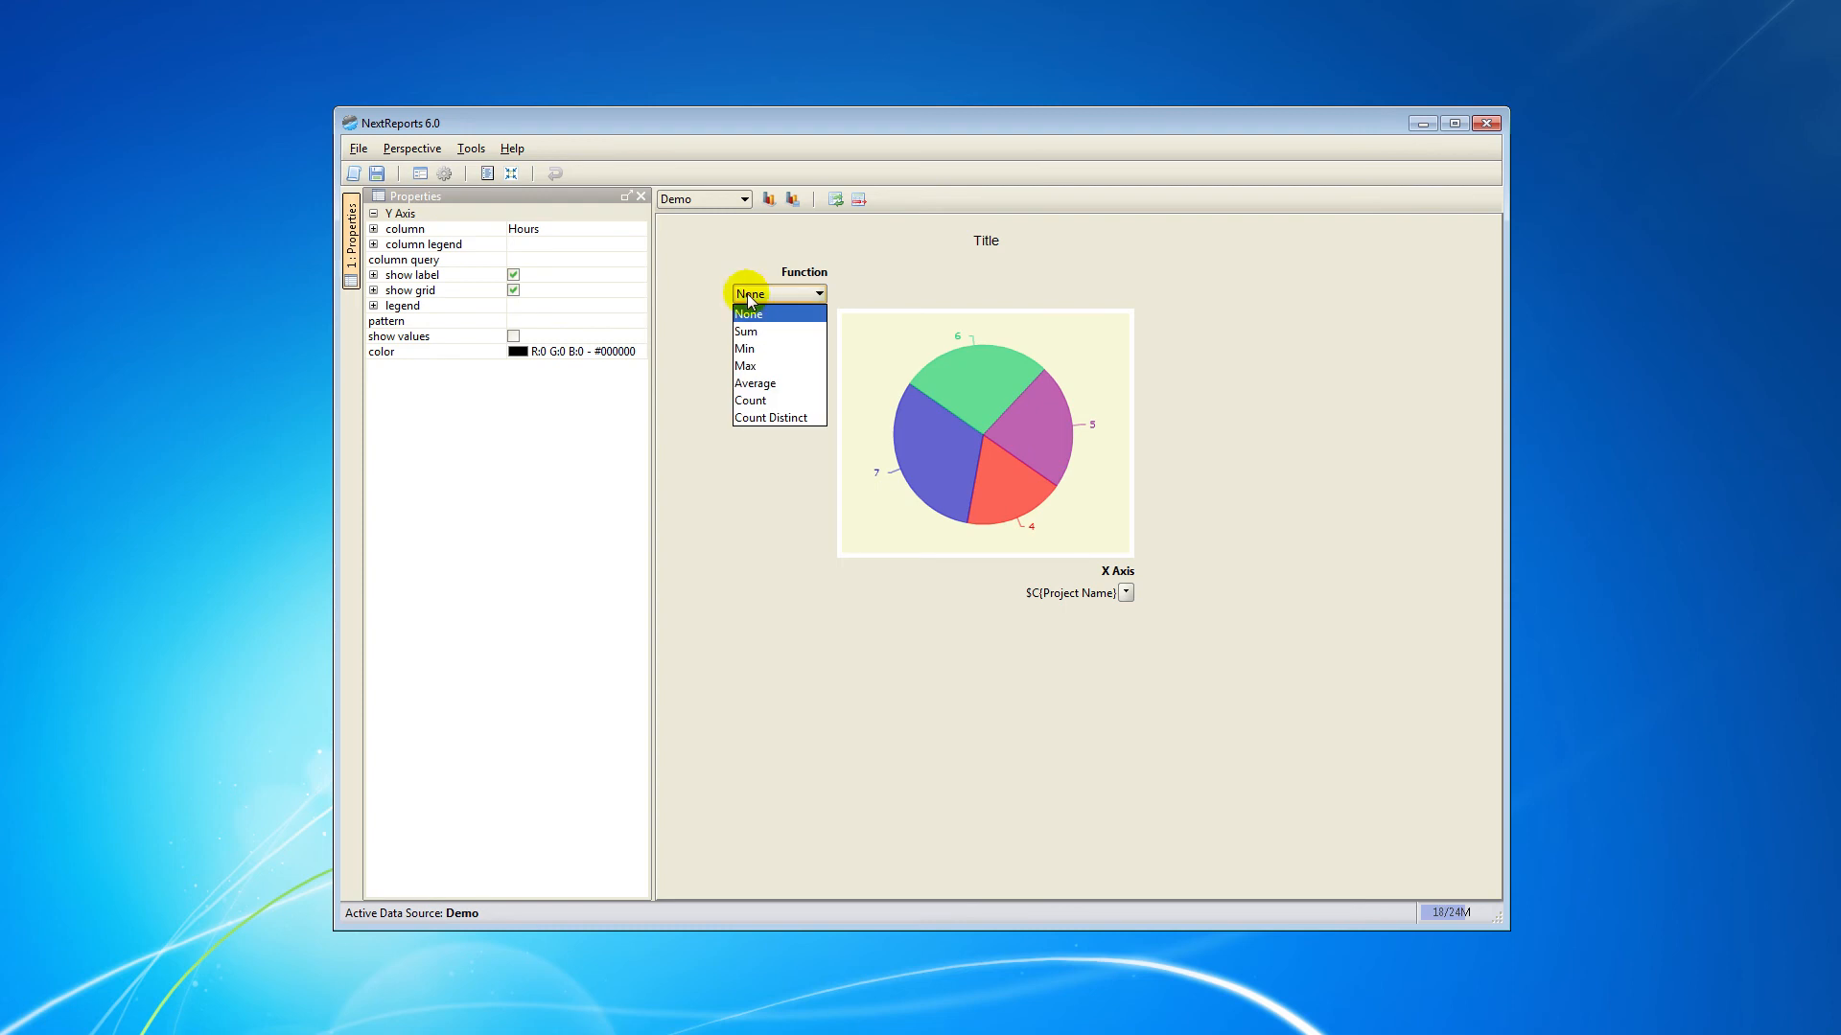
pyautogui.moveTo(746, 332)
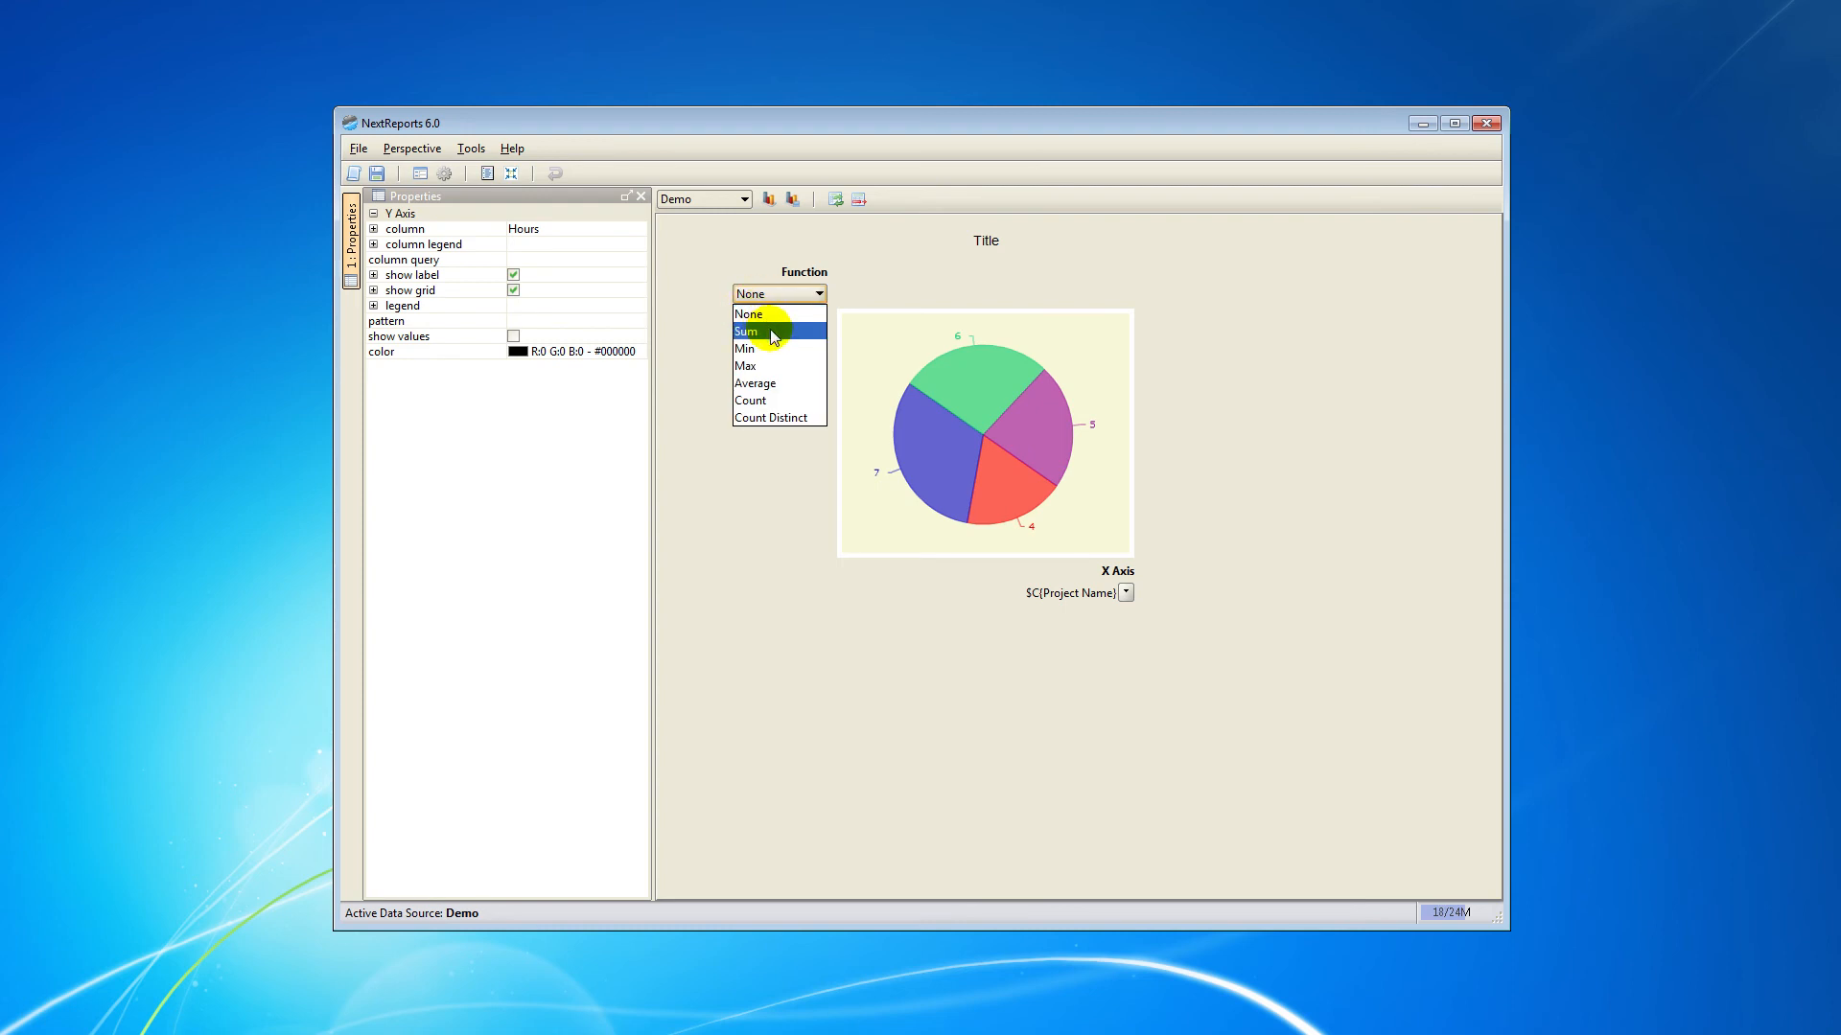
pyautogui.moveTo(788, 345)
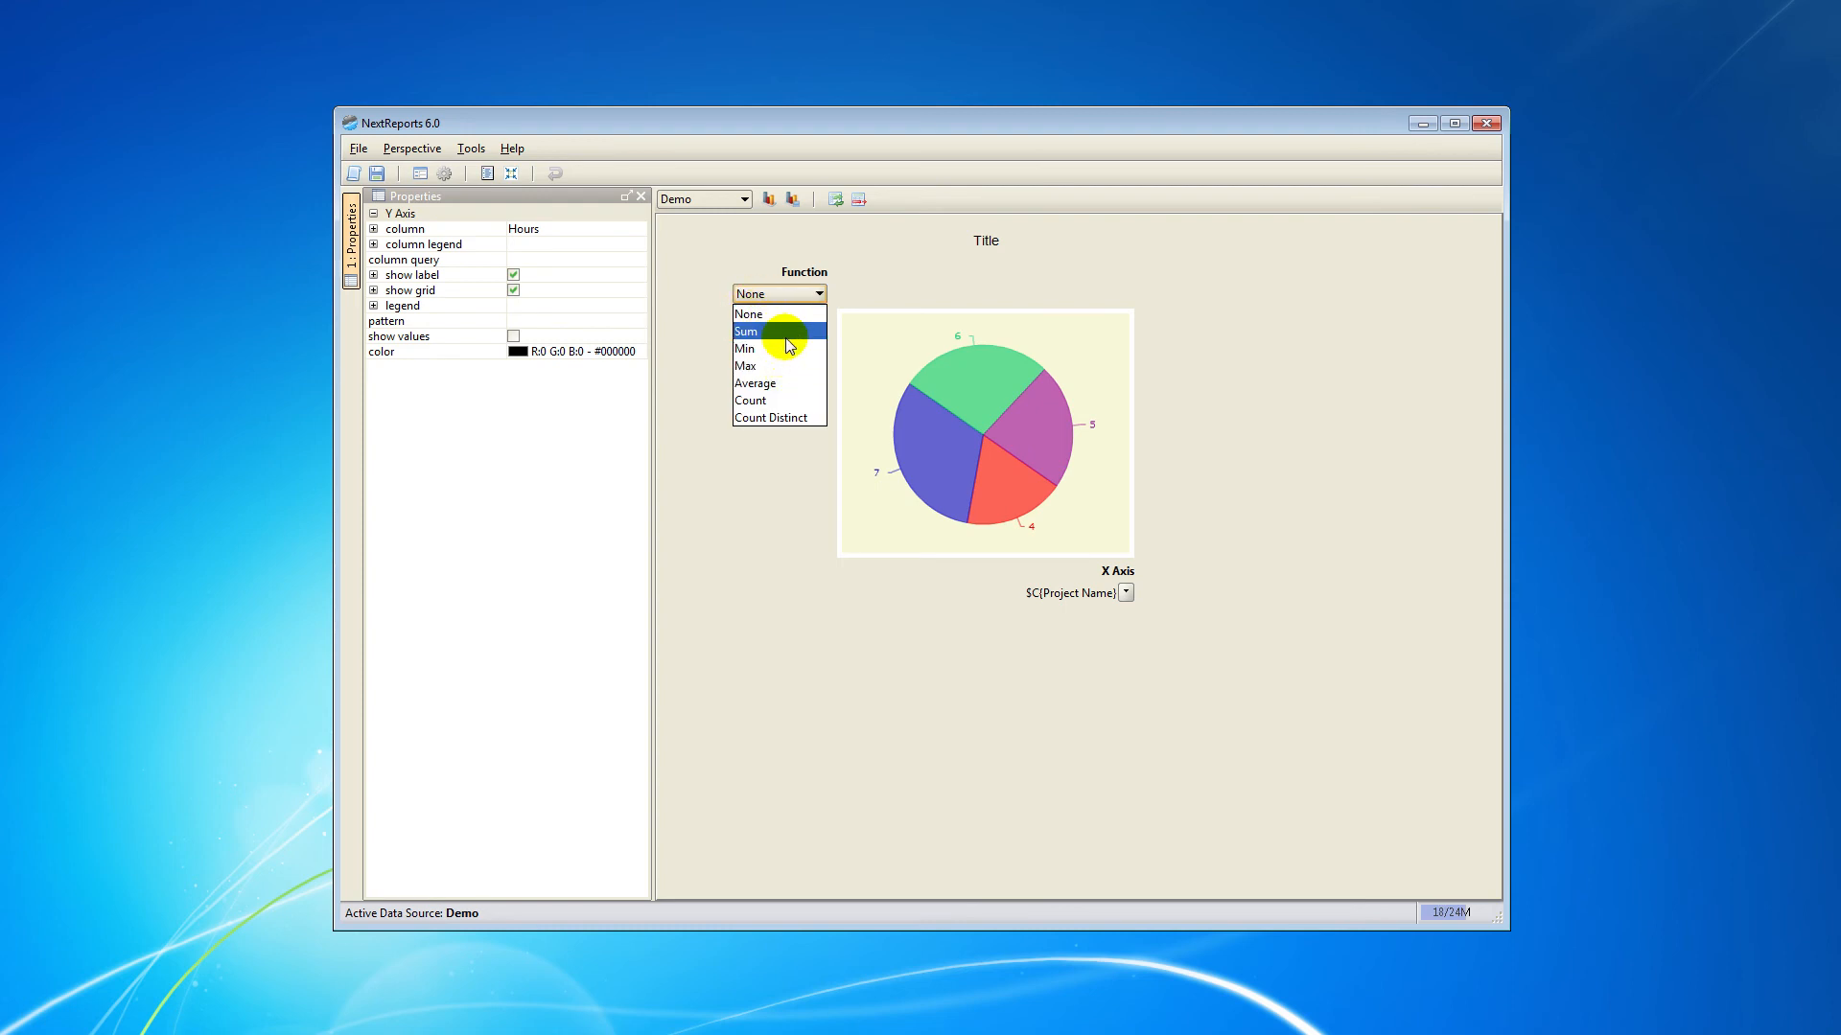
pyautogui.click(748, 331)
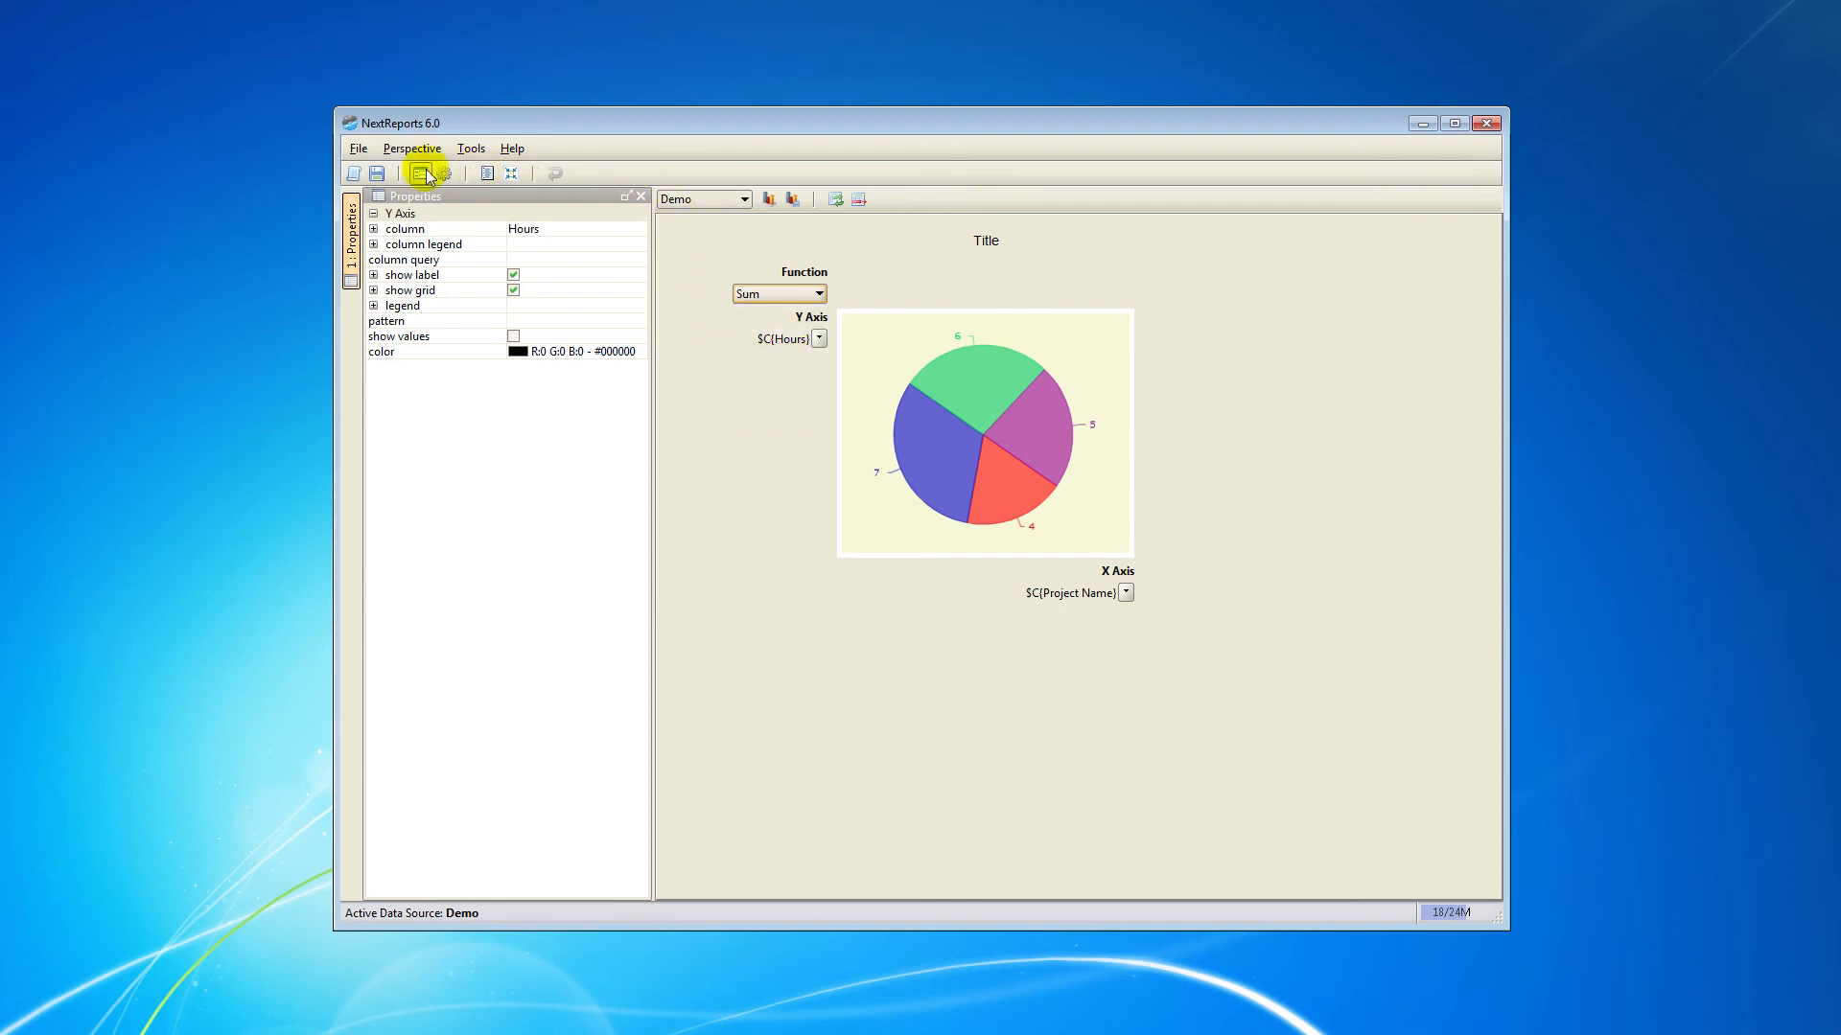
# - Save the chart as Chart-tutorial in the Charts folder
pyautogui.click(376, 172)
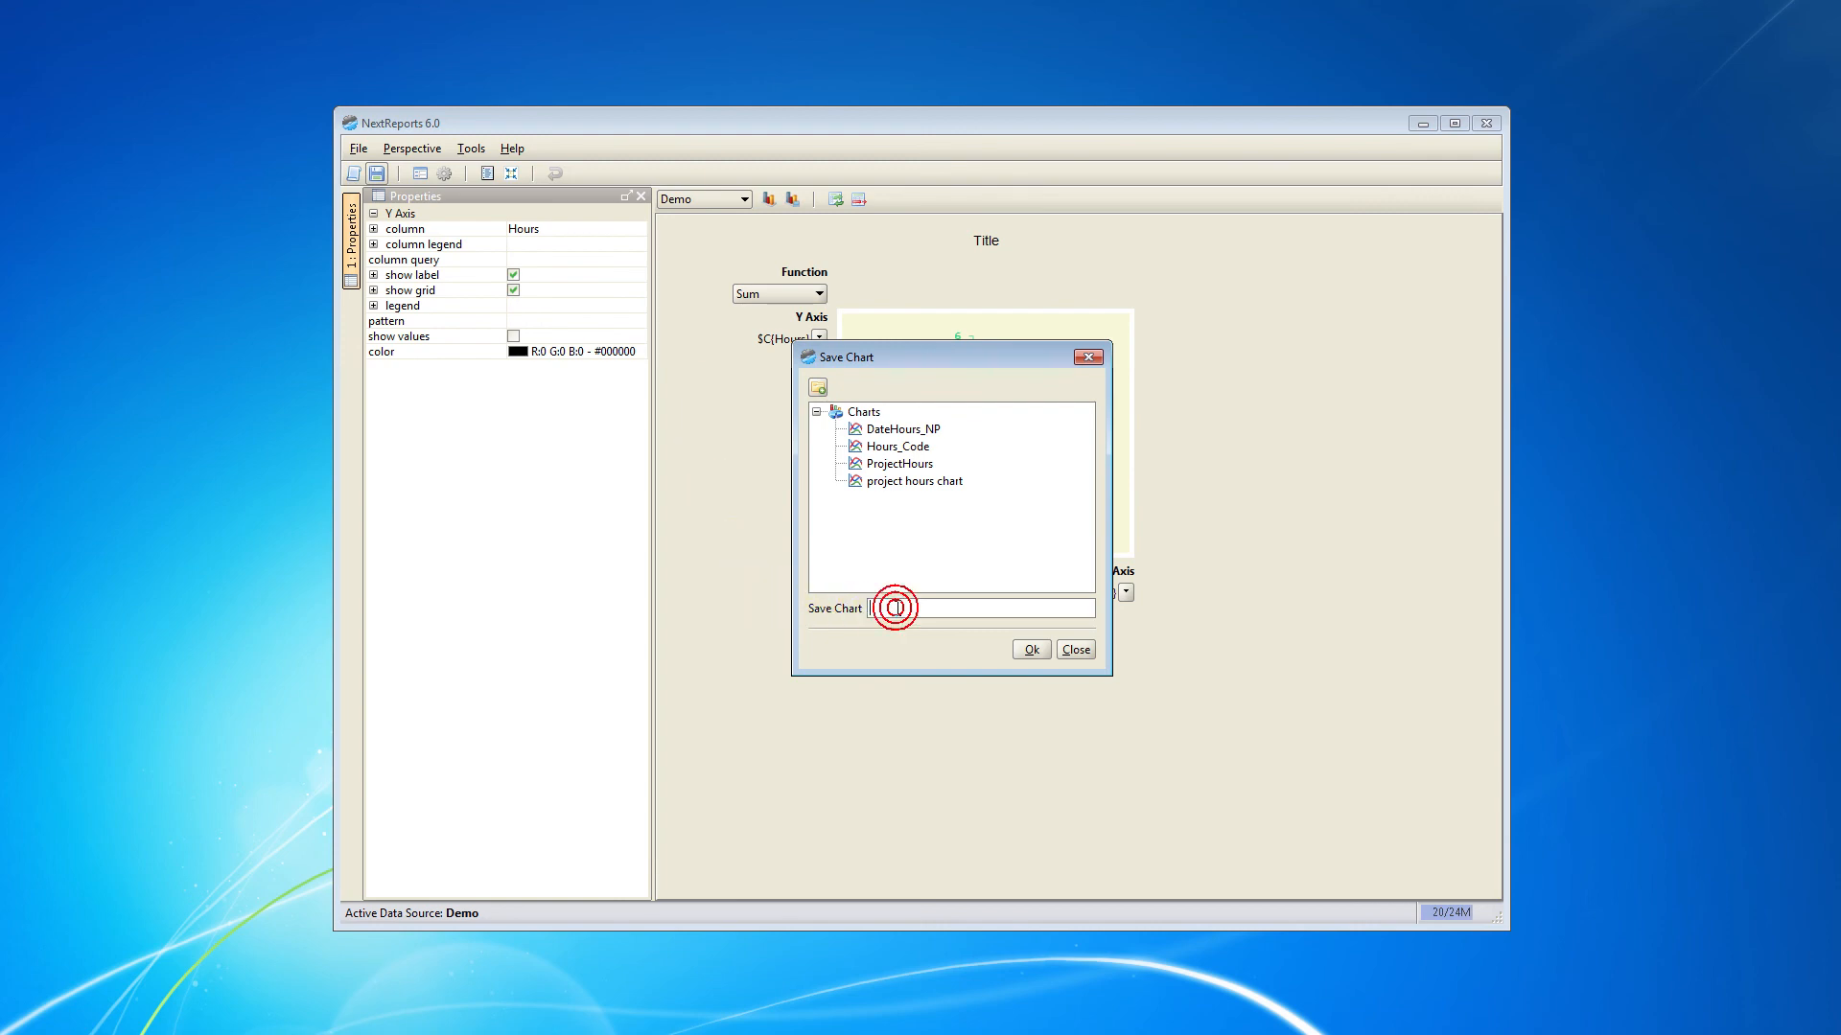
pyautogui.write('Chart')
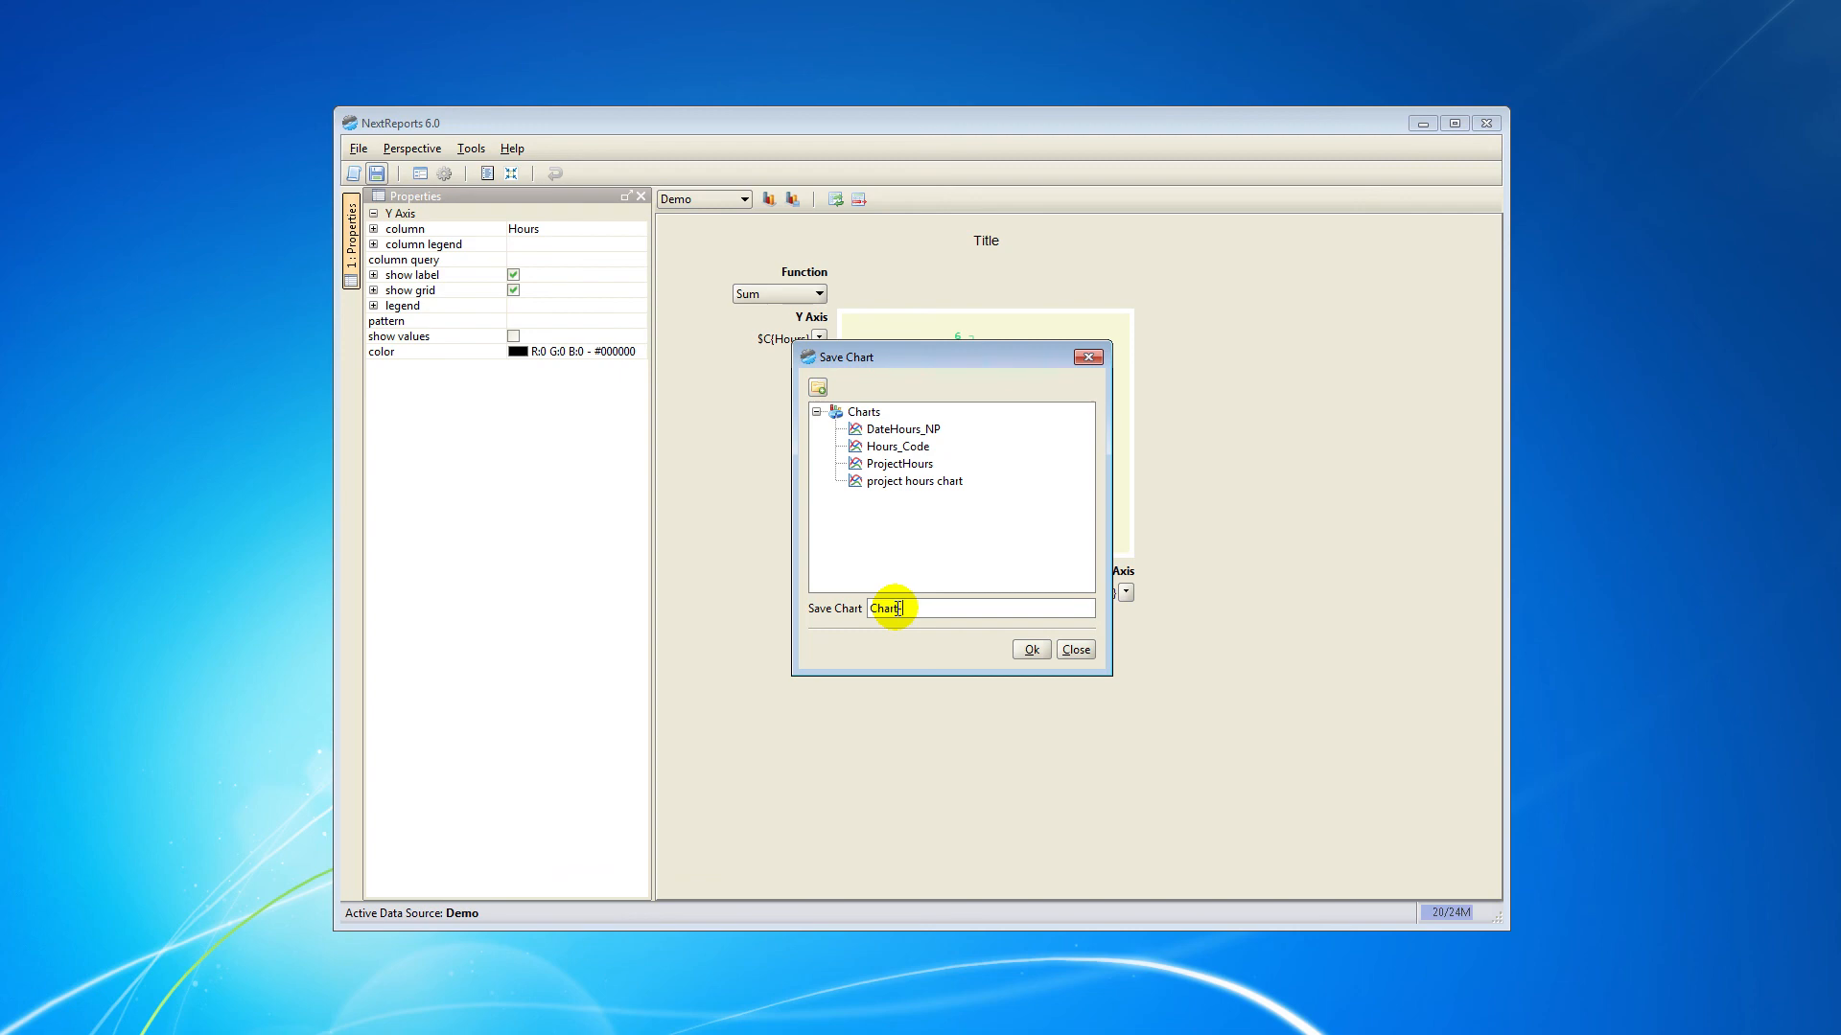
pyautogui.click(1027, 650)
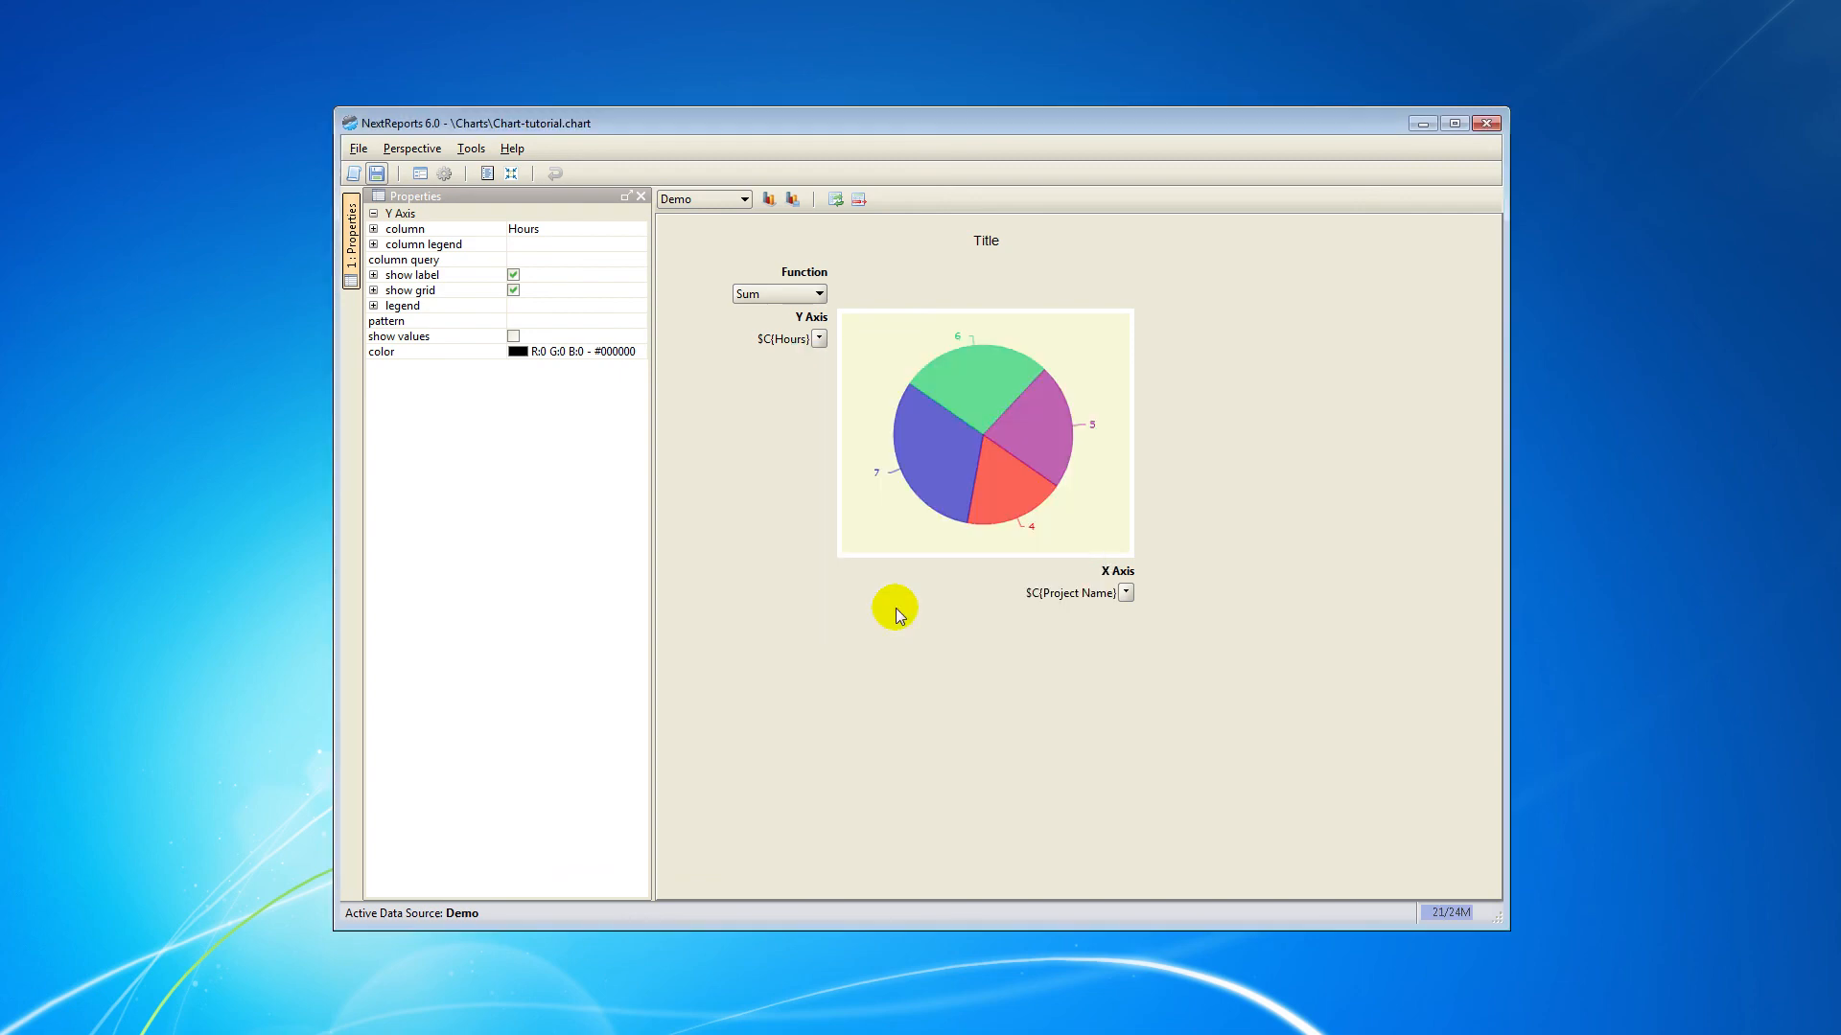
pyautogui.moveTo(870, 590)
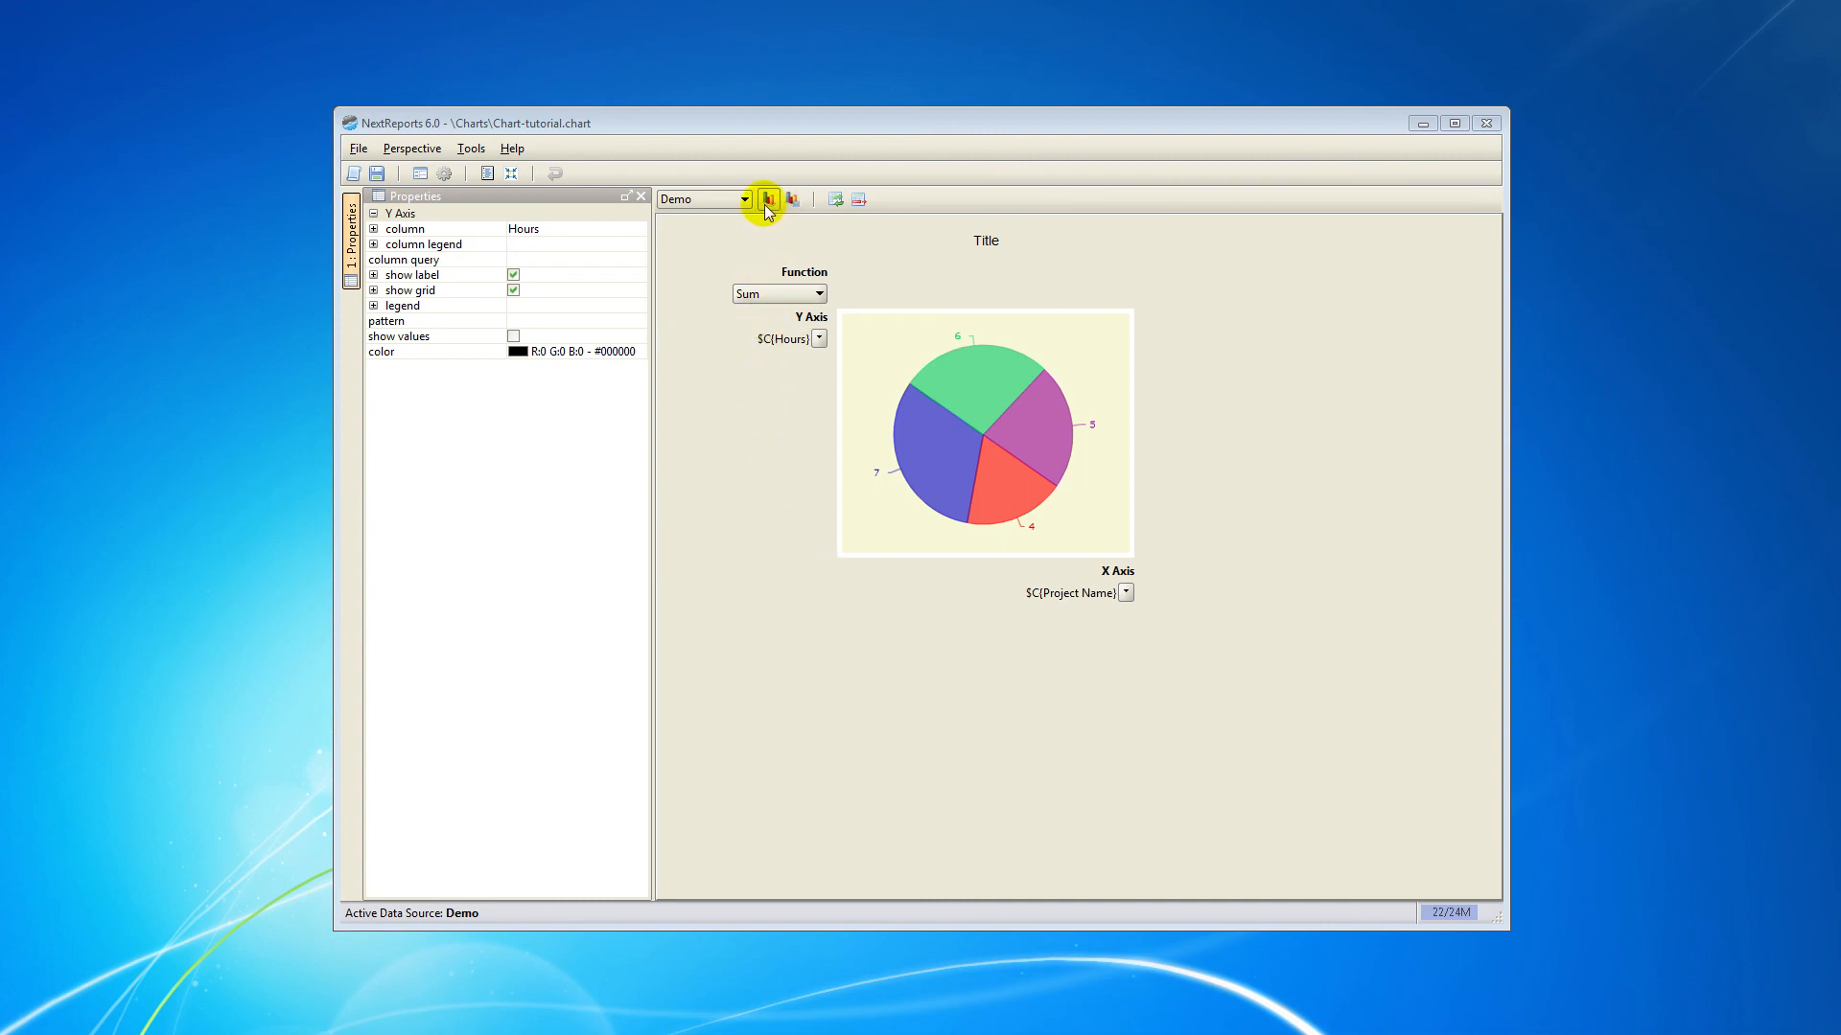
# - Preview the pie chart as an image showing Boom Server 48, Next Reports 43, ReMinder 50
pyautogui.click(769, 197)
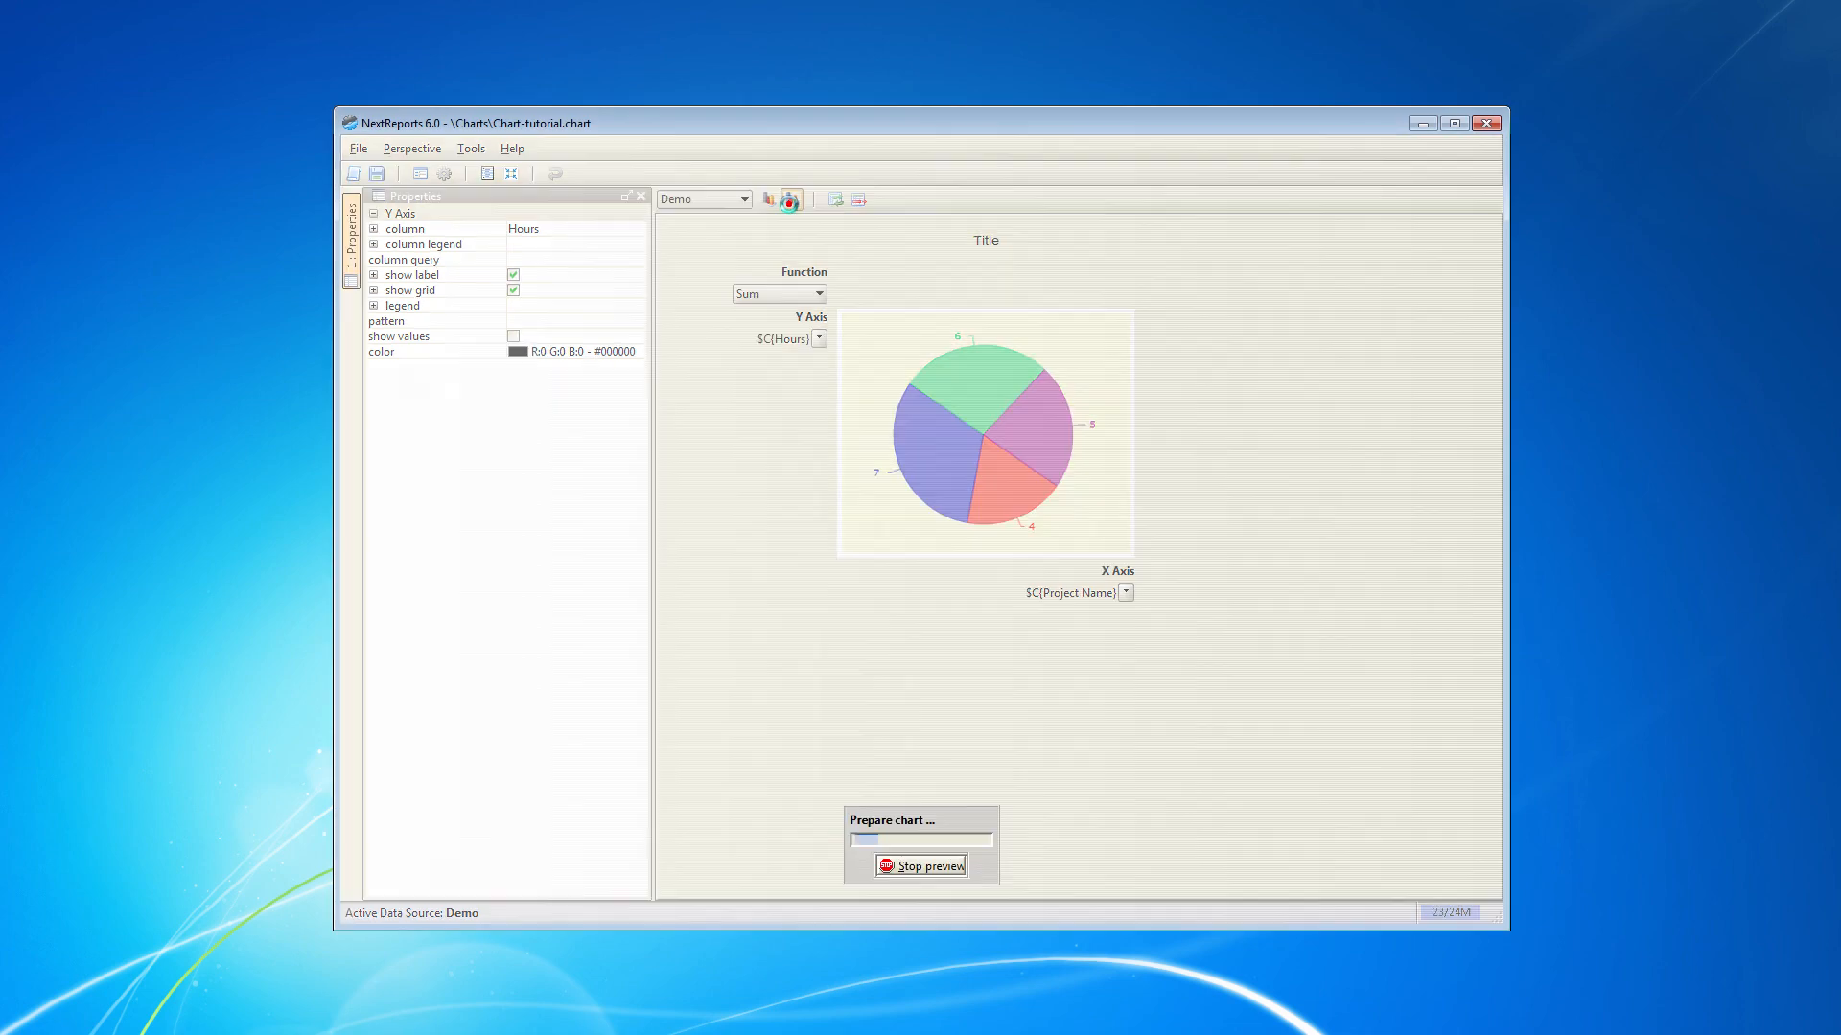
pyautogui.click(788, 198)
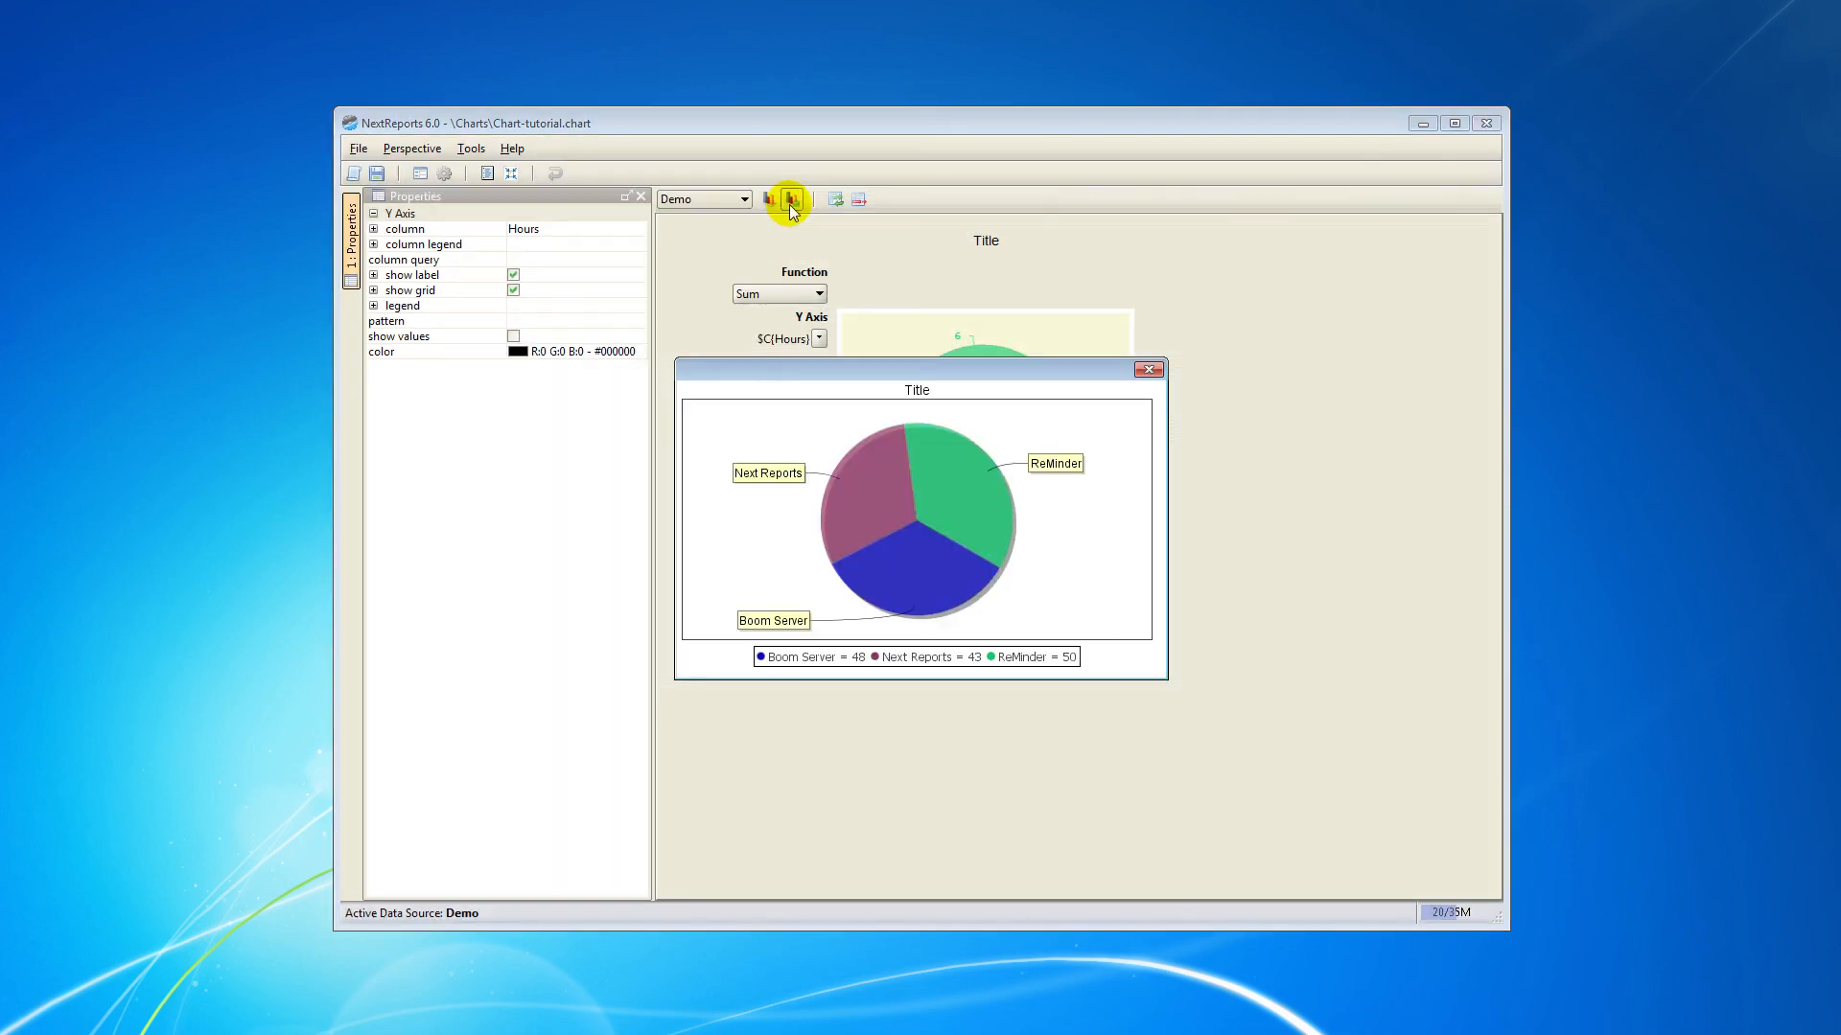